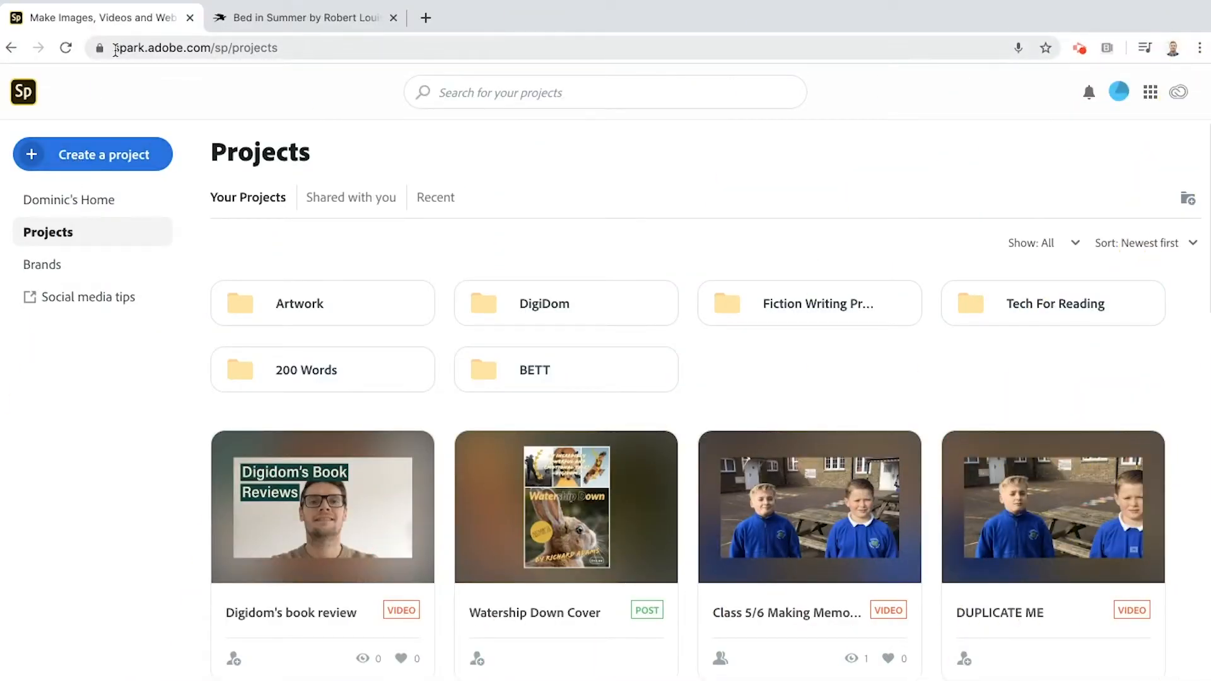
- From the Projects page, create a new Video project
left_click(193, 47)
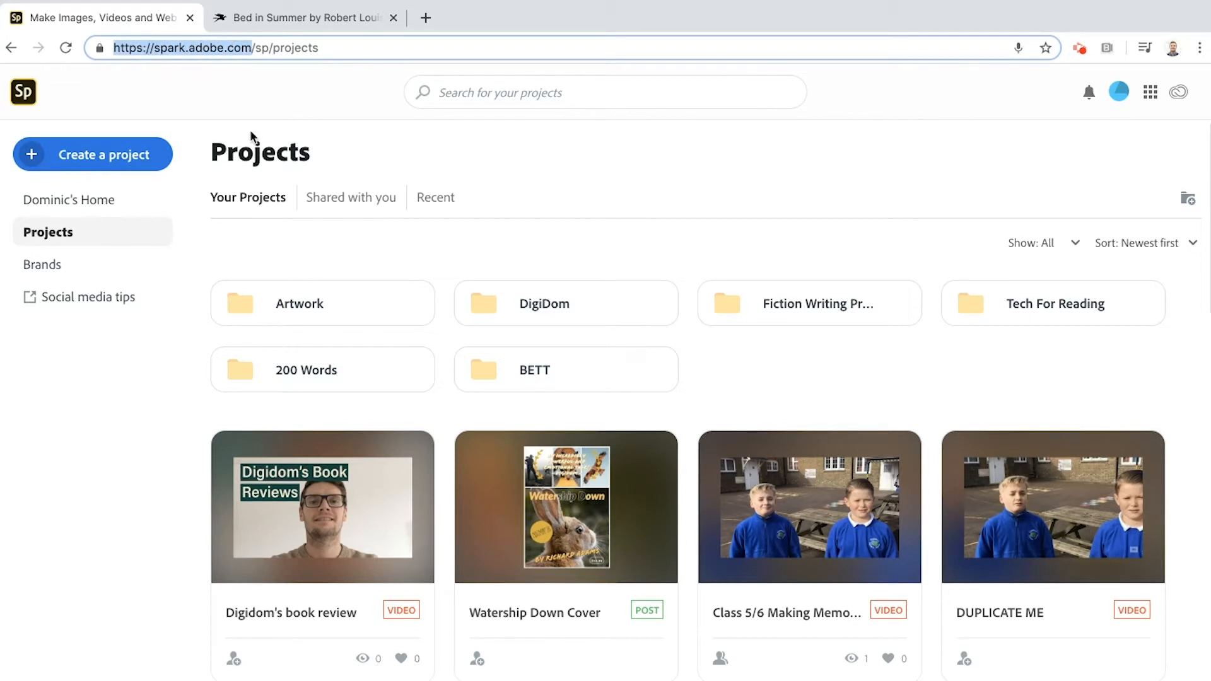
mouse_move(256, 164)
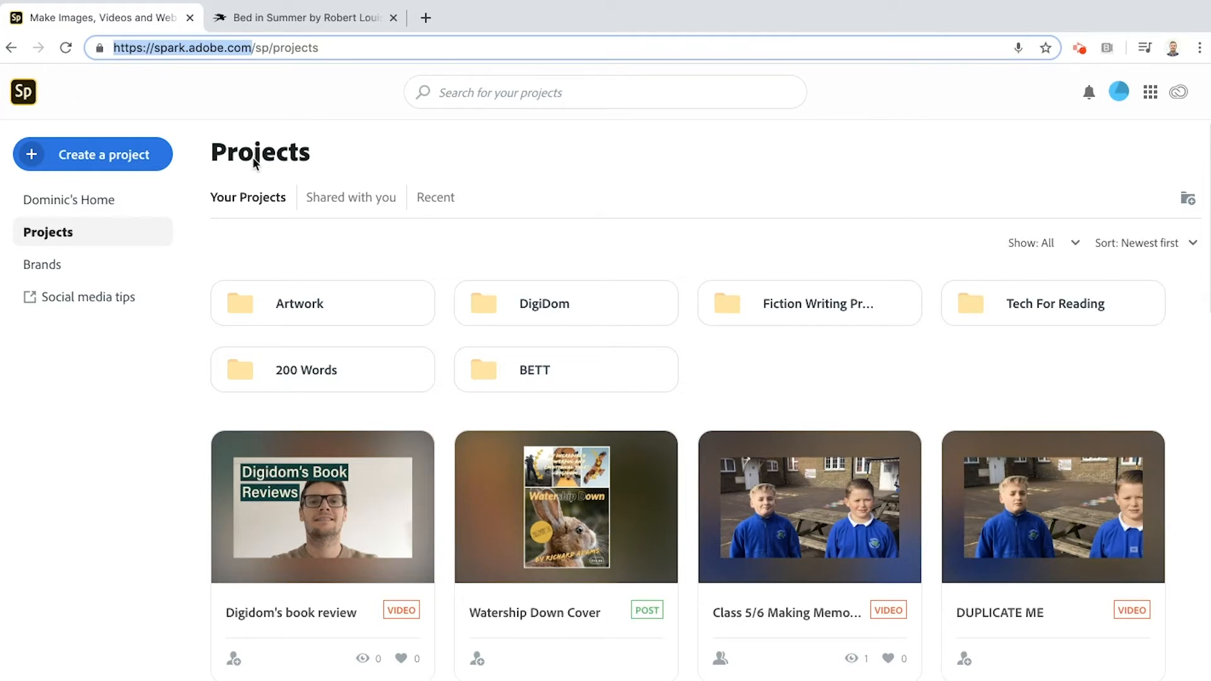
mouse_move(94, 160)
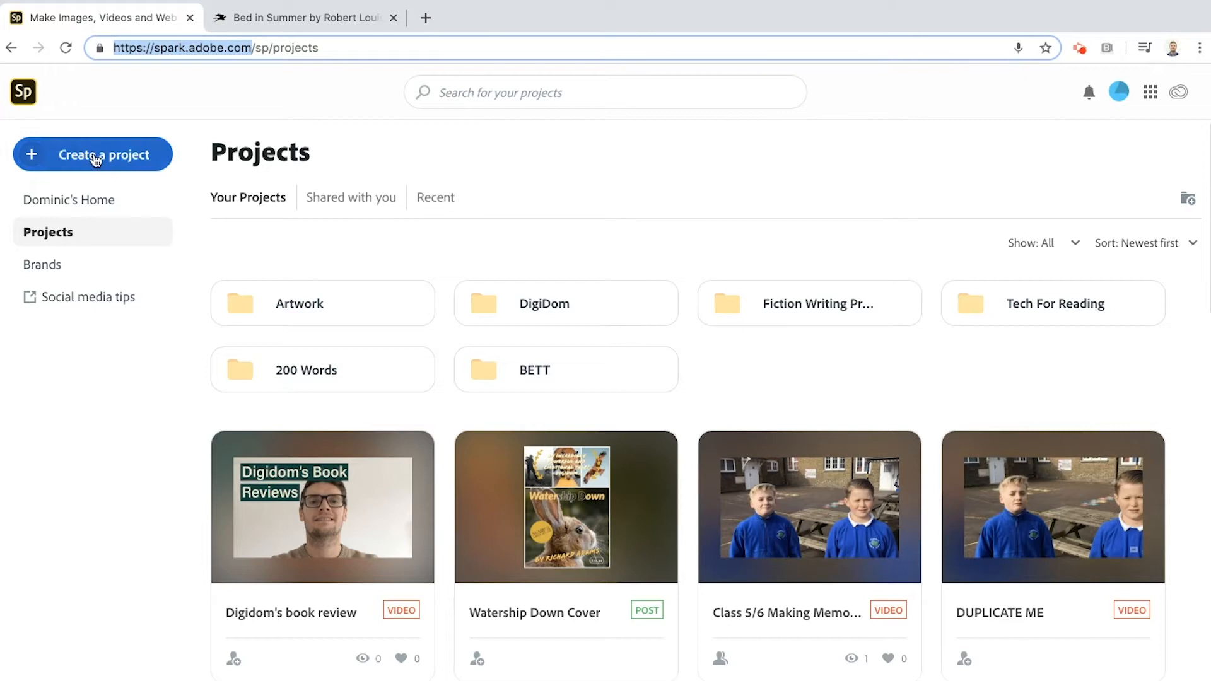
left_click(92, 154)
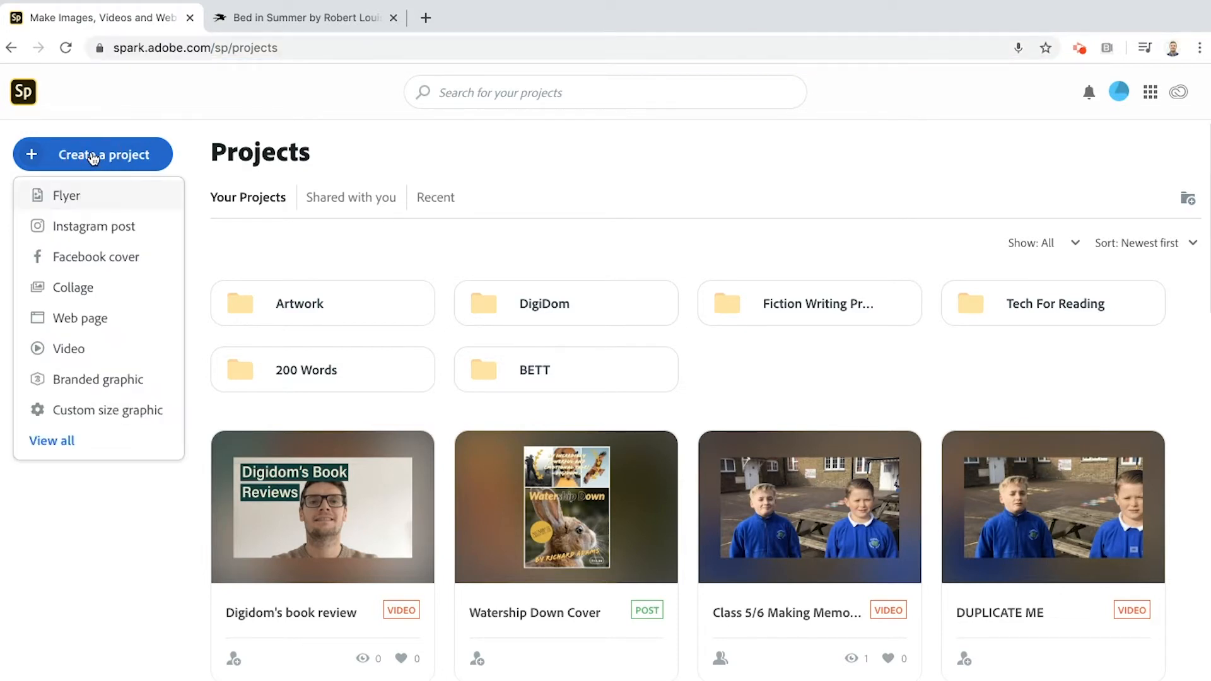
mouse_move(81, 348)
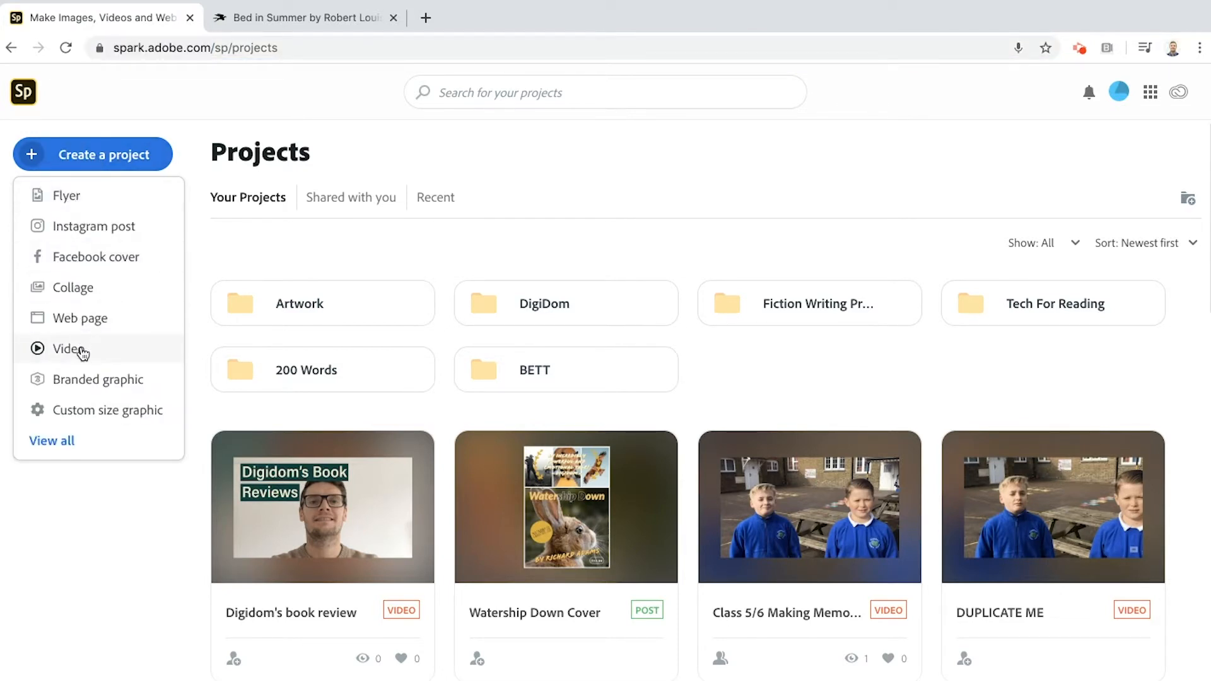
left_click(69, 349)
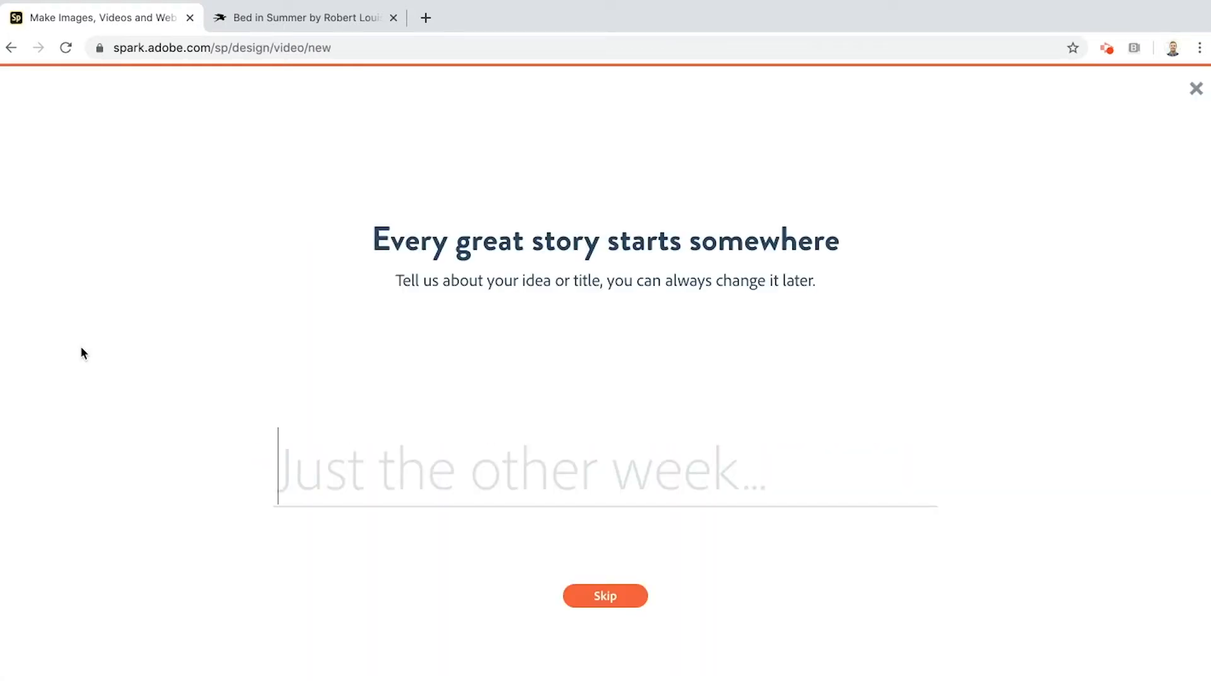
- Title the video 'Voice-over Poetry Challenge' and continue to the editor
type("Voic")
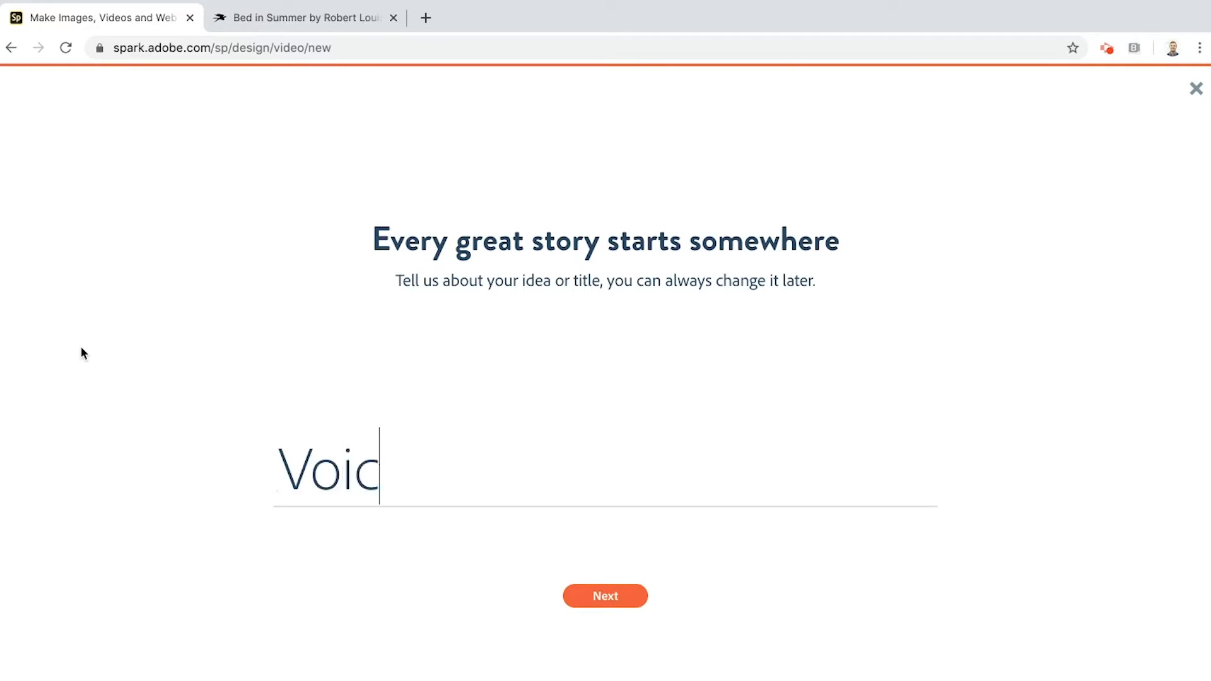
type("e-over Poetry Challenge")
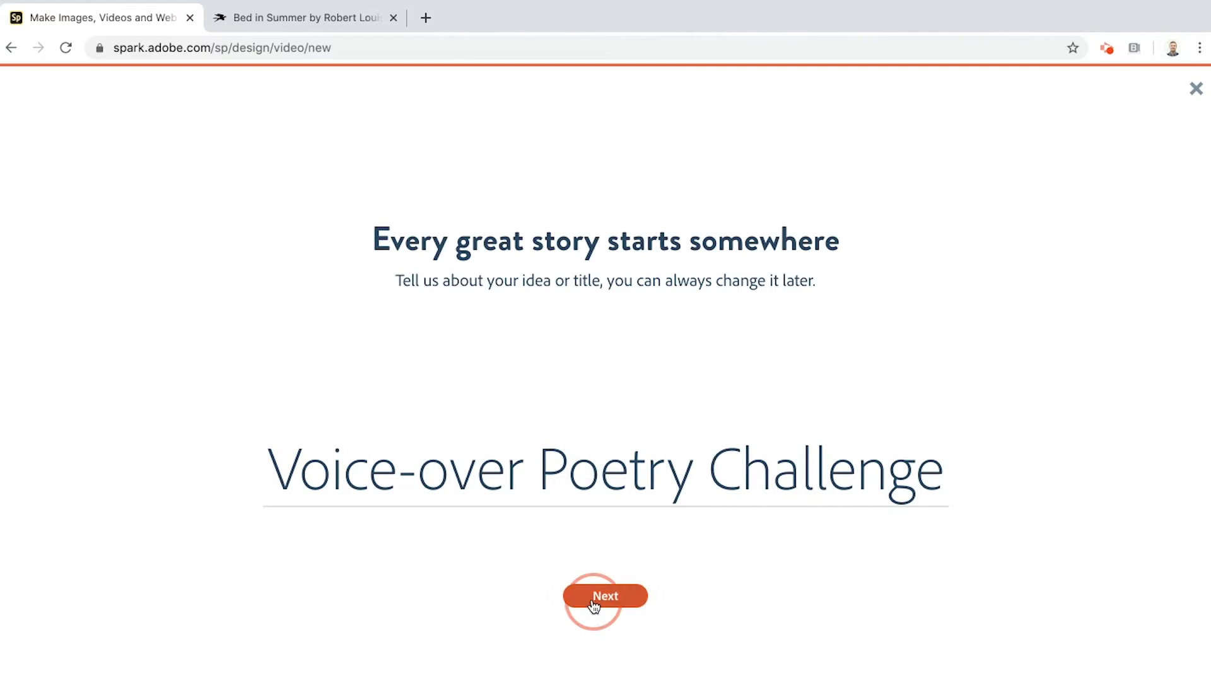
left_click(606, 595)
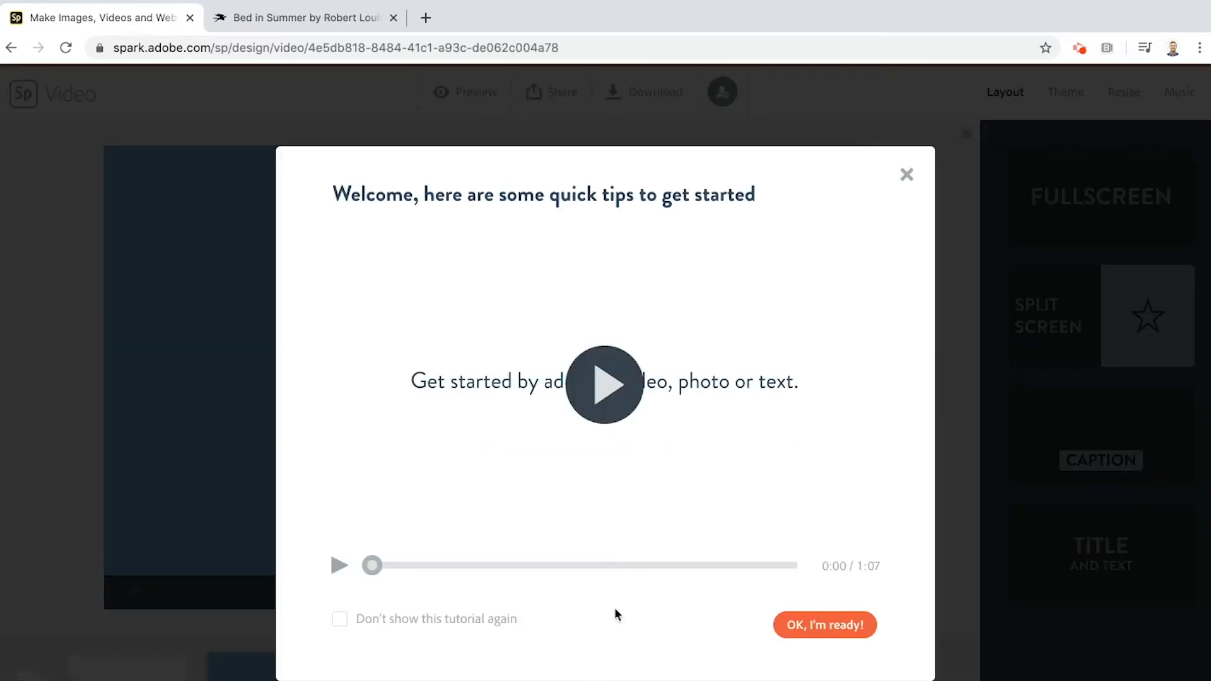
mouse_move(907, 172)
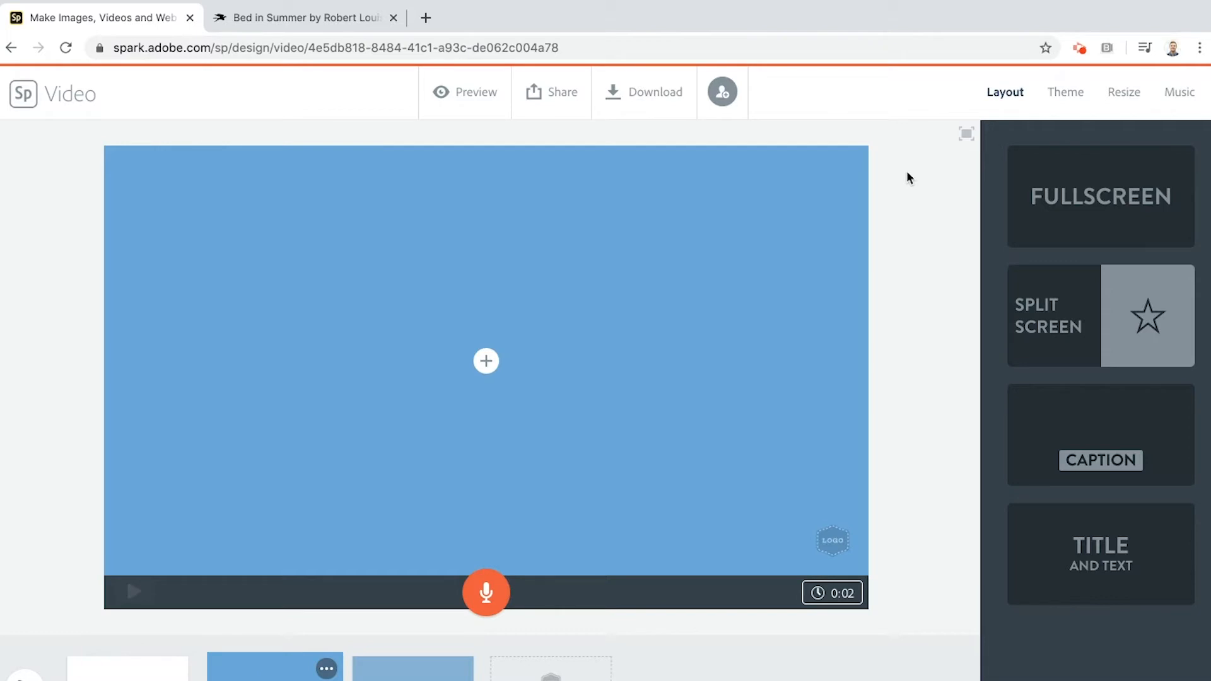
left_click(302, 16)
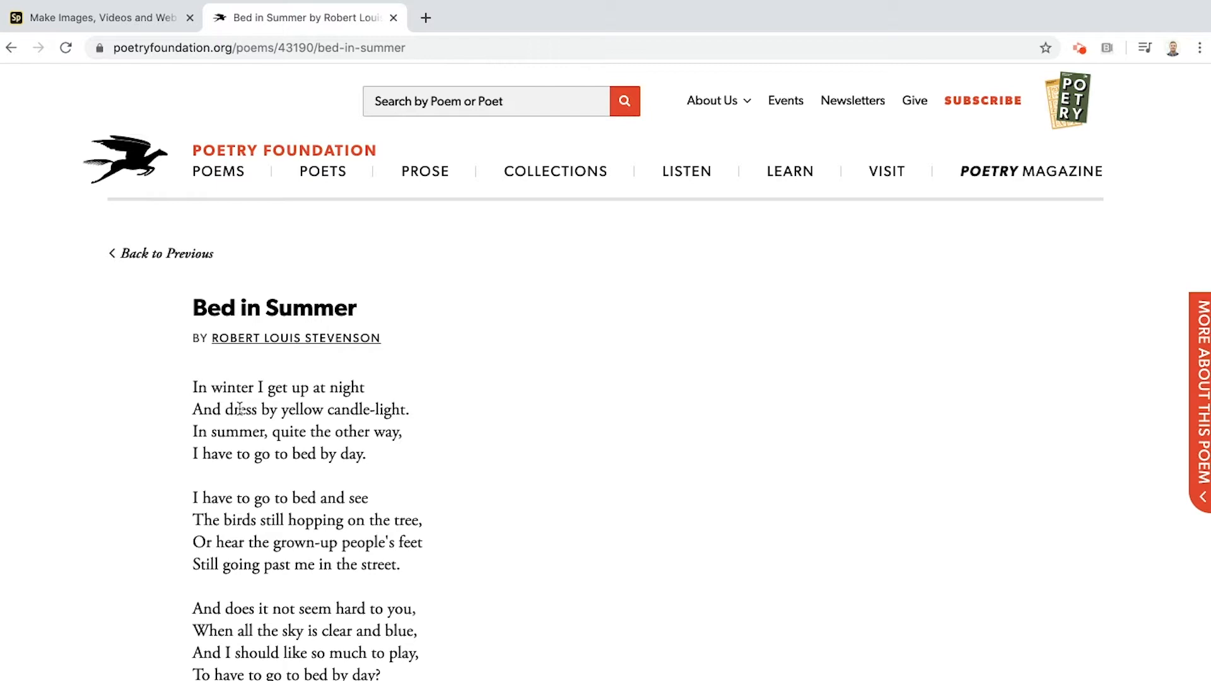
mouse_move(208, 125)
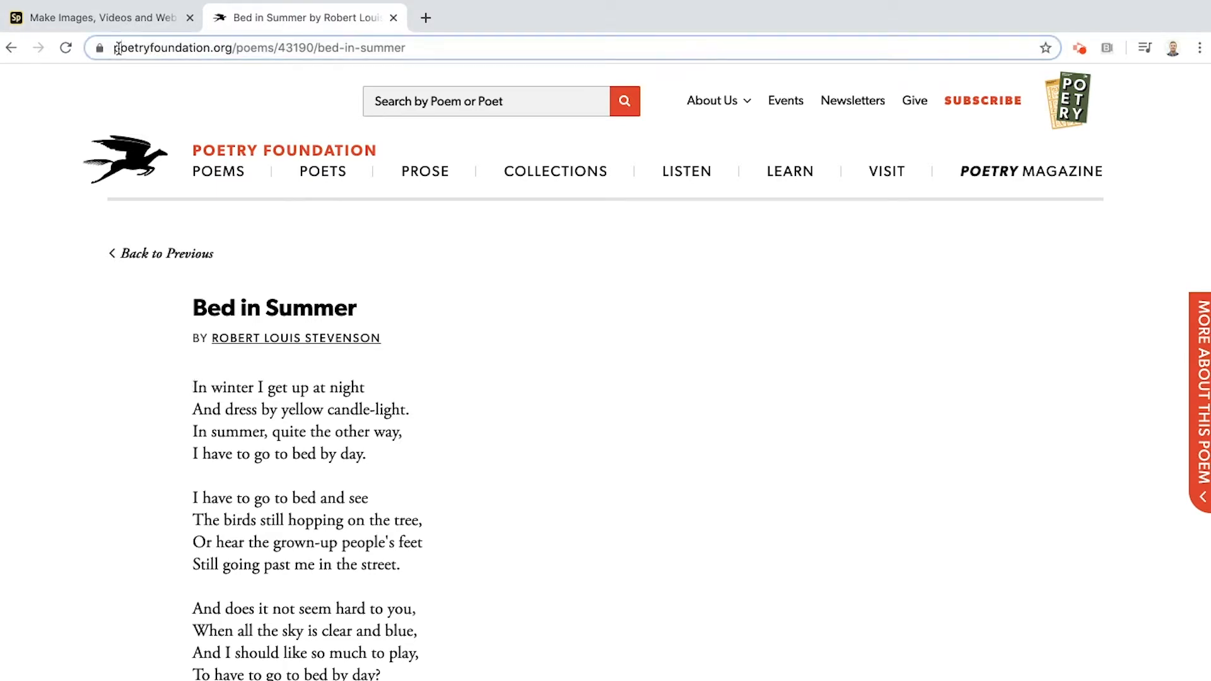
left_click(254, 47)
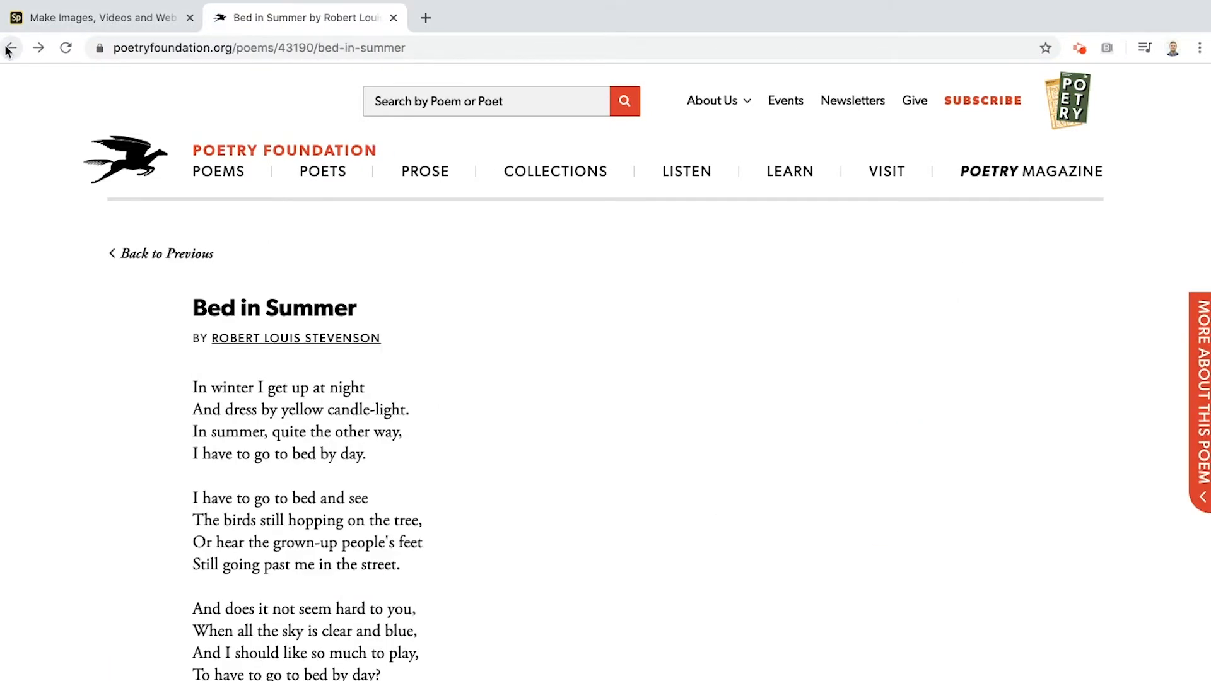
mouse_move(169, 488)
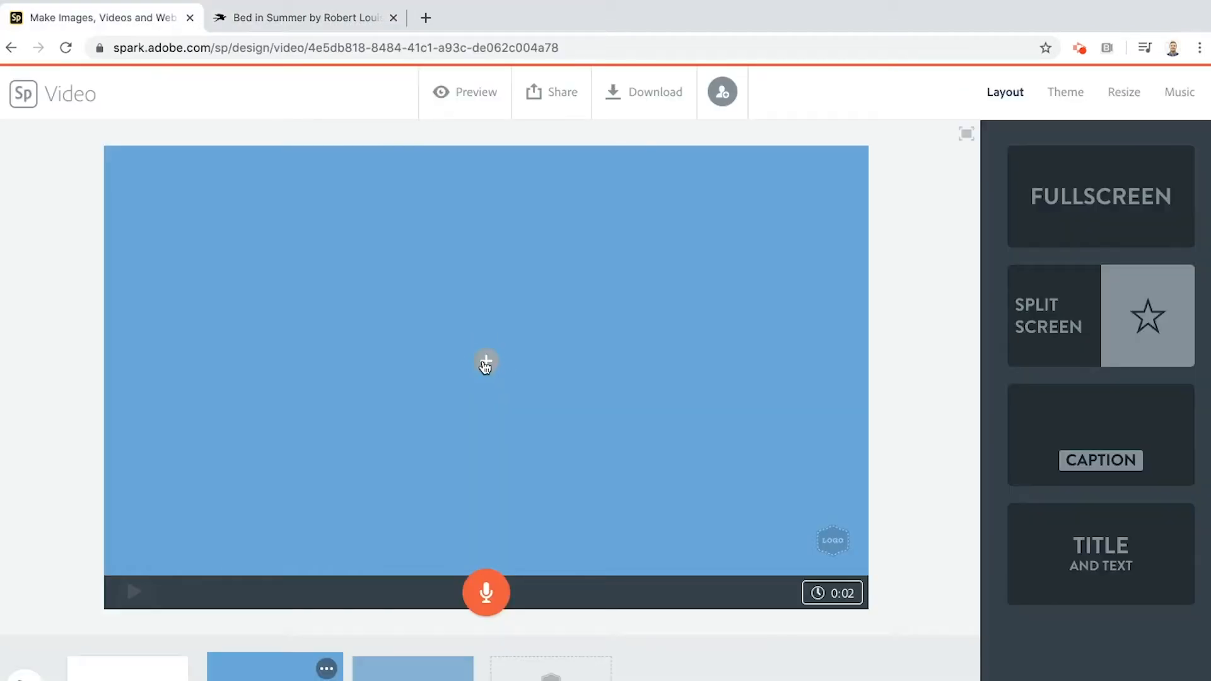
- Add the text 'Bed In Summer by Robert Louis Stevenson' on three lines to the opening slide
left_click(485, 363)
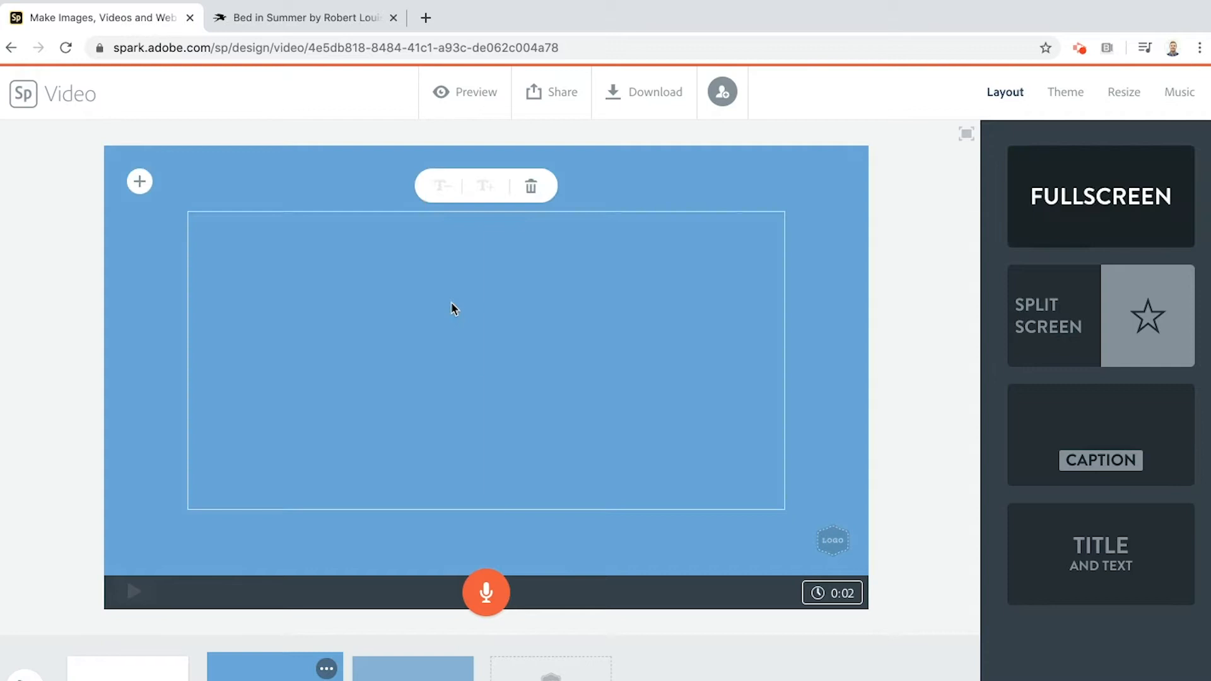
type("Bed In Summ")
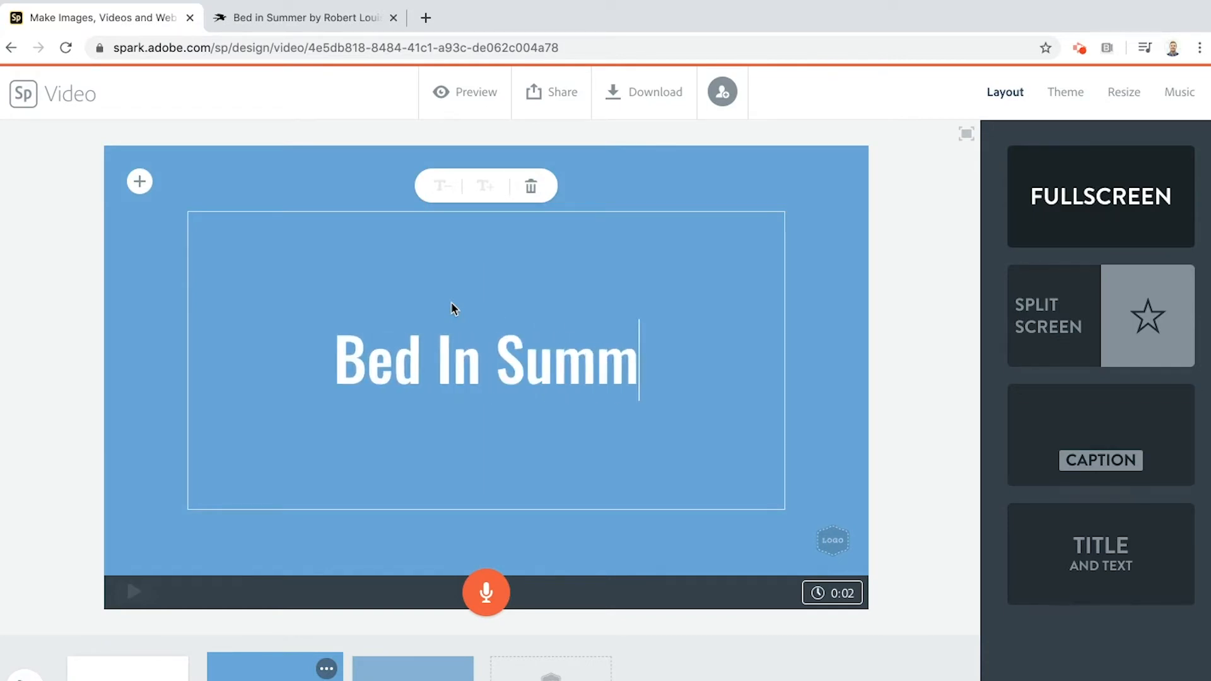
type("er")
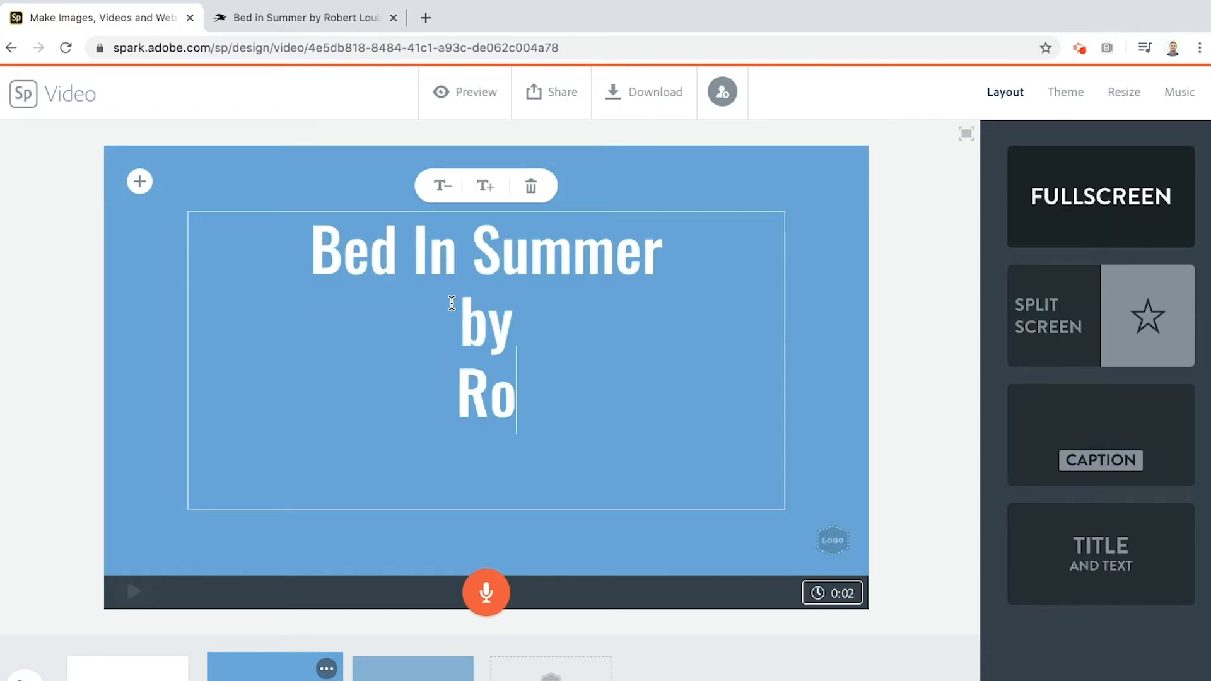
type("bert Louis")
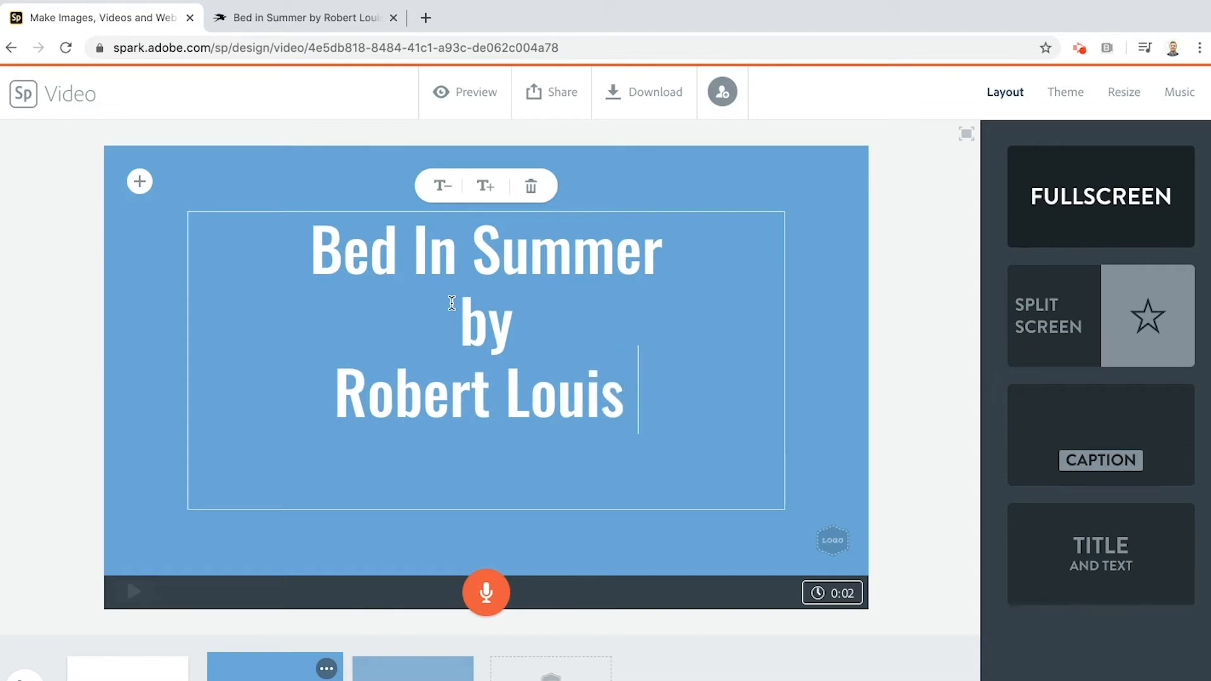
type("Stevenson")
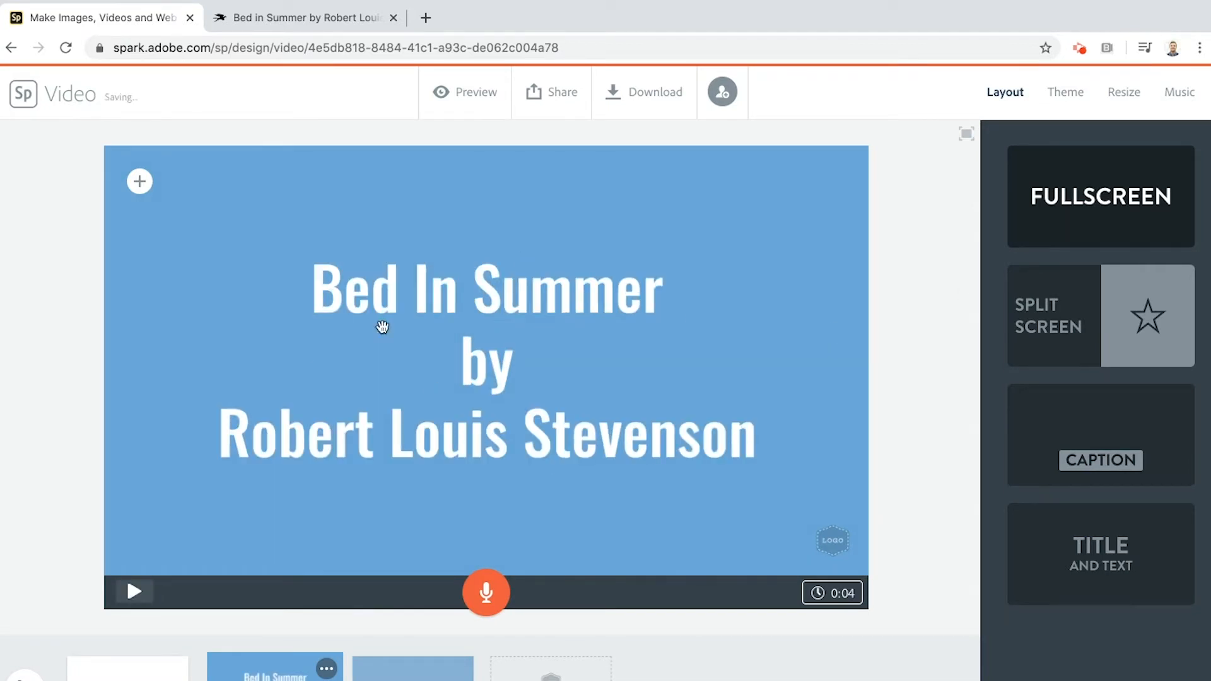
left_click(140, 181)
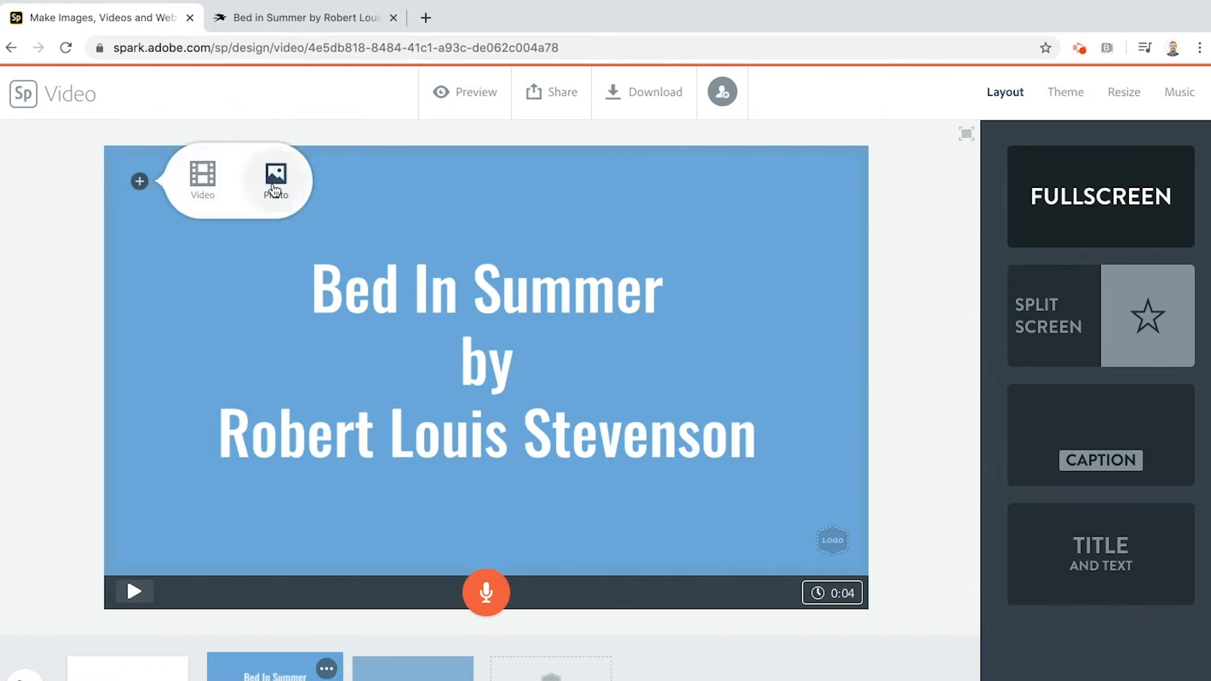
- Set the free ginger-cat-on-a-bed photo behind the title and zoom it in twice
left_click(274, 178)
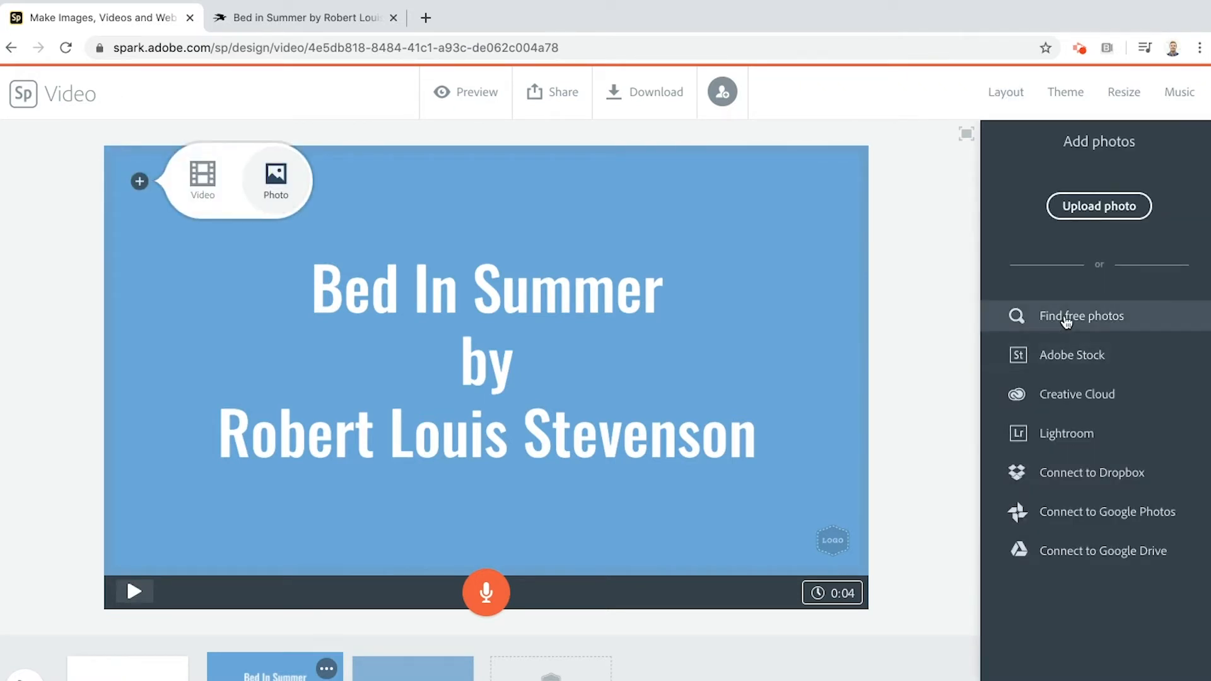
left_click(1081, 315)
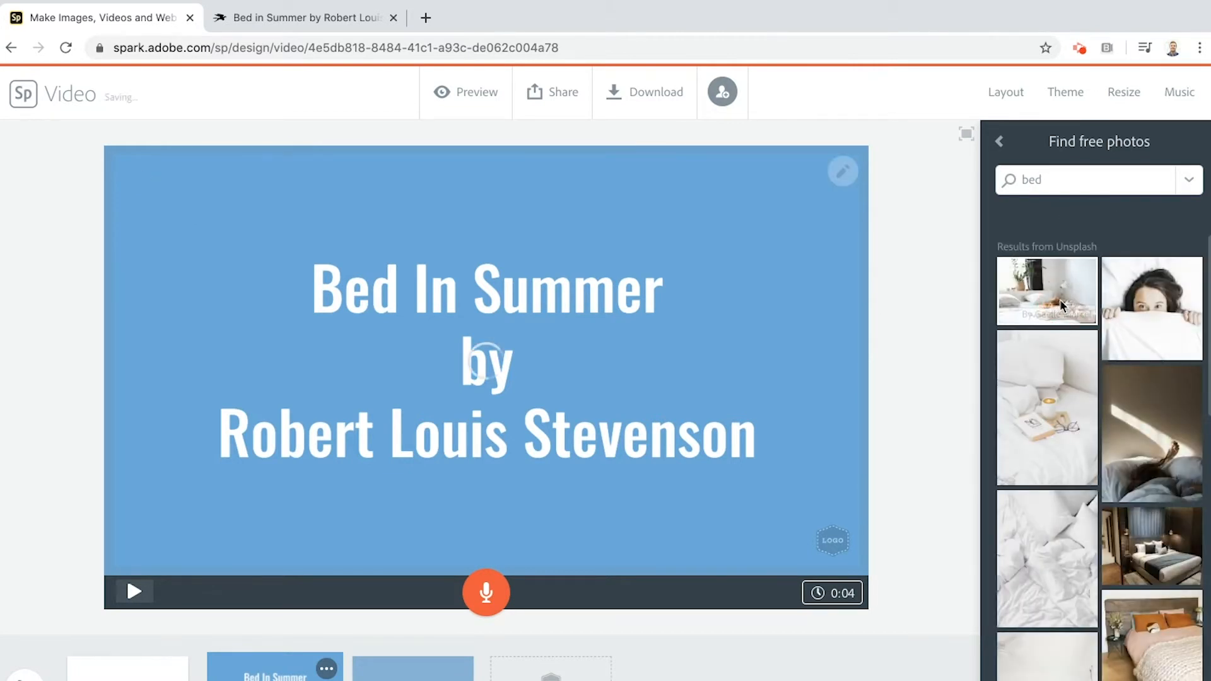
left_click(1047, 292)
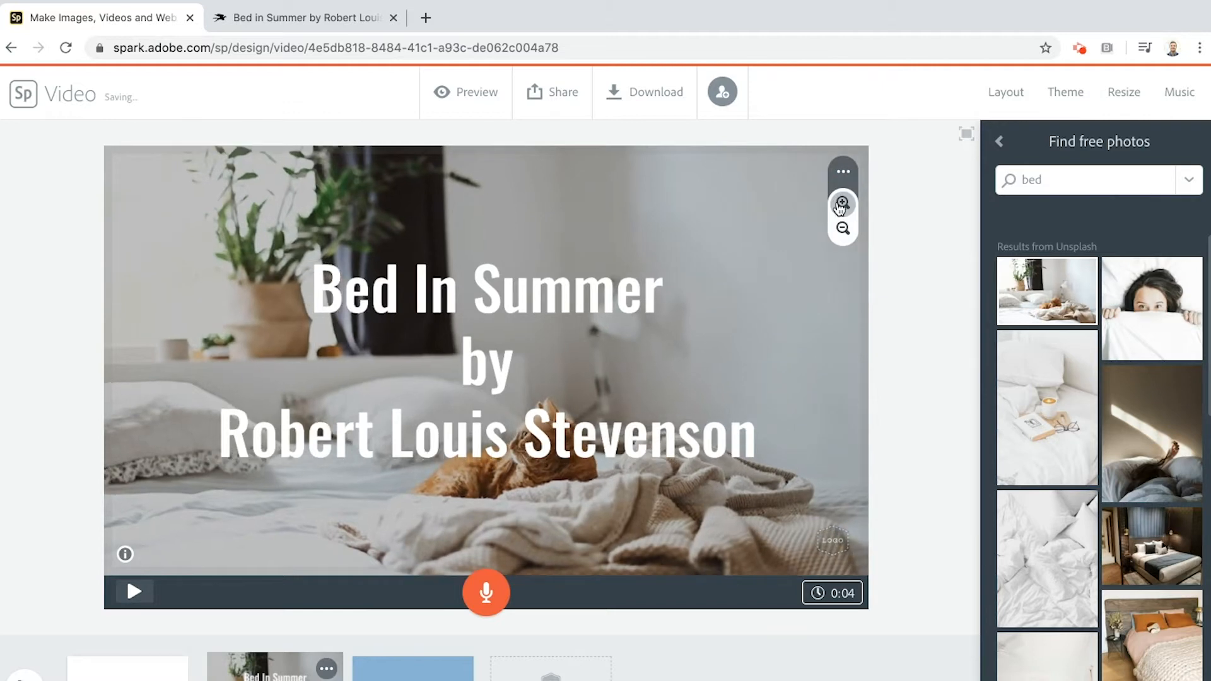
left_click(1005, 92)
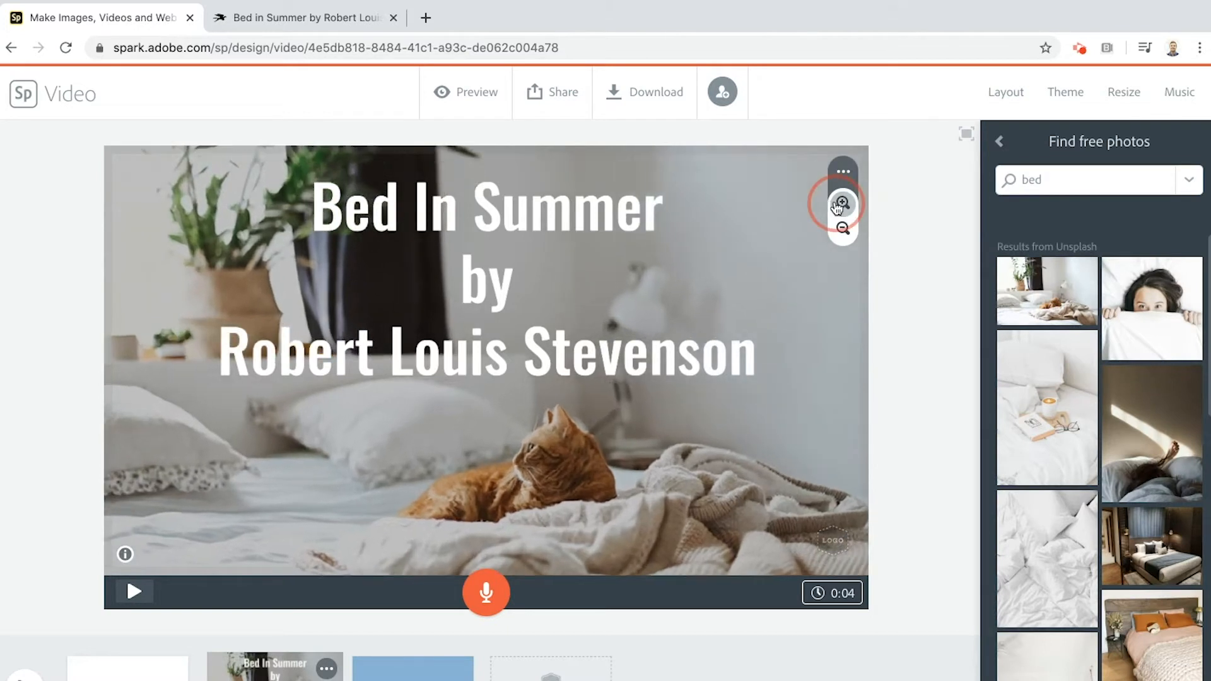
left_click(841, 203)
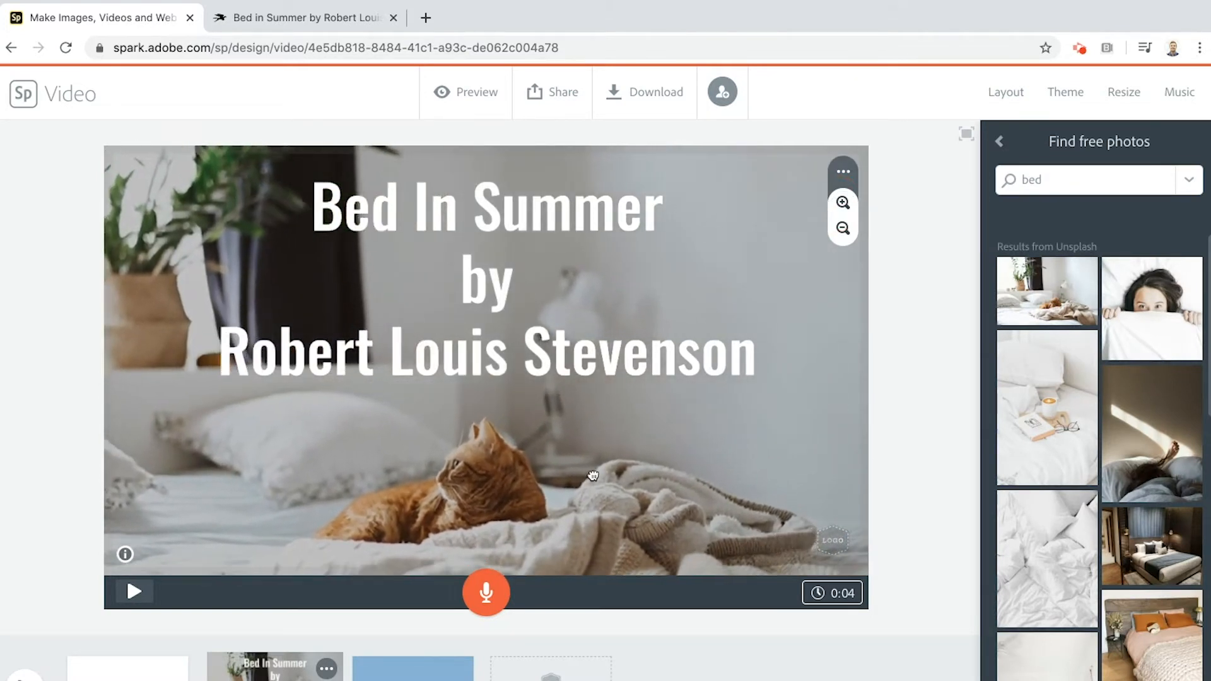
left_click(1005, 92)
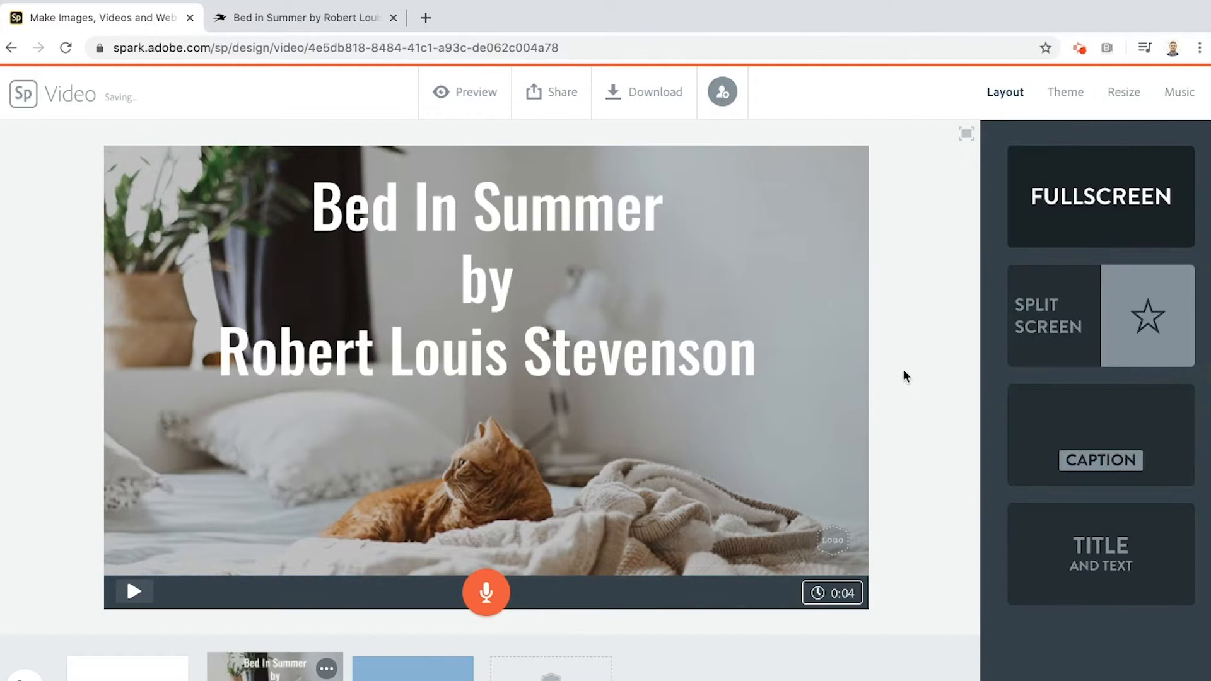
mouse_move(485, 593)
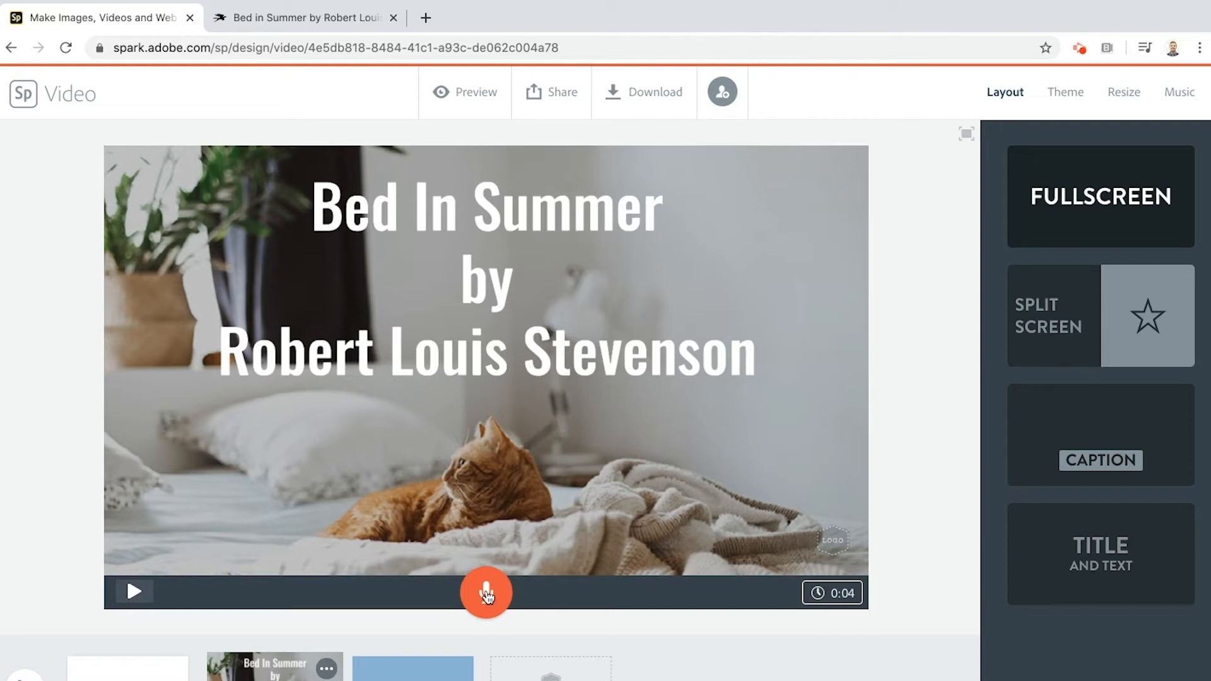
- Record the spoken title as the slide's voice-over and play it back
left_click(485, 593)
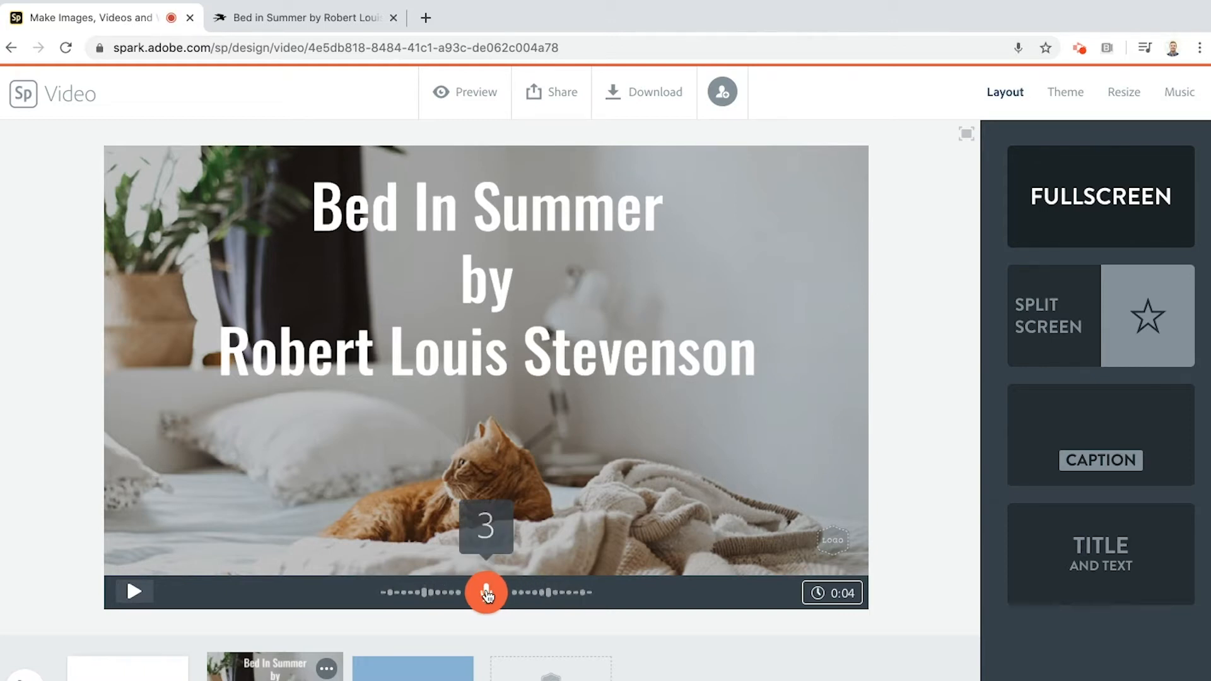
left_click(486, 593)
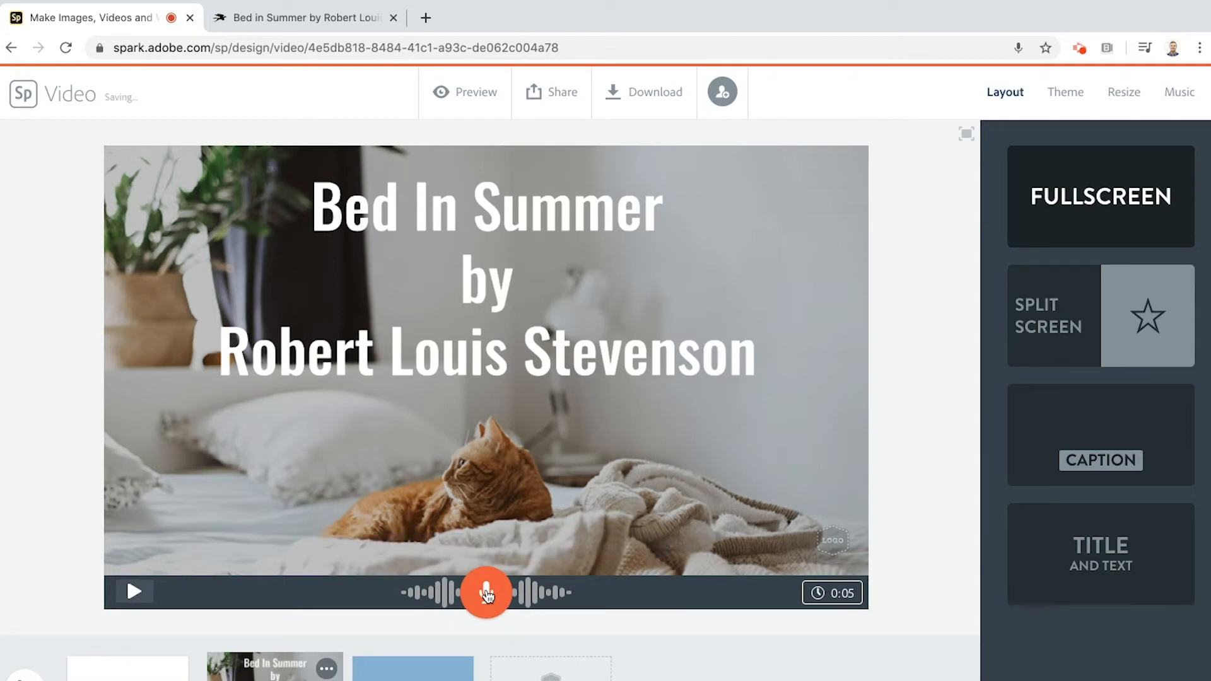
left_click(485, 593)
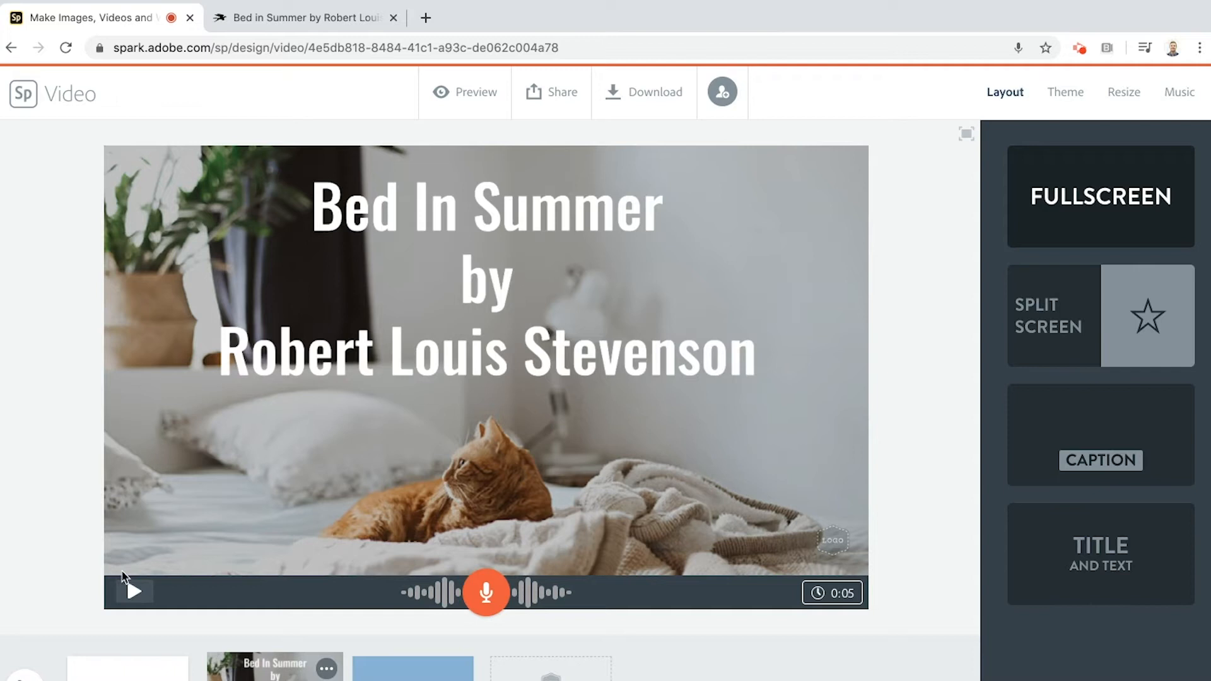
left_click(134, 593)
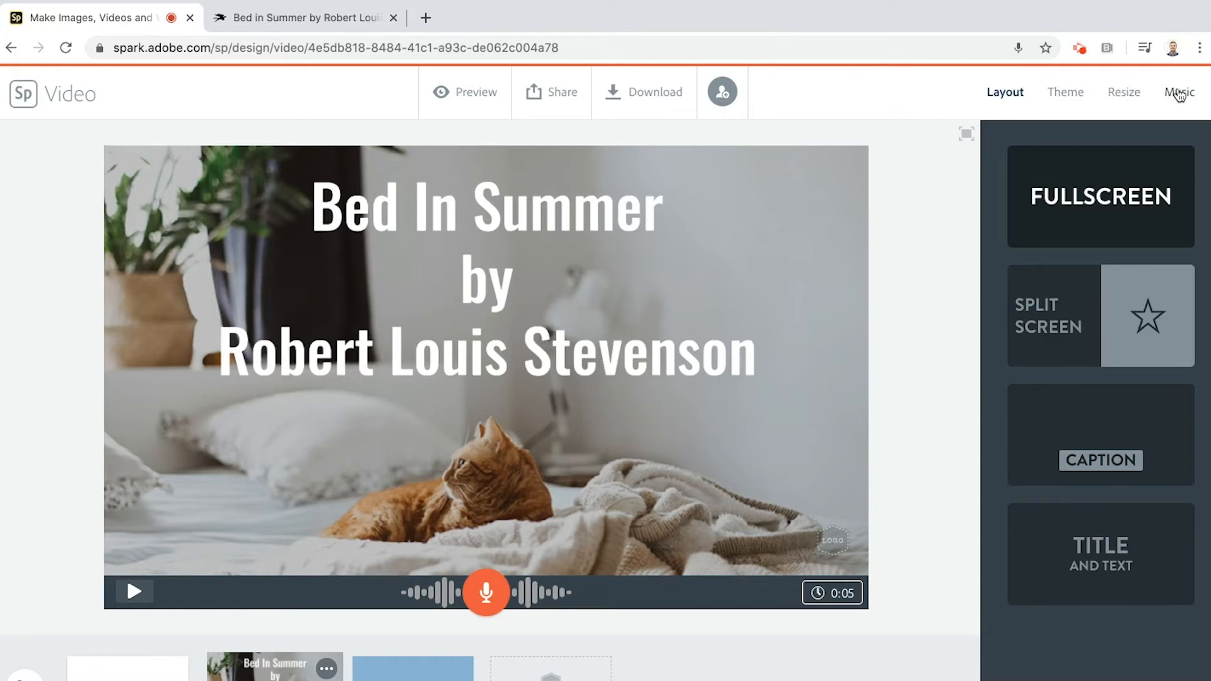
- Show the Music settings and scroll through the soundtrack list
left_click(1178, 92)
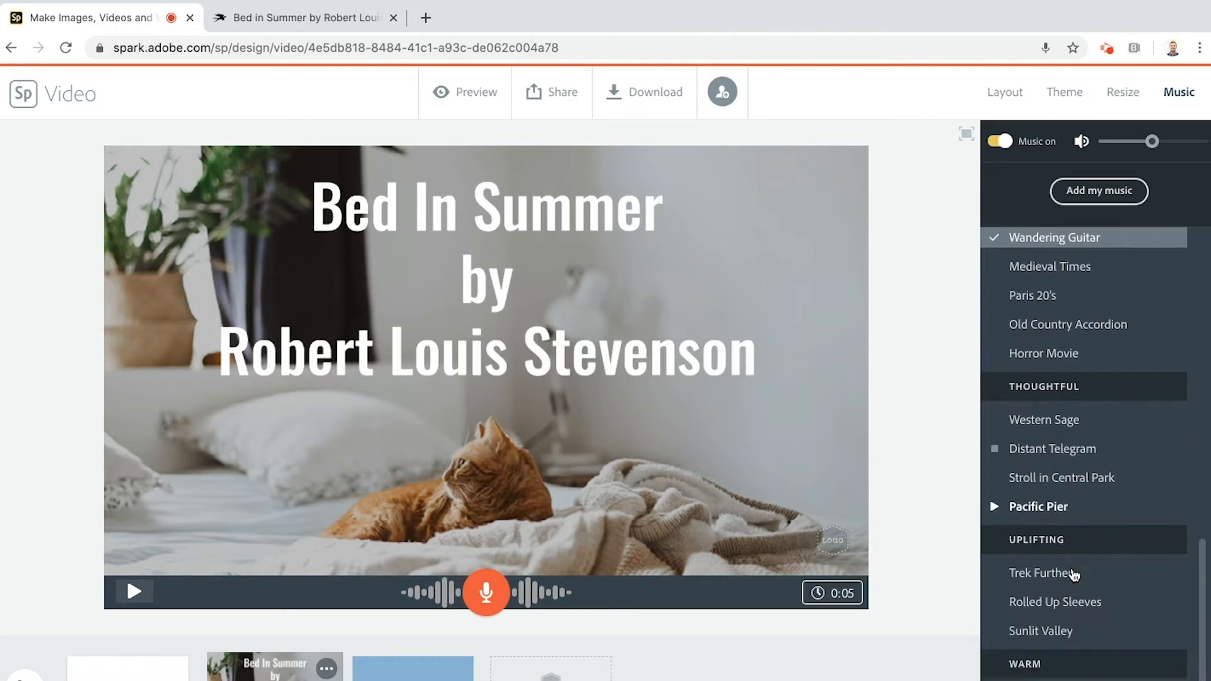
scroll("down", 3)
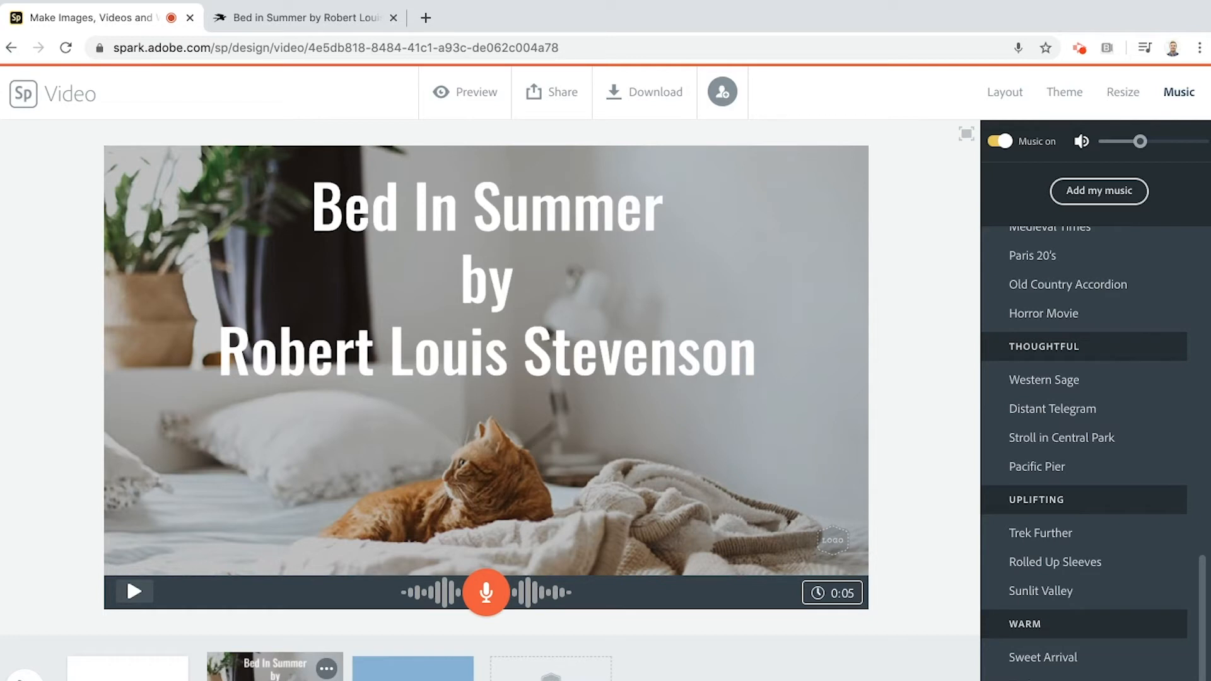
mouse_move(927, 507)
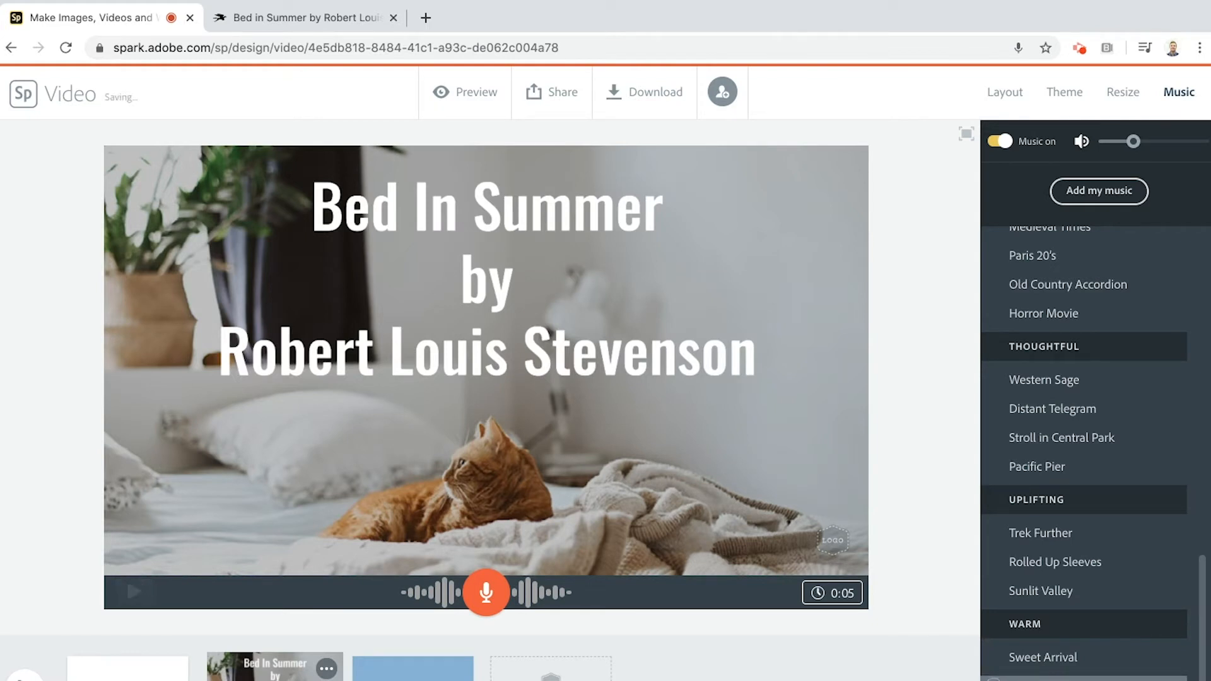
mouse_move(575, 652)
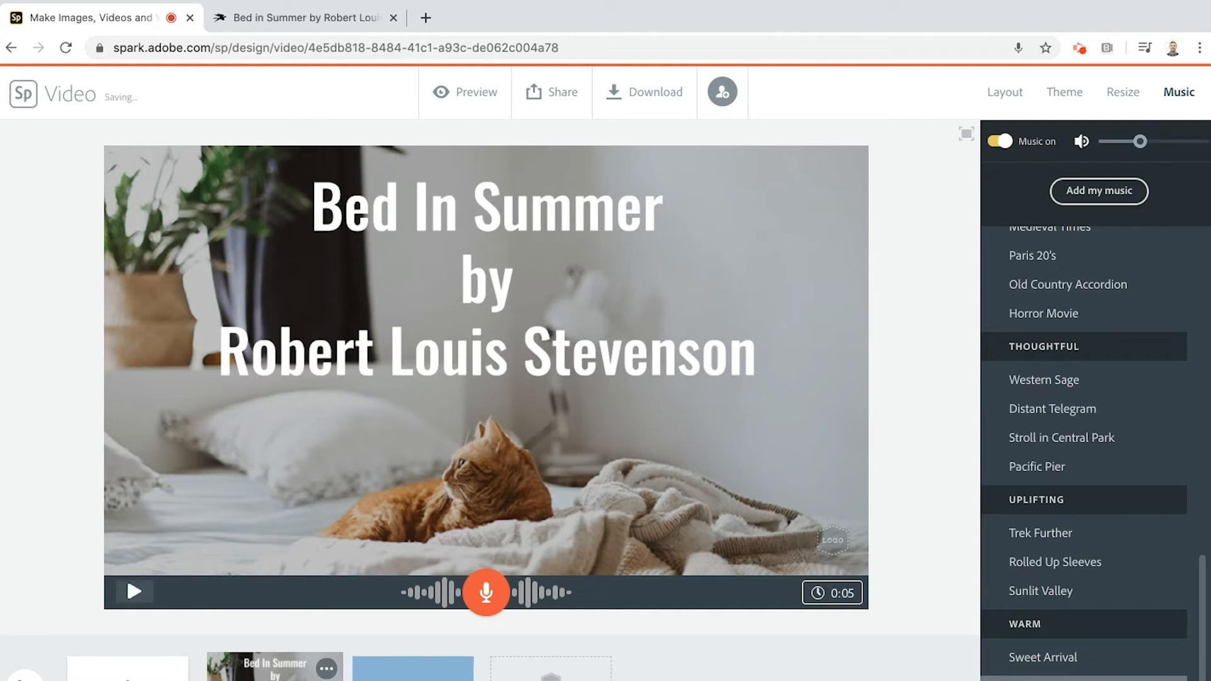
- Select the second slide and bring in 'In winter I get up at night' from the Poetry Foundation page
left_click(412, 667)
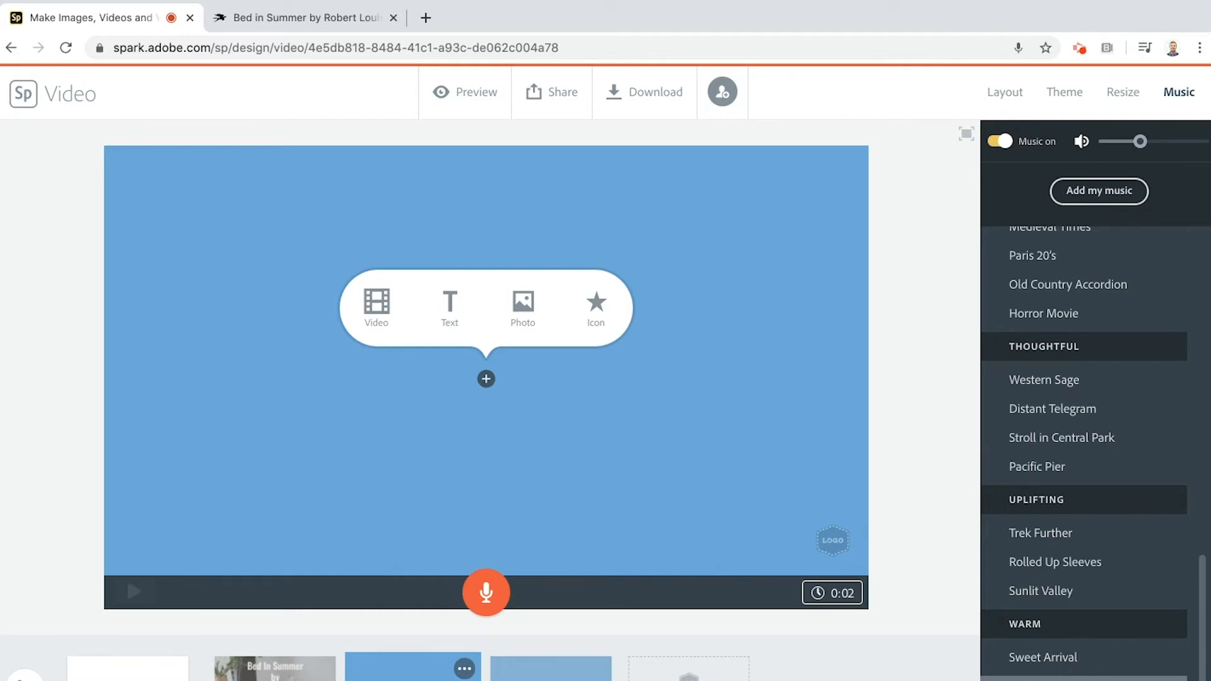
left_click(302, 16)
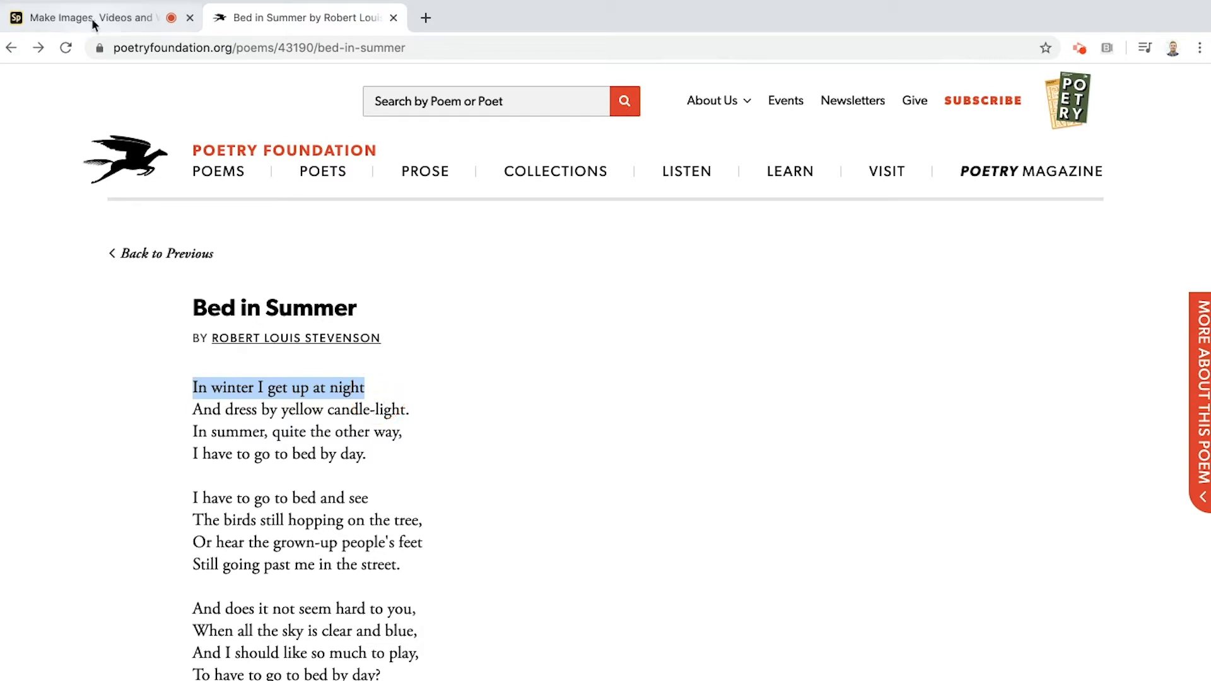
left_click(88, 18)
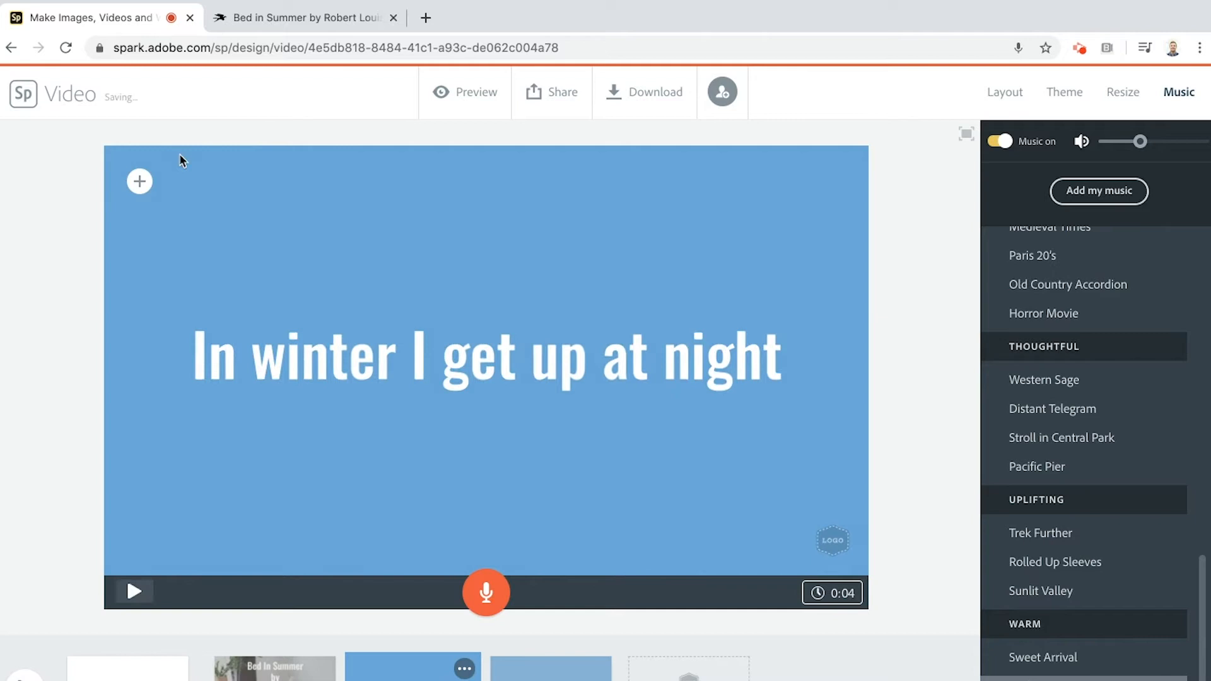
left_click(140, 182)
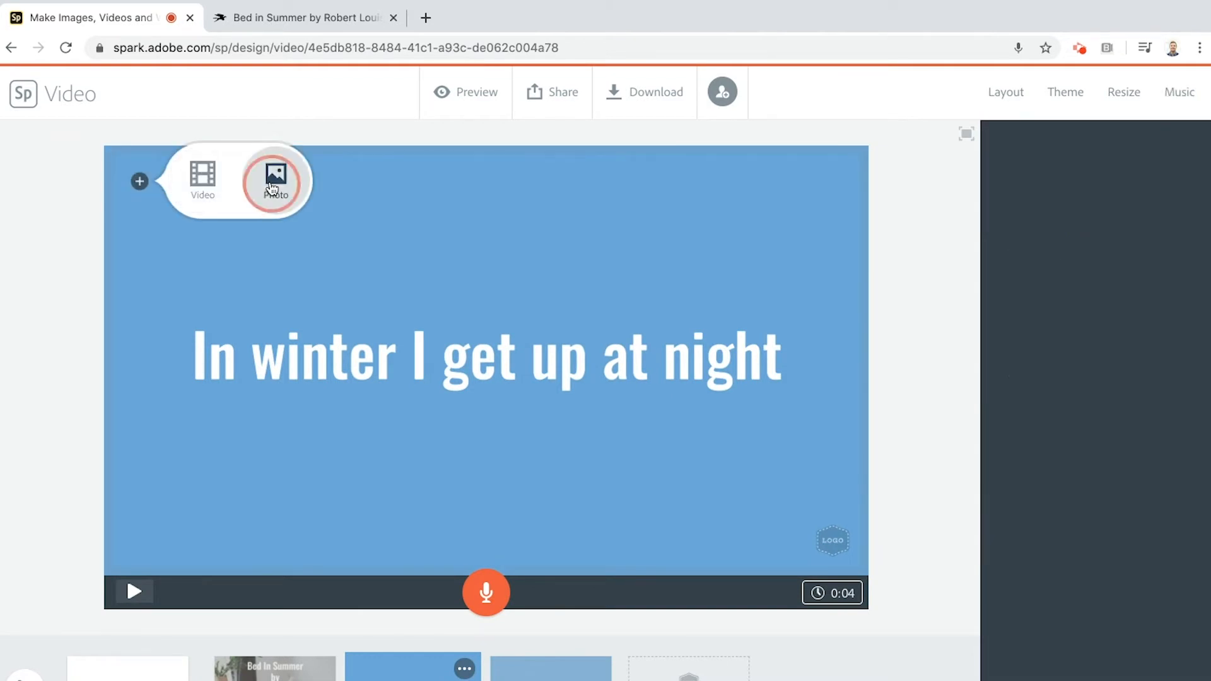
- Search free photos for 'moon' and set the cloudy full moon as the slide background
left_click(275, 178)
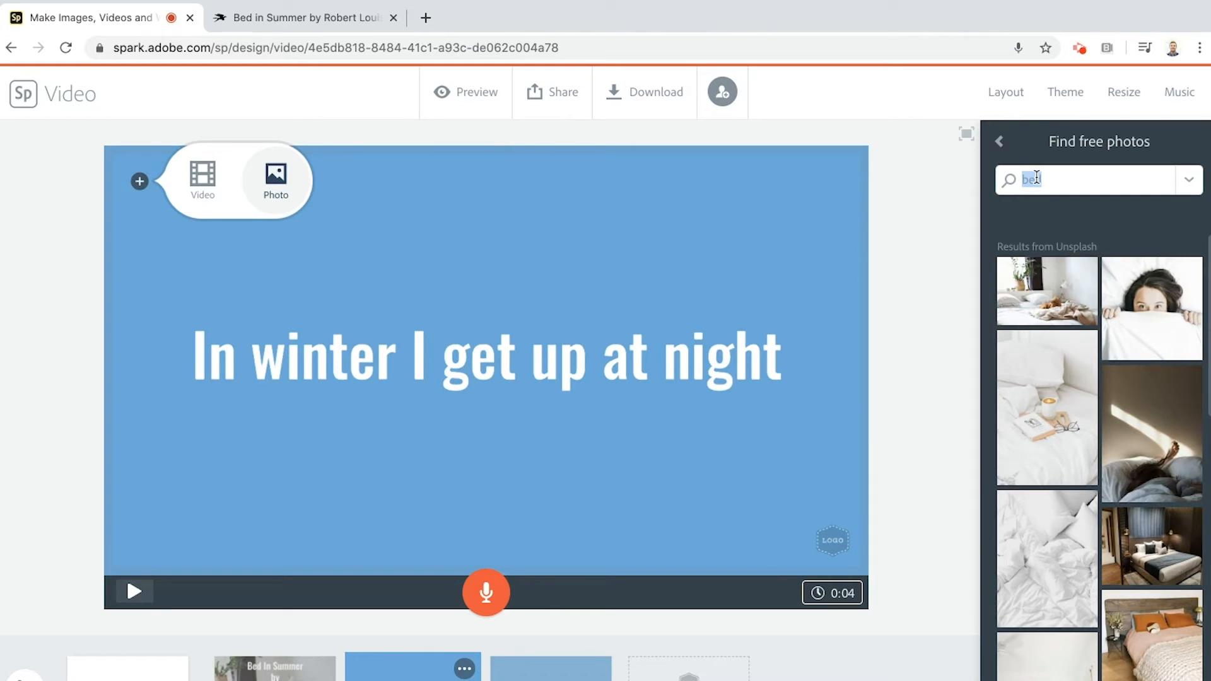
type("m")
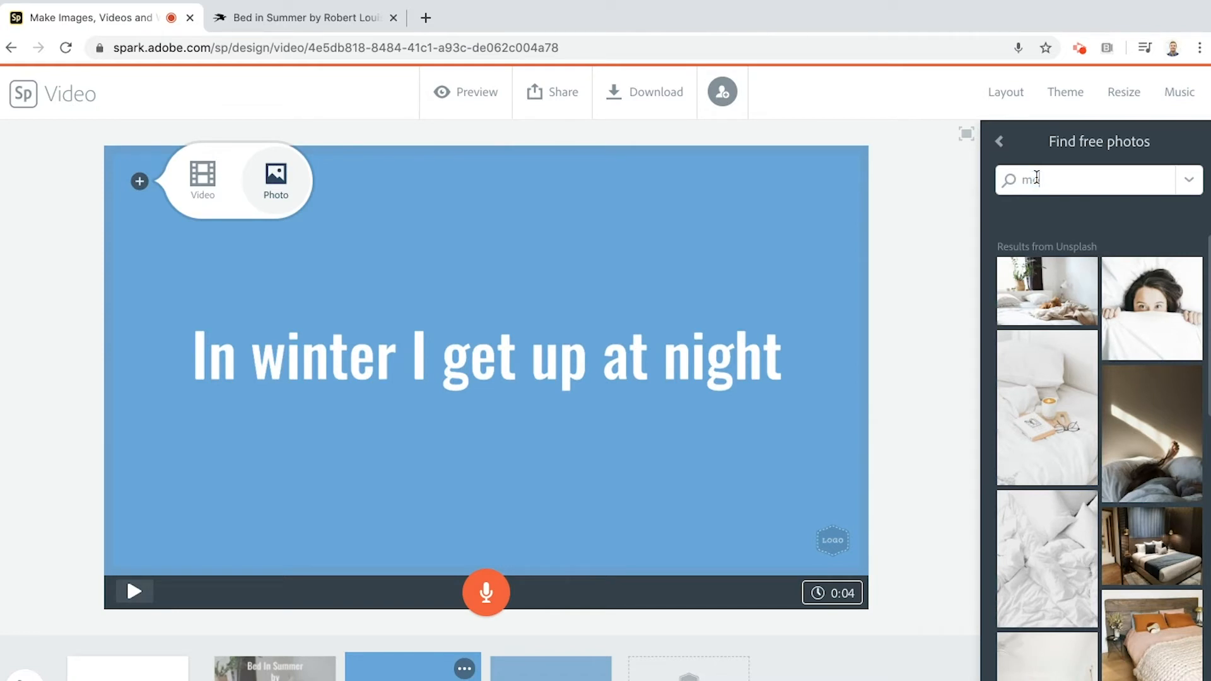
type("oon")
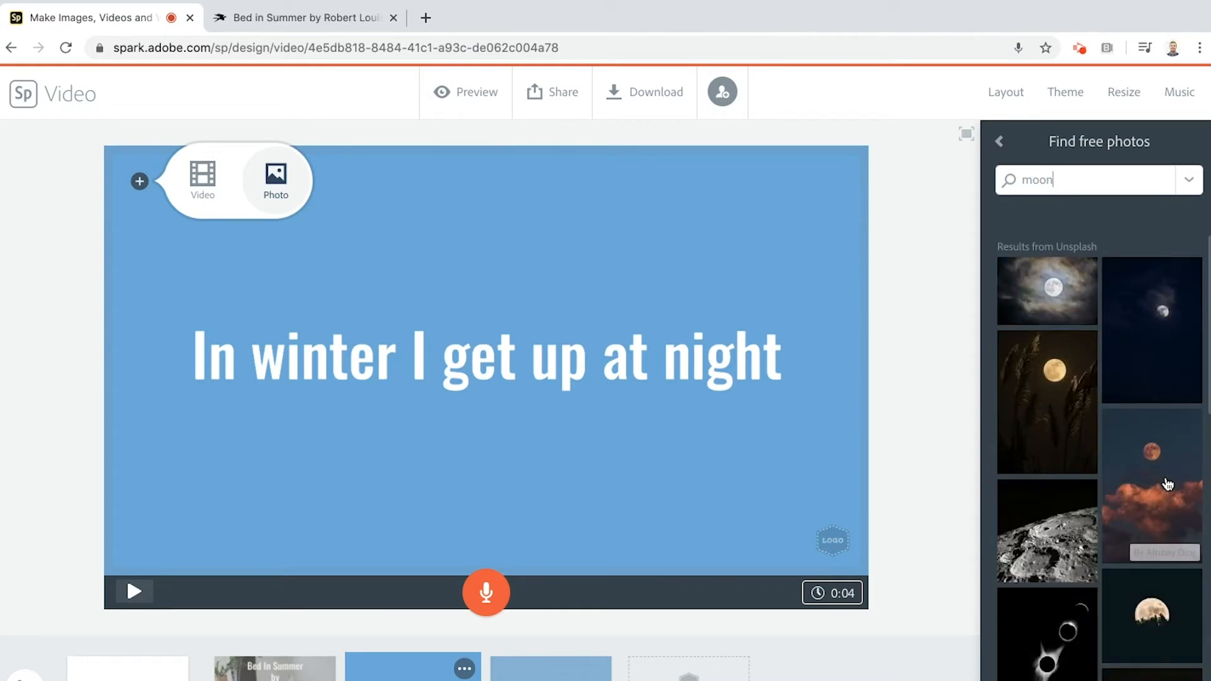
left_click(1047, 291)
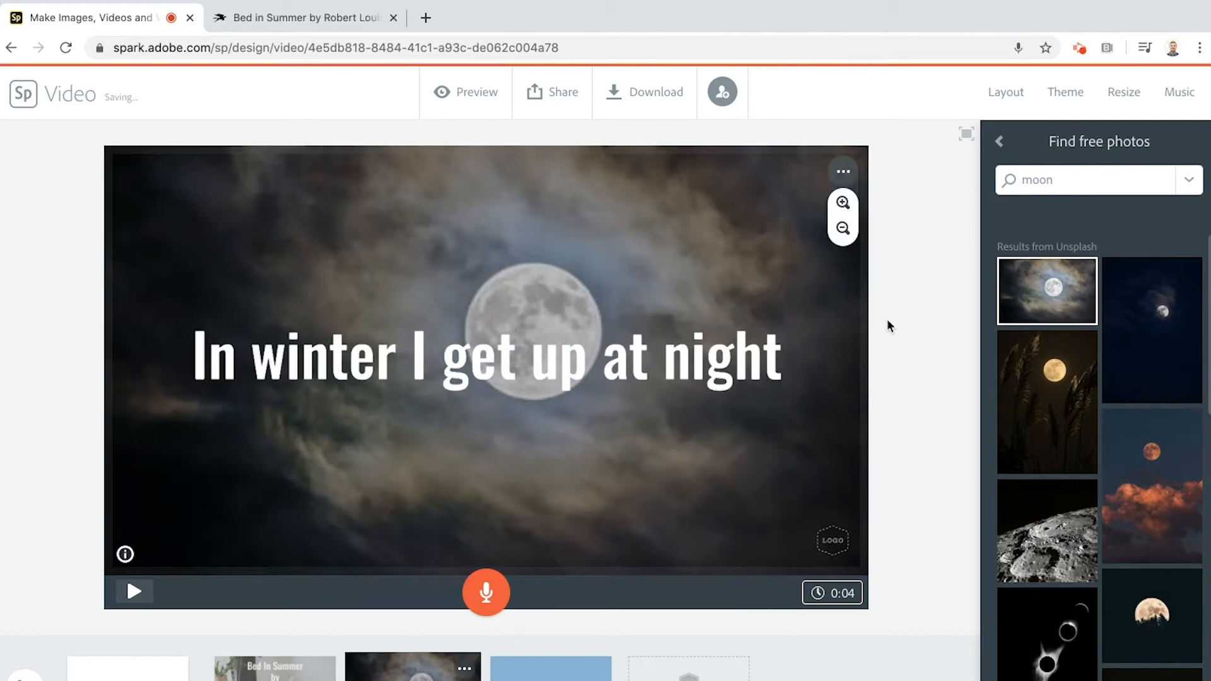
mouse_move(679, 361)
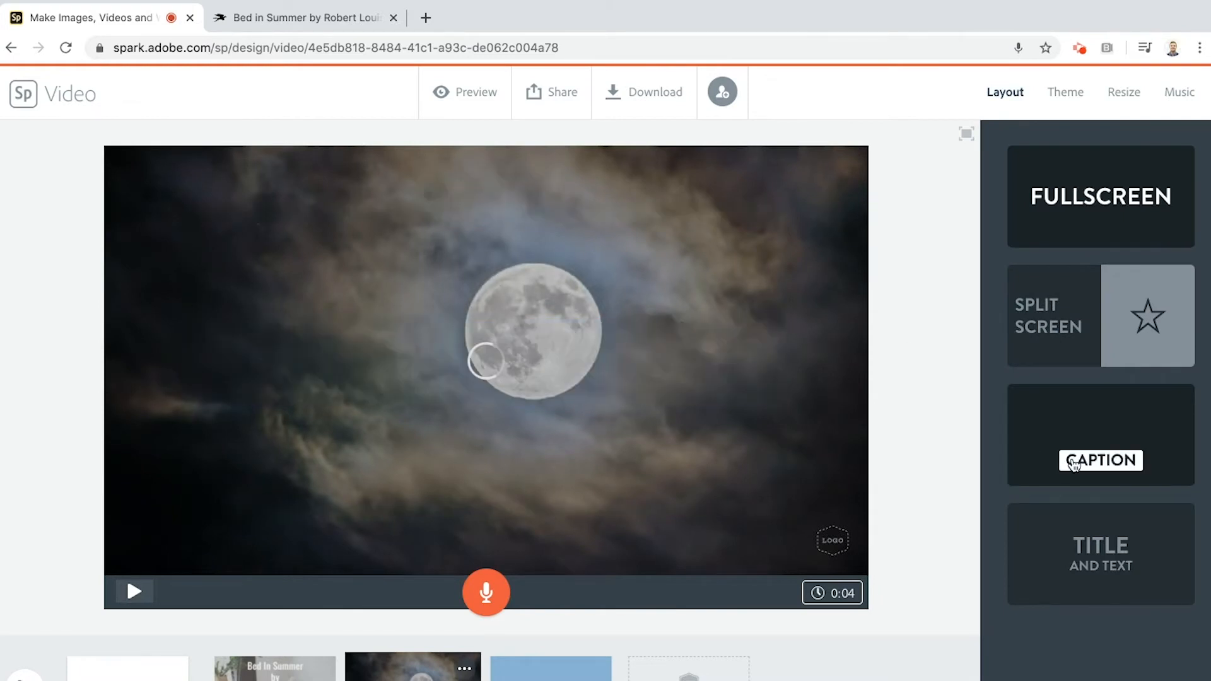
- Use the Caption layout, record the moon slide's narration, then go fetch the second line
left_click(1100, 461)
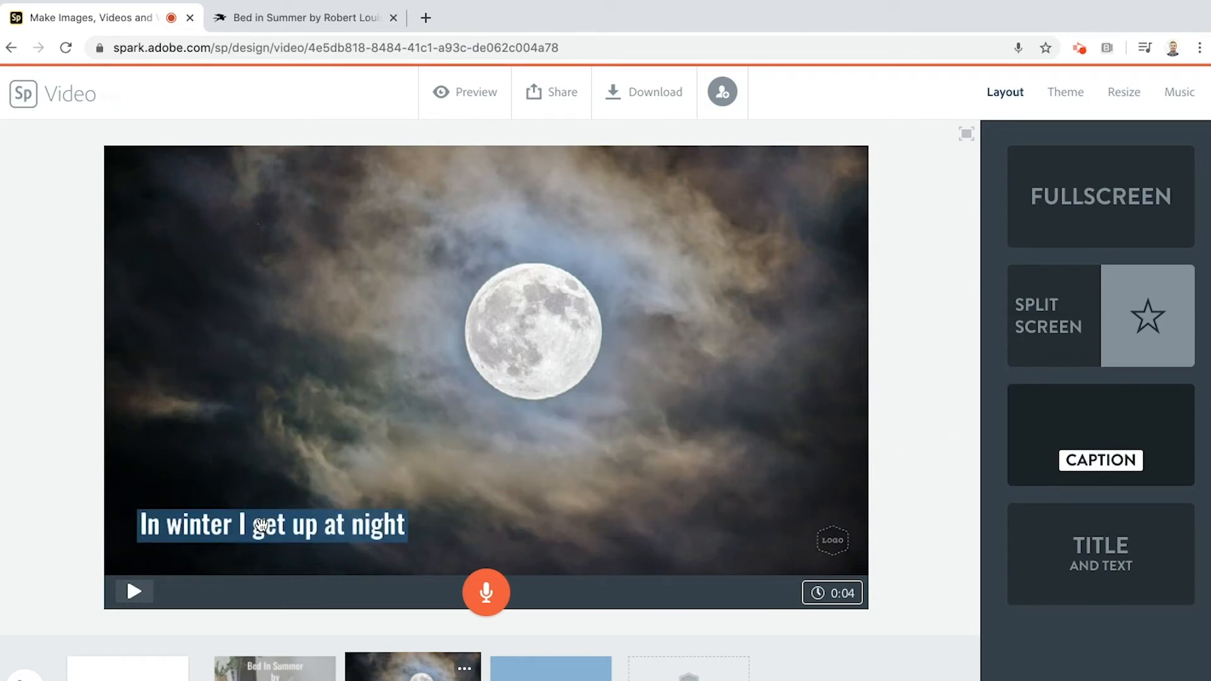
mouse_move(378, 580)
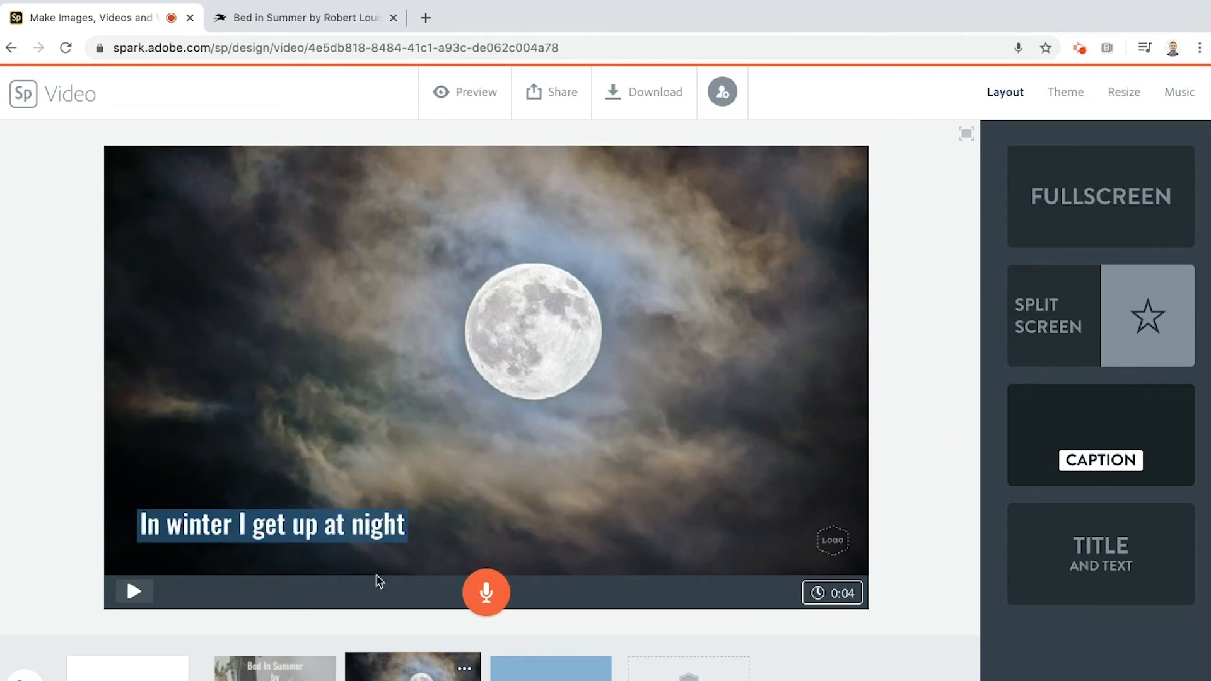
left_click(486, 593)
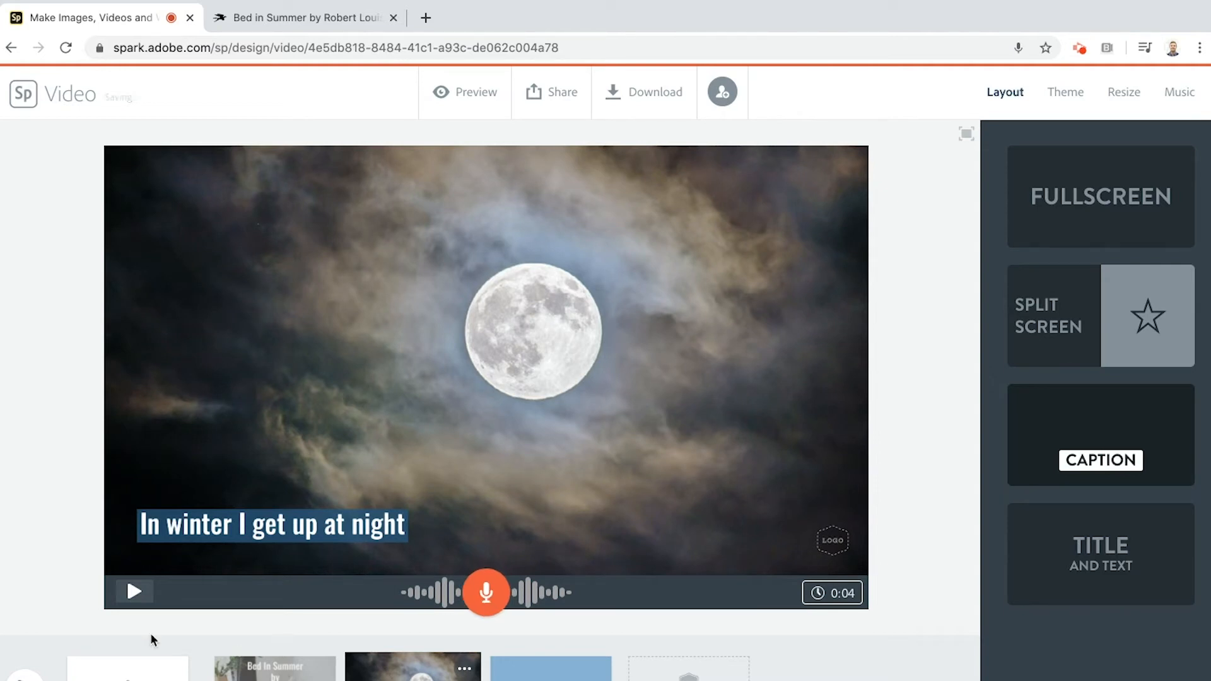
left_click(134, 592)
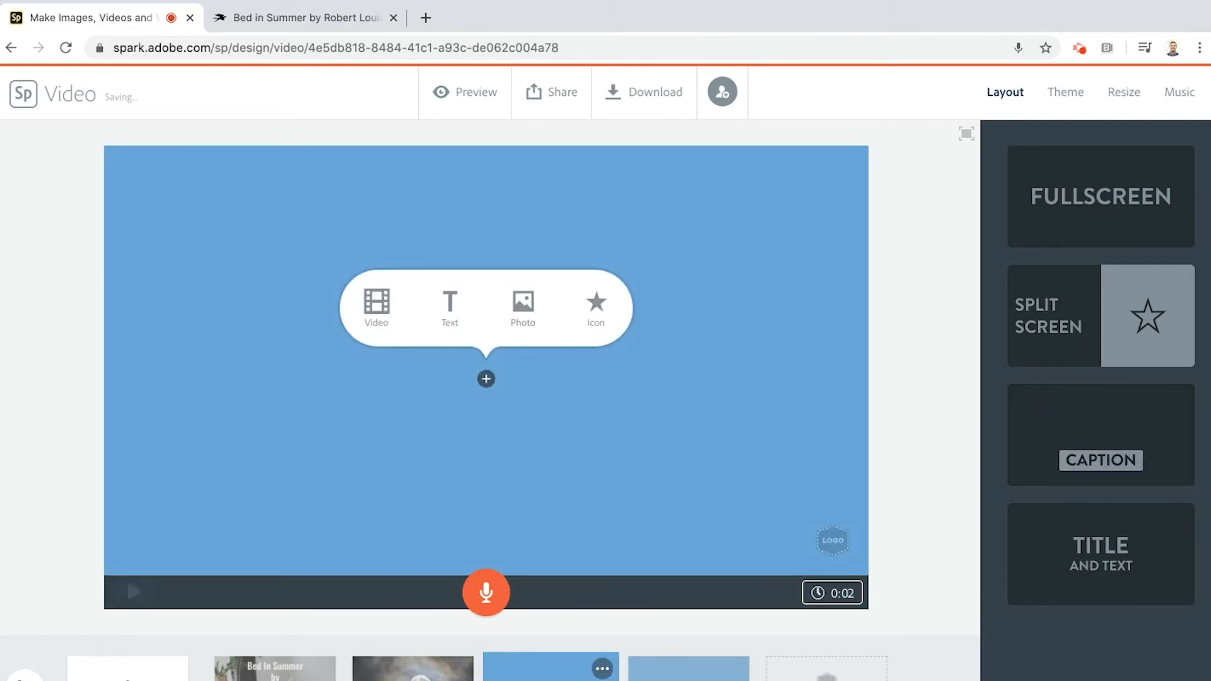
left_click(305, 16)
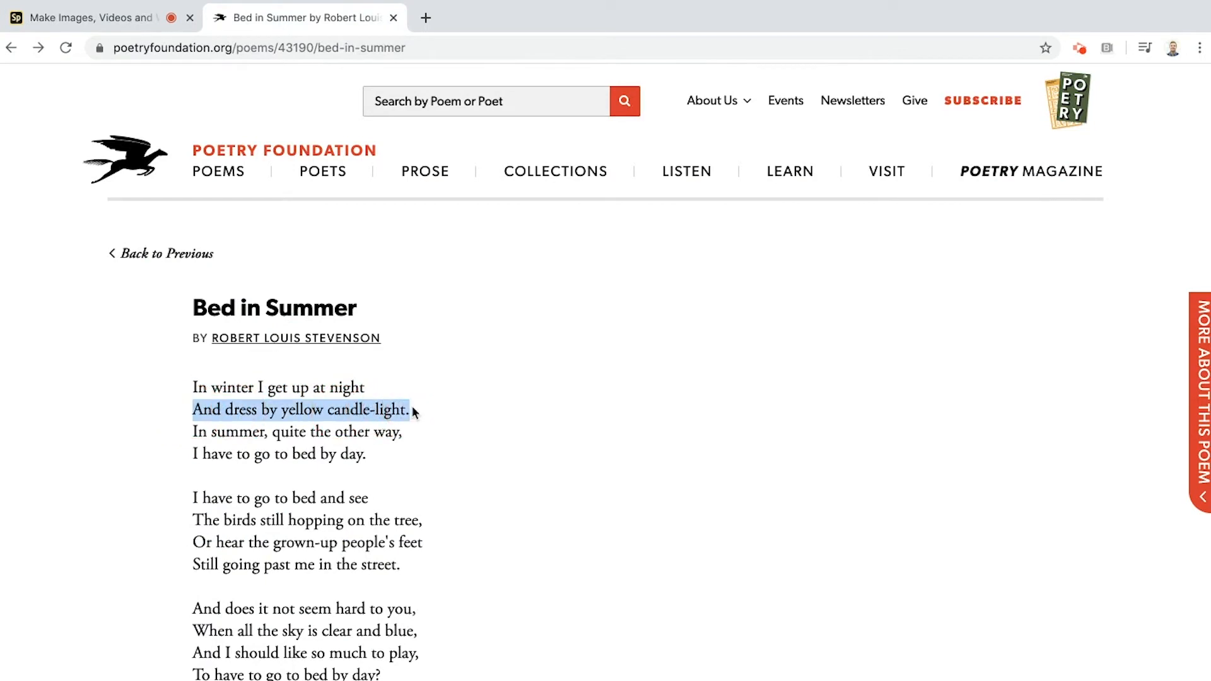
- Paste 'And dress by yellow candle-light.' on the third slide and shrink its text
left_click(92, 17)
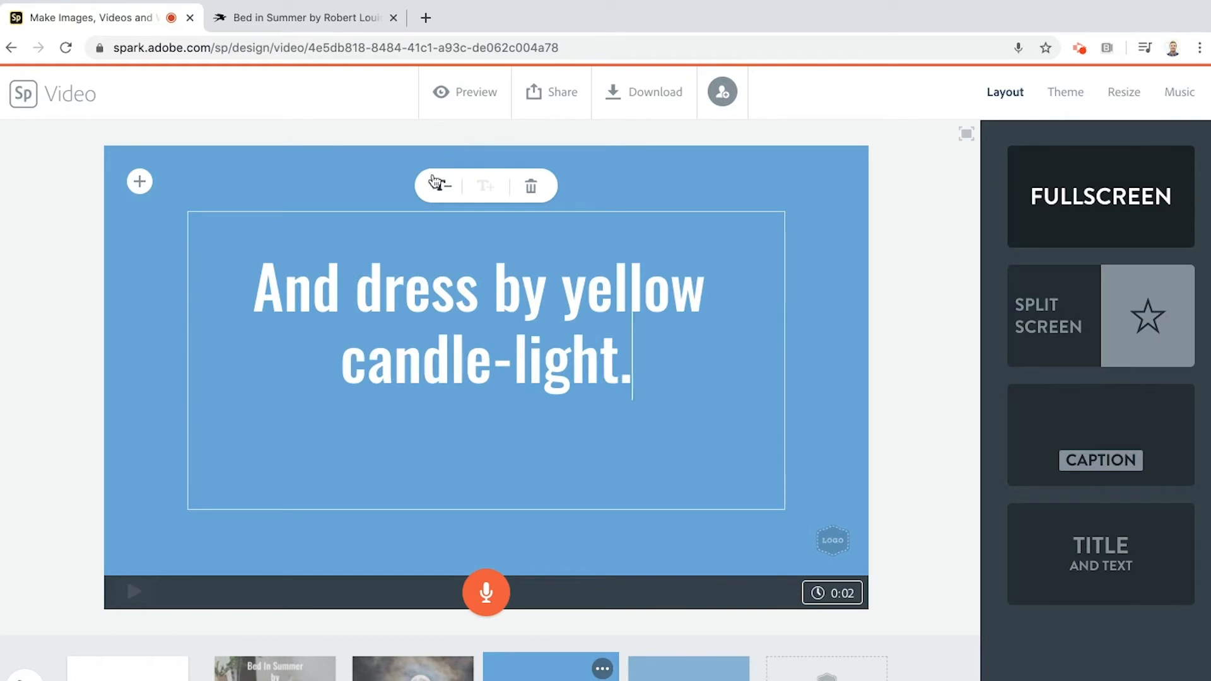
left_click(440, 185)
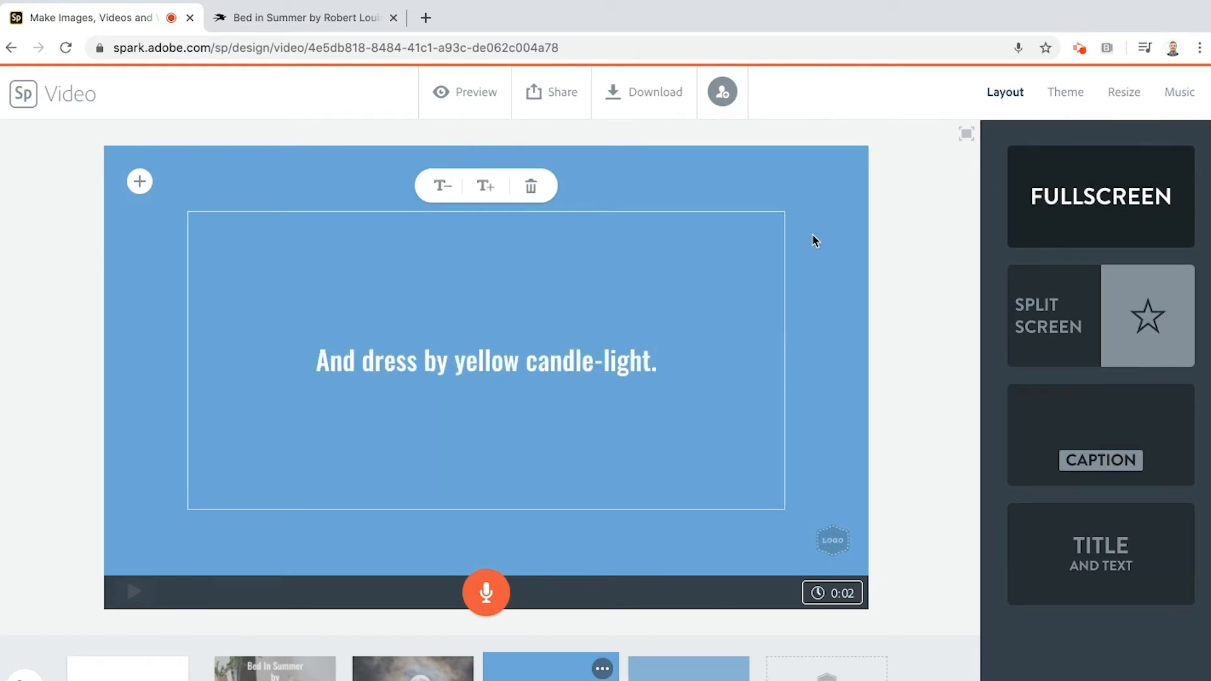
left_click(917, 307)
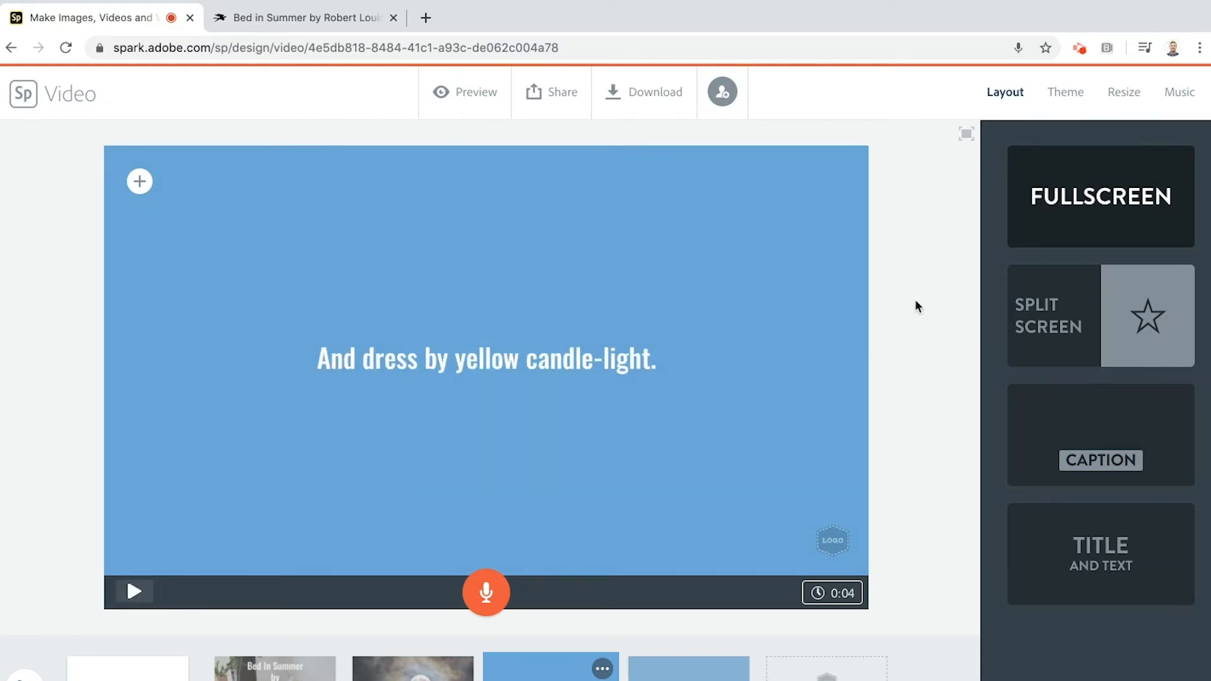
- Search free photos for 'candle' to give the slide a candle flame background
left_click(140, 181)
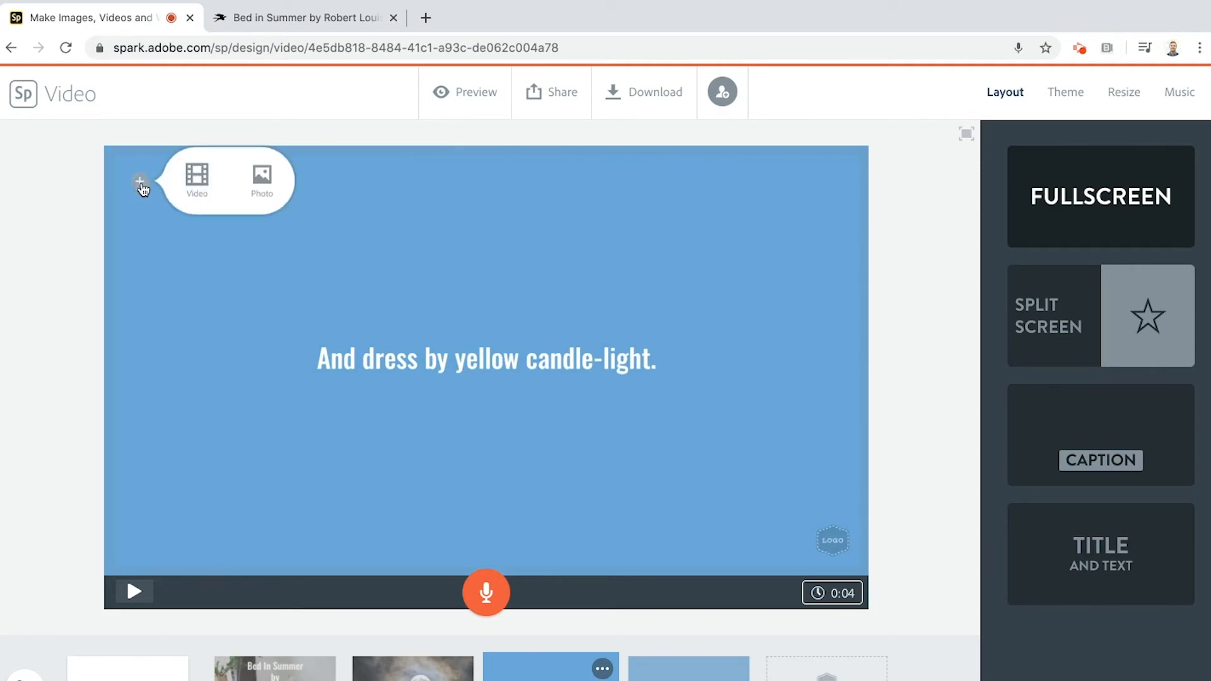
left_click(275, 179)
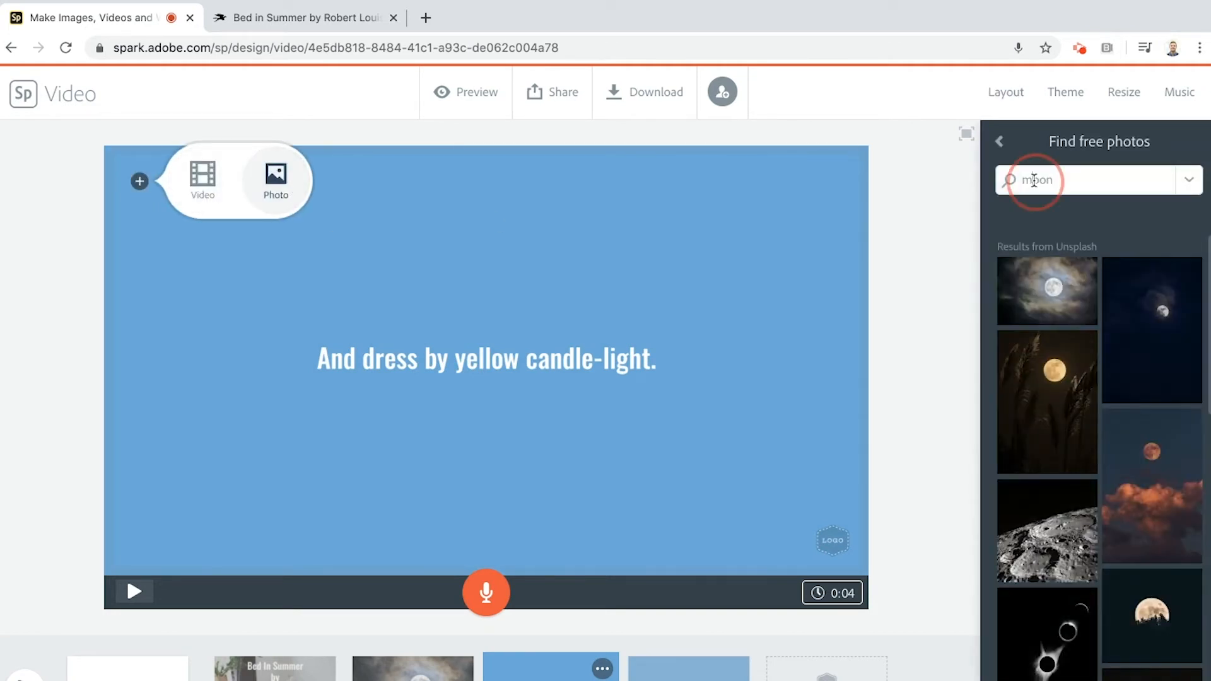
type("candle")
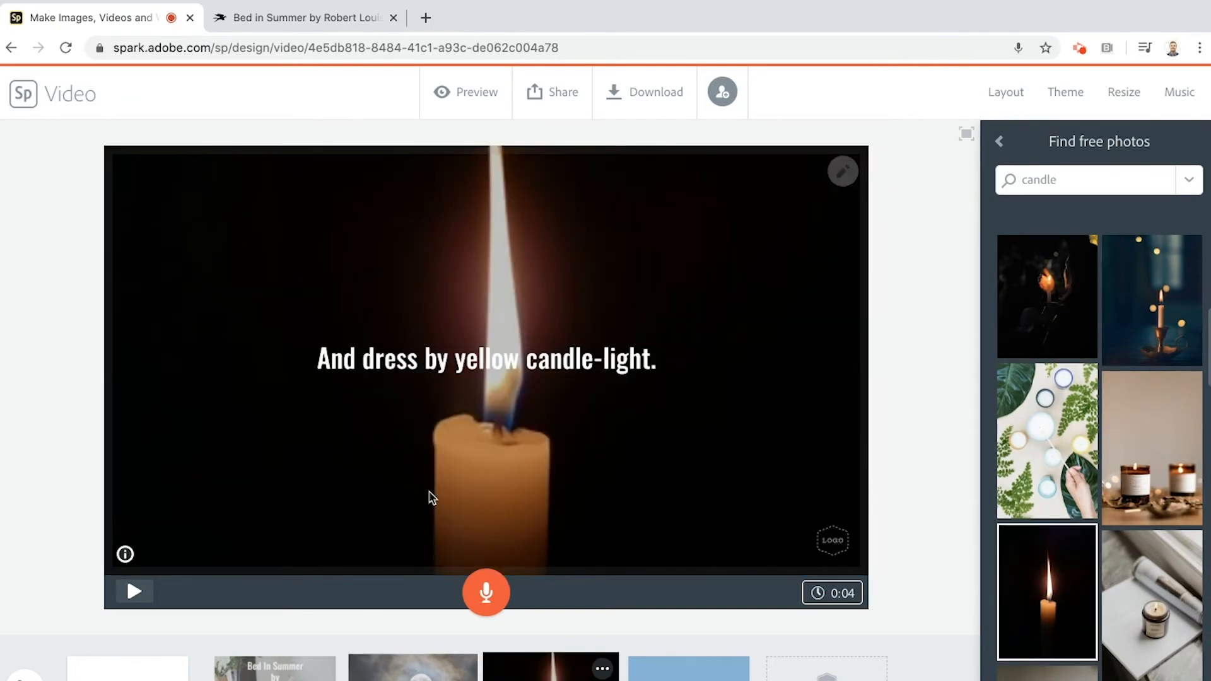
- Turn the candle slide's line into a caption, record its voice-over and check the playback
left_click(1005, 92)
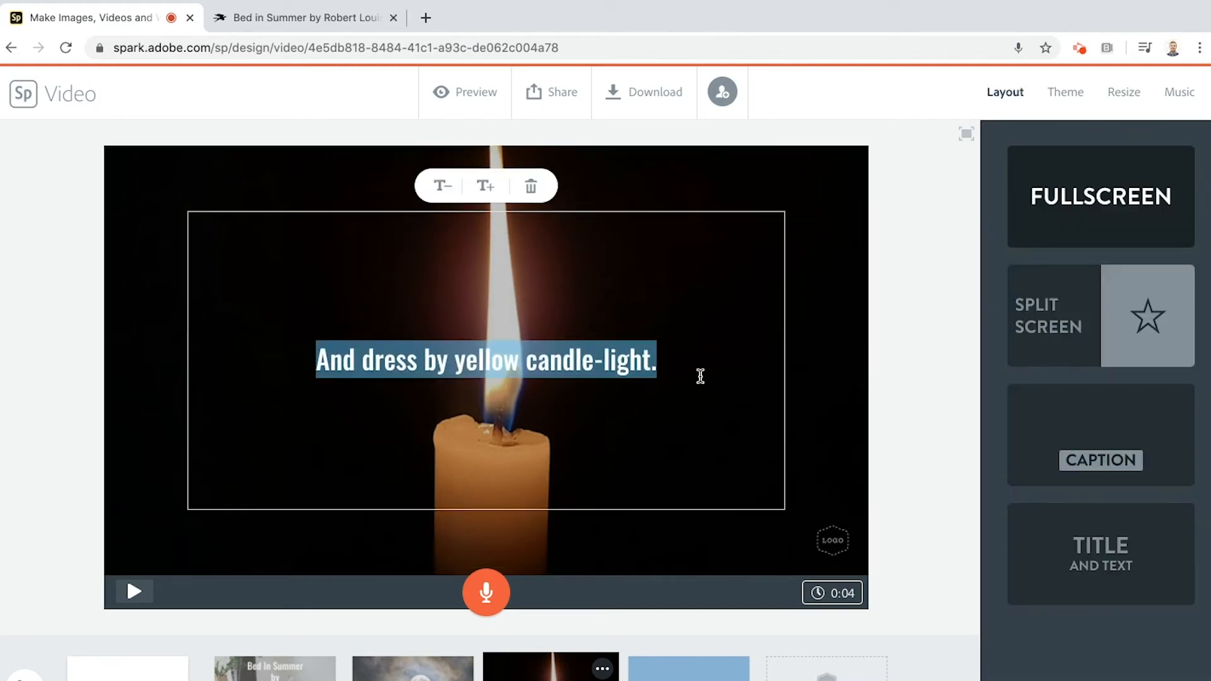
left_click(1100, 434)
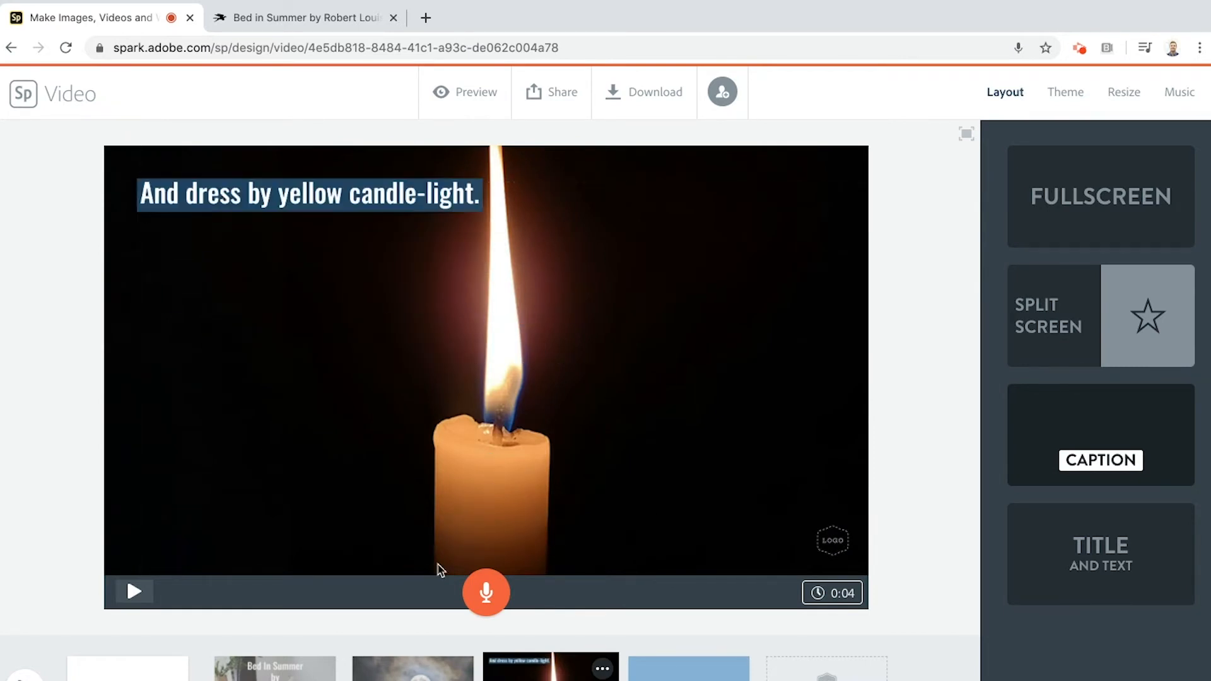
left_click(485, 593)
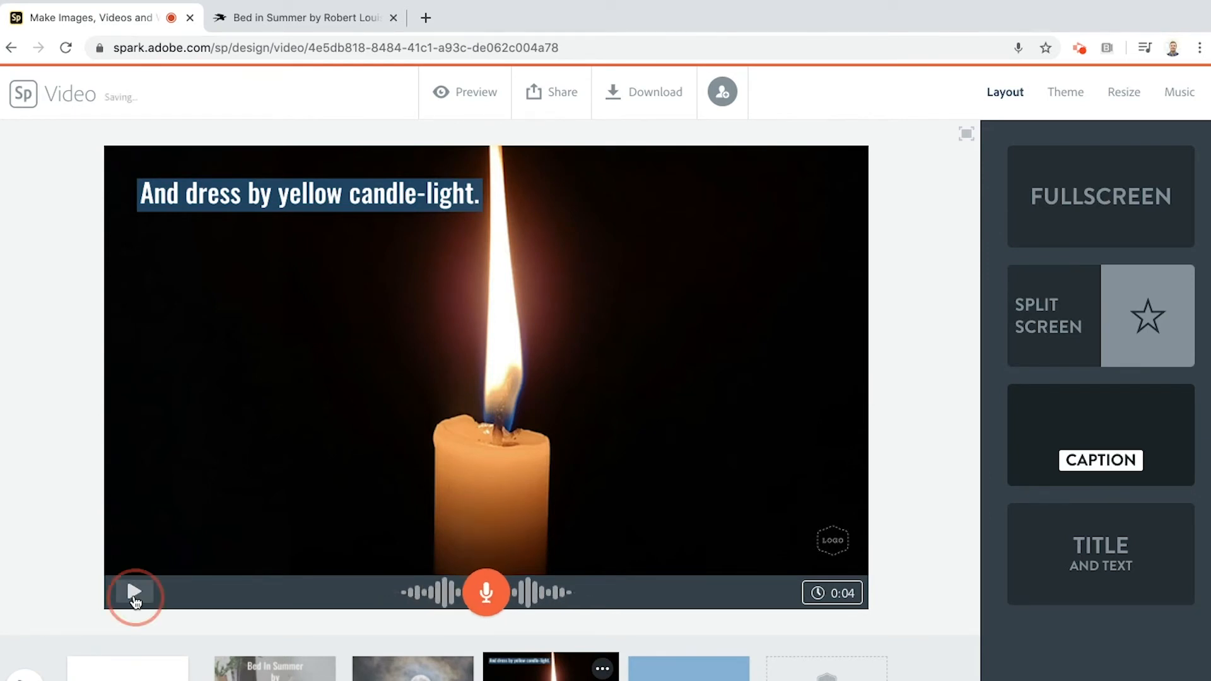
left_click(135, 592)
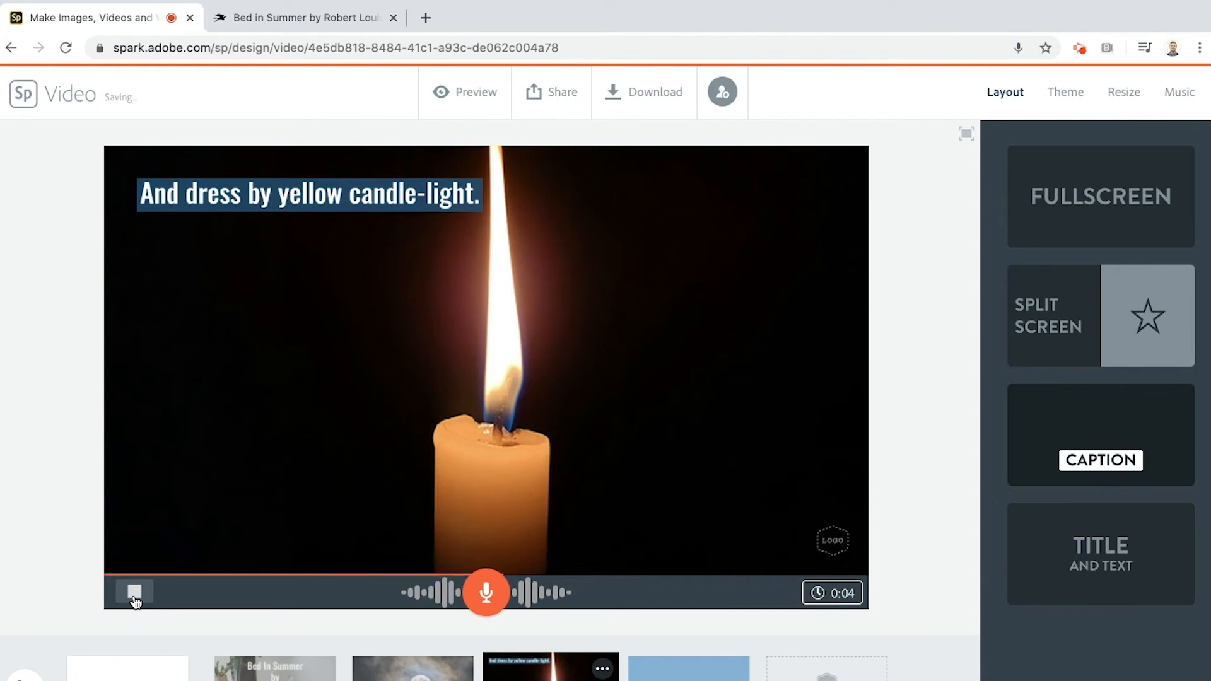
left_click(132, 591)
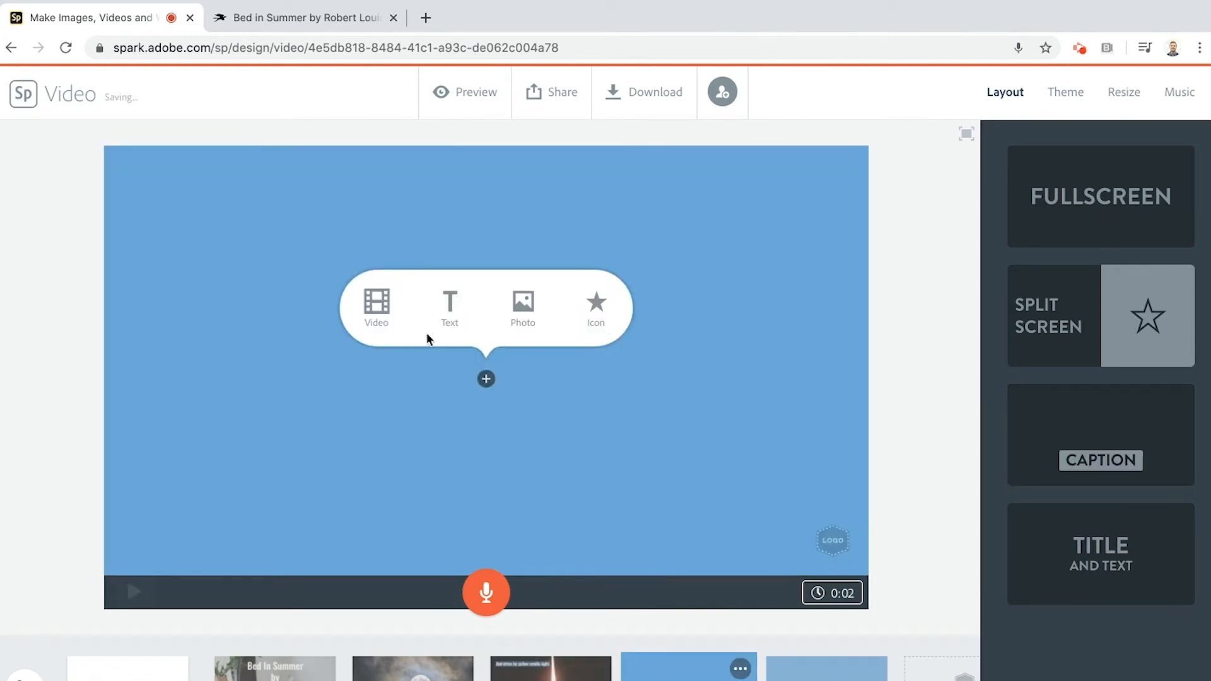
- Write 'In summer,' on the new slide and back it with the sunlit meadow photo from the 'summer' search
left_click(302, 17)
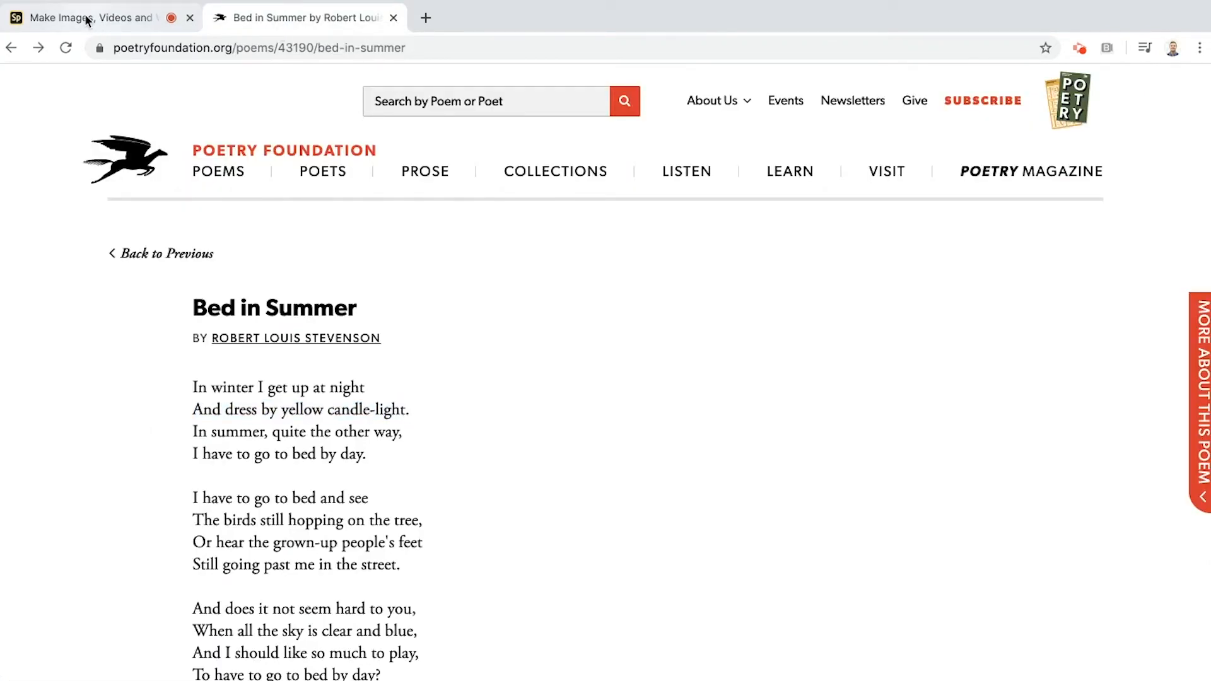
left_click(92, 16)
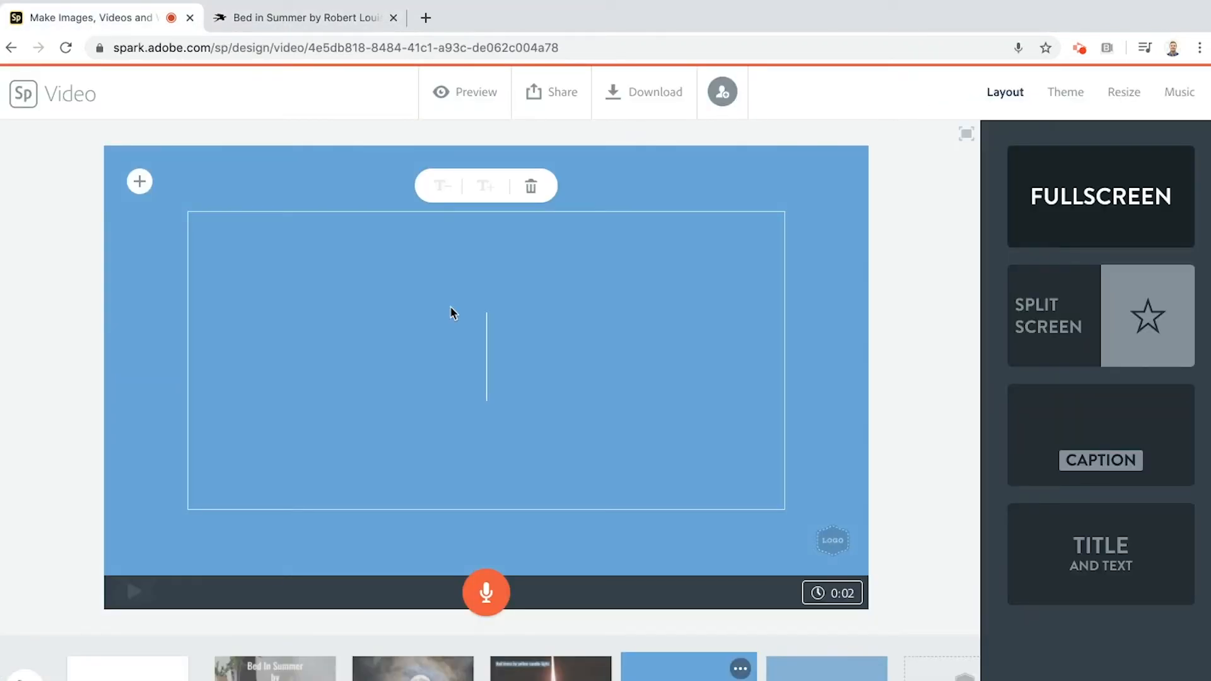
type("In summer, quite the other way")
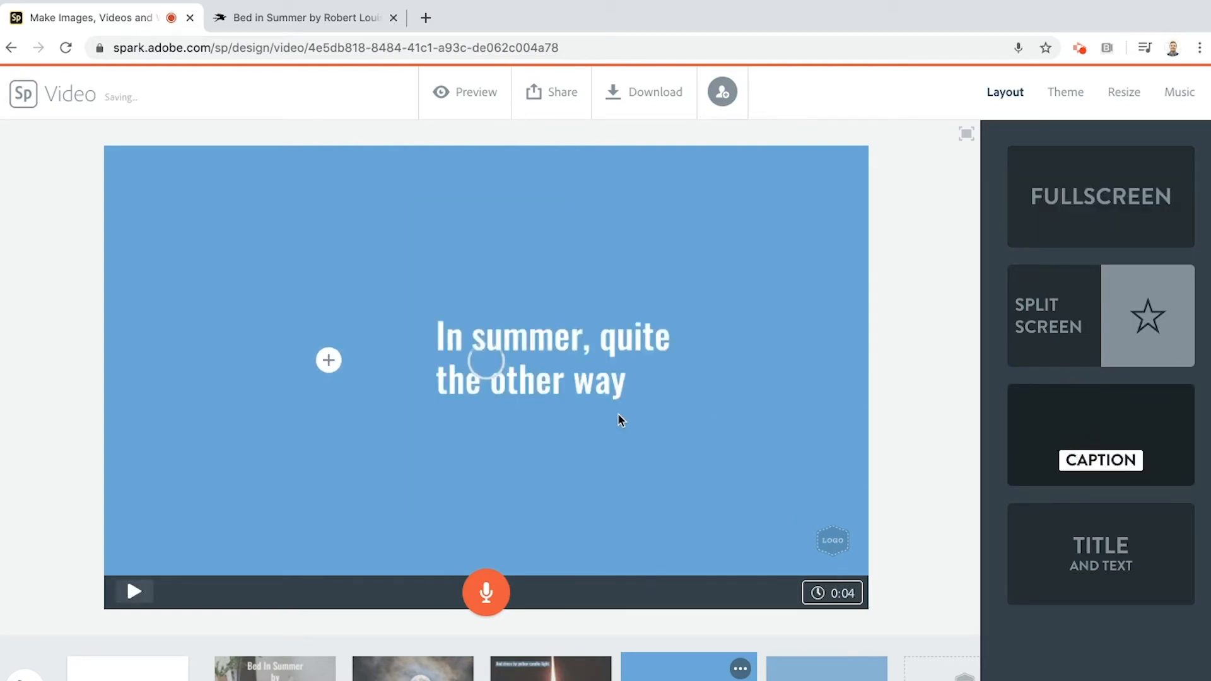
left_click(328, 360)
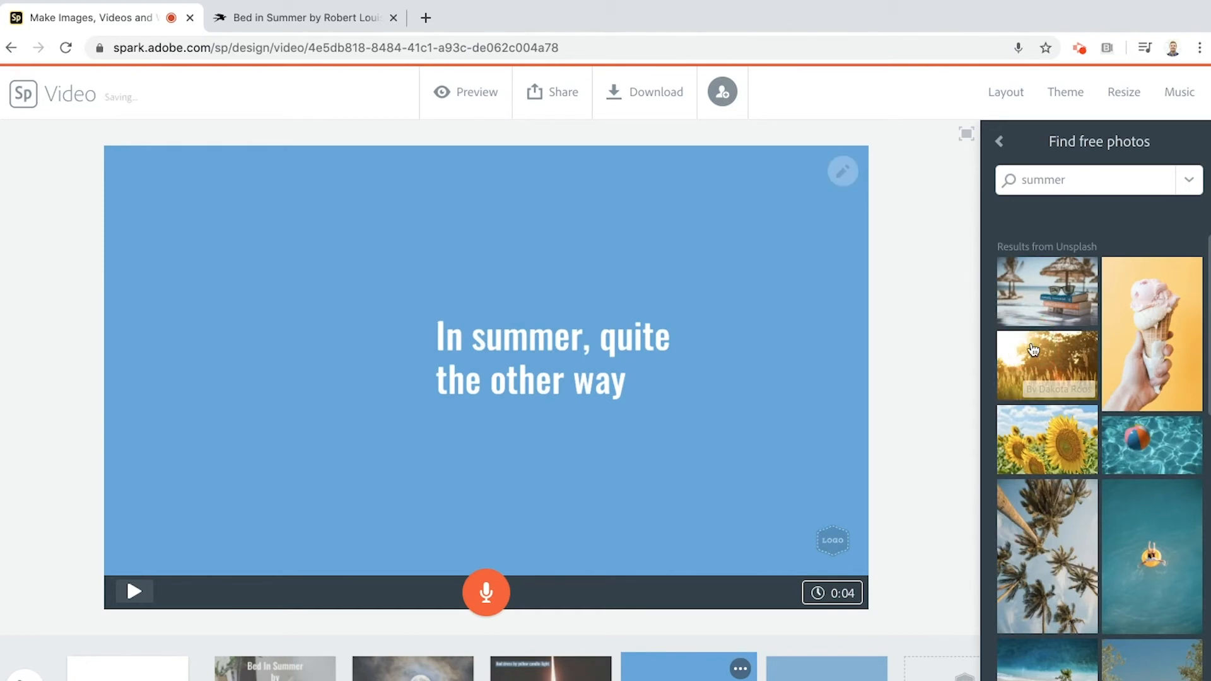
left_click(1047, 365)
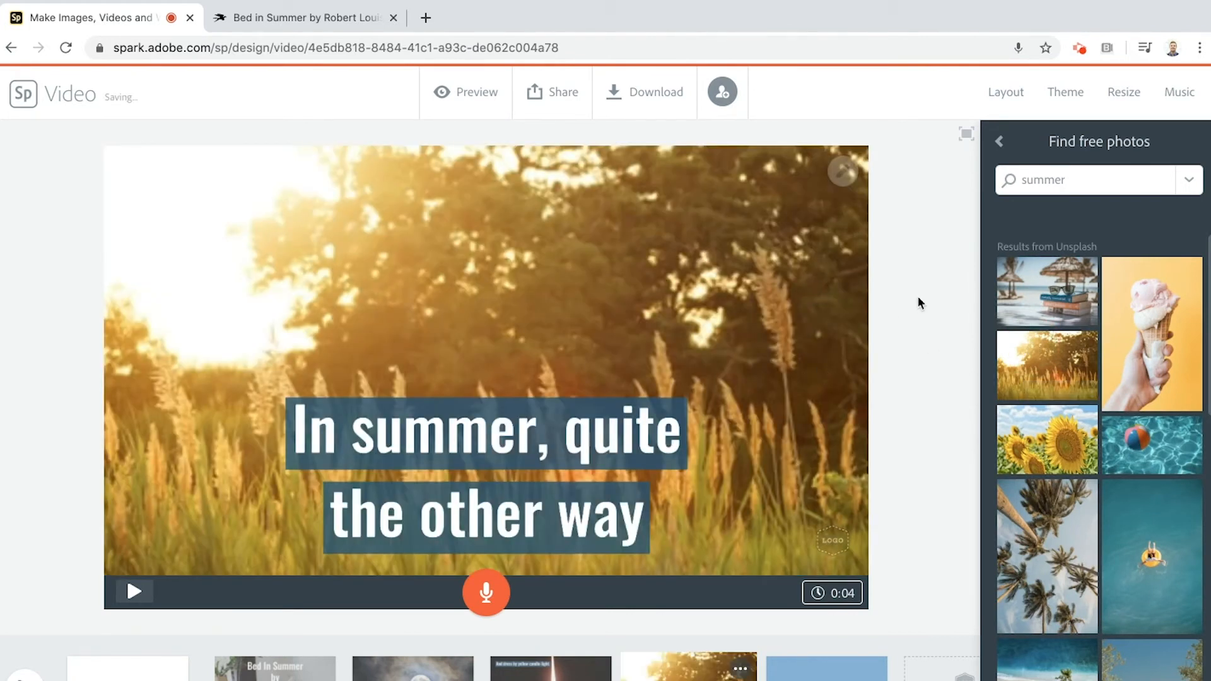
- Lay the line out as a caption and record the narration for 'In summer, quite the other way'
left_click(1005, 92)
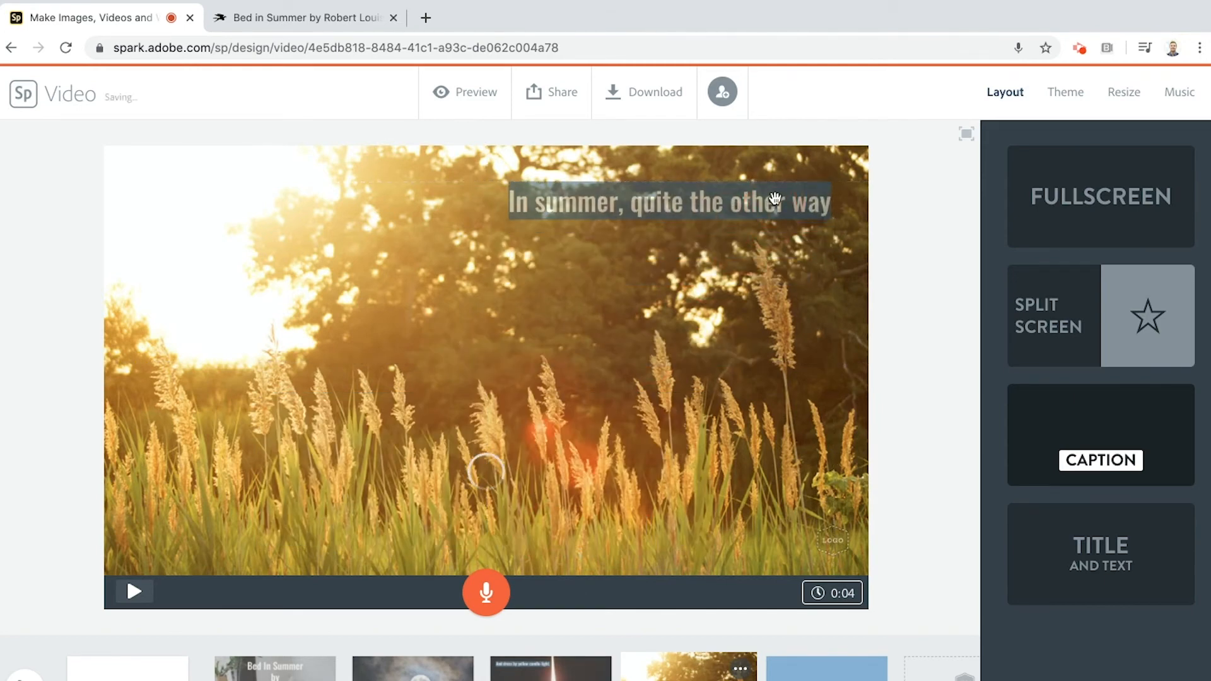
left_click(484, 593)
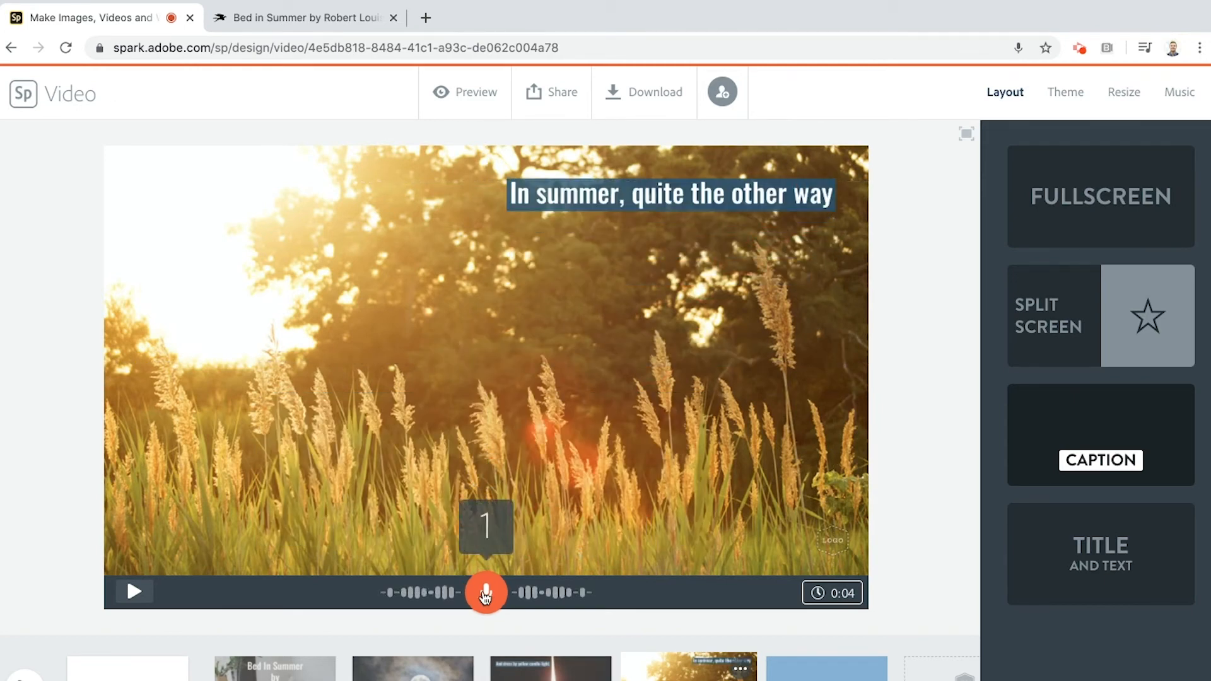
left_click(485, 593)
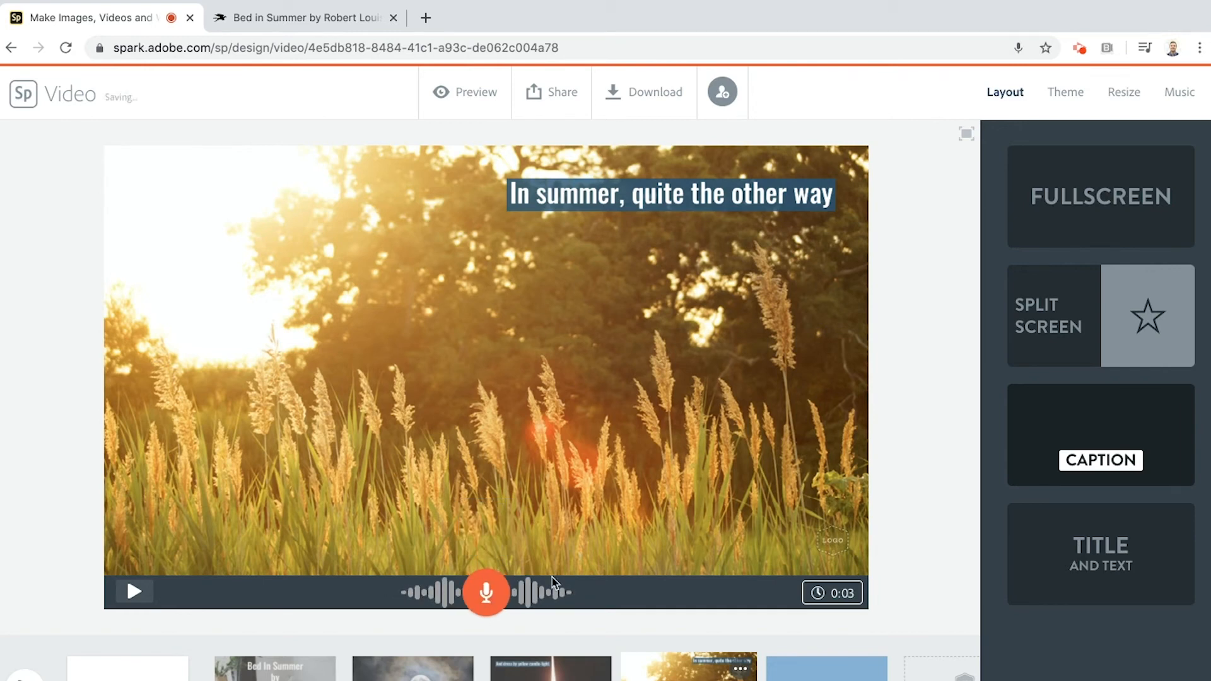
left_click(304, 16)
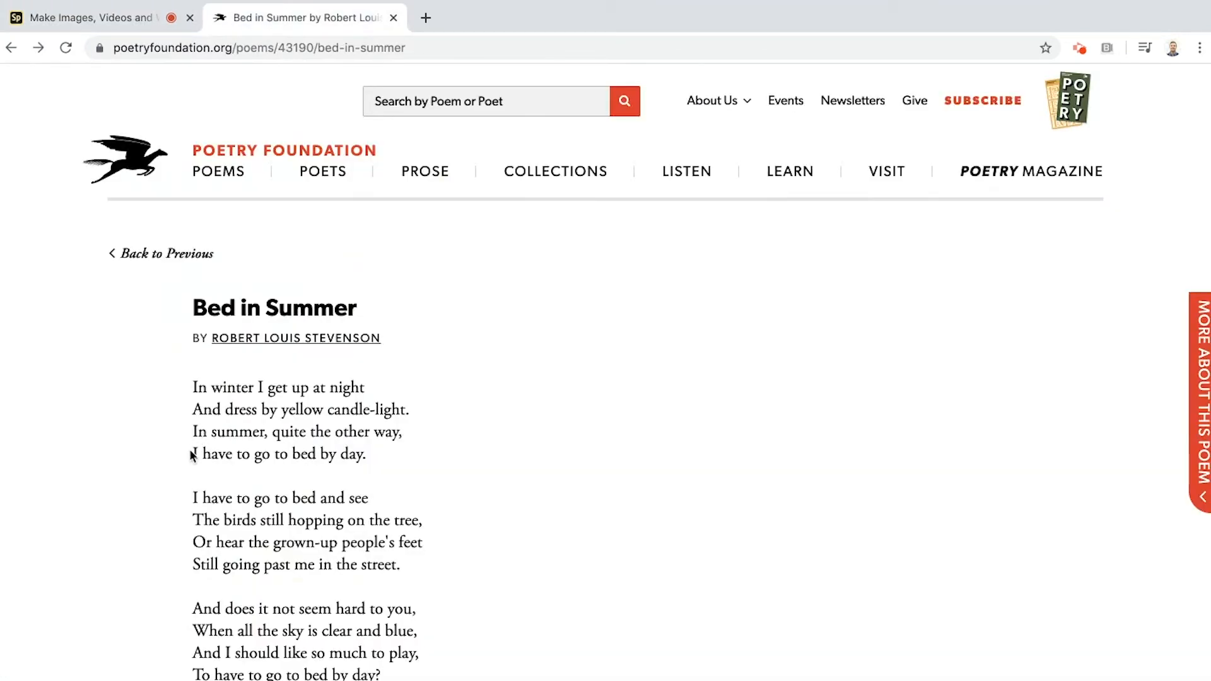
- Start a slide with a 'bed' photo search result and add the text 'I have to go to bed by day.'
left_click(92, 16)
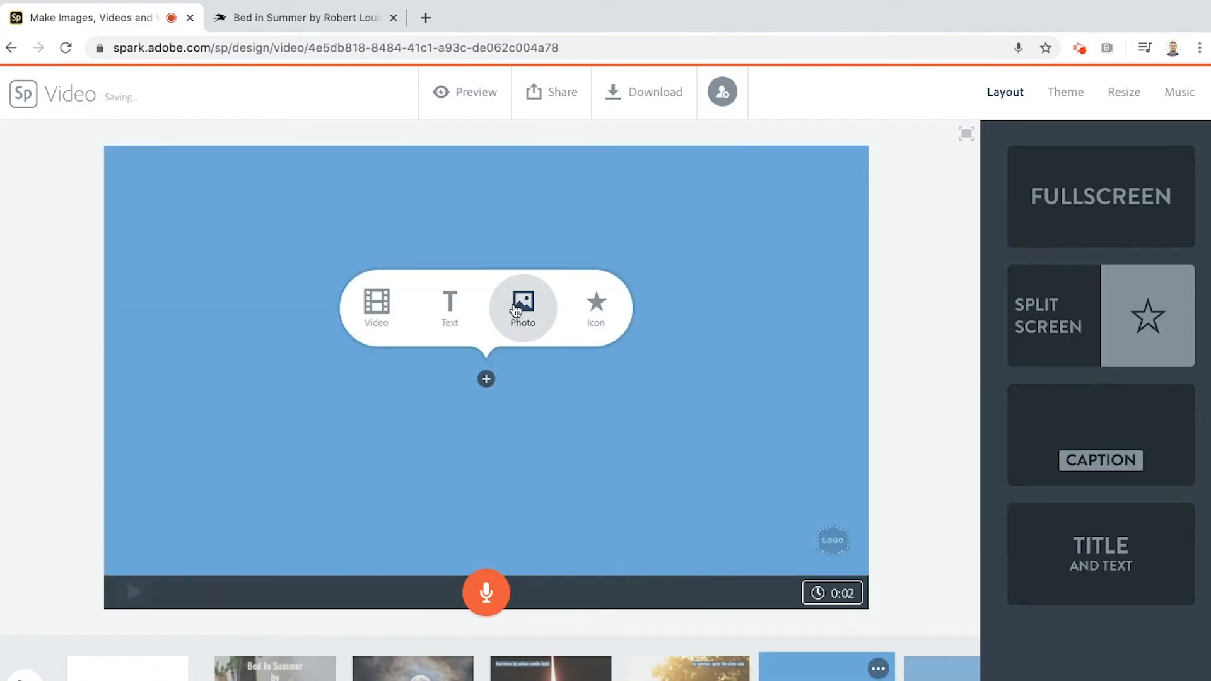
left_click(522, 305)
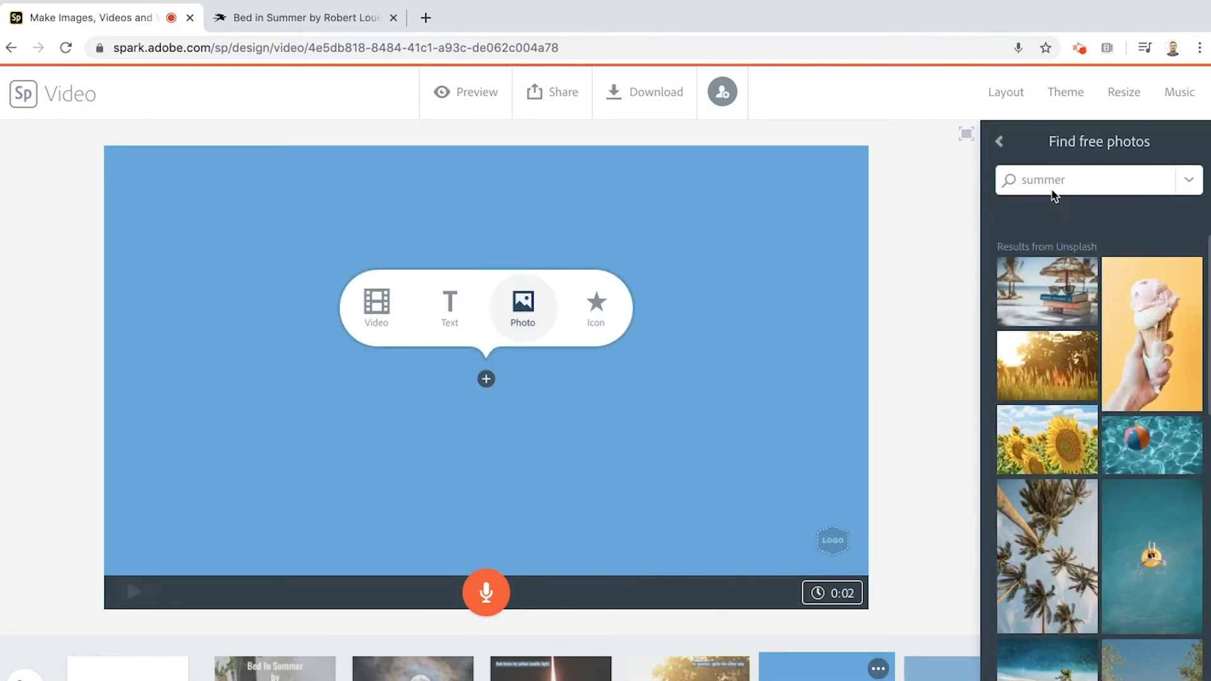
type("bed")
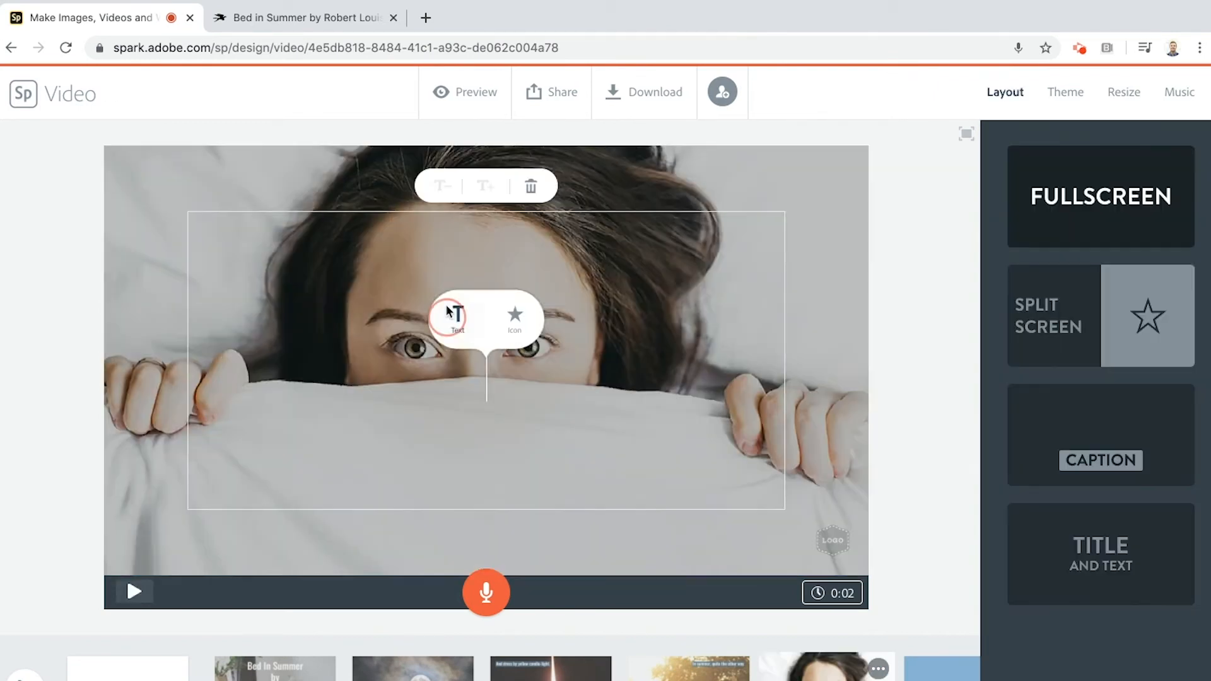
left_click(449, 316)
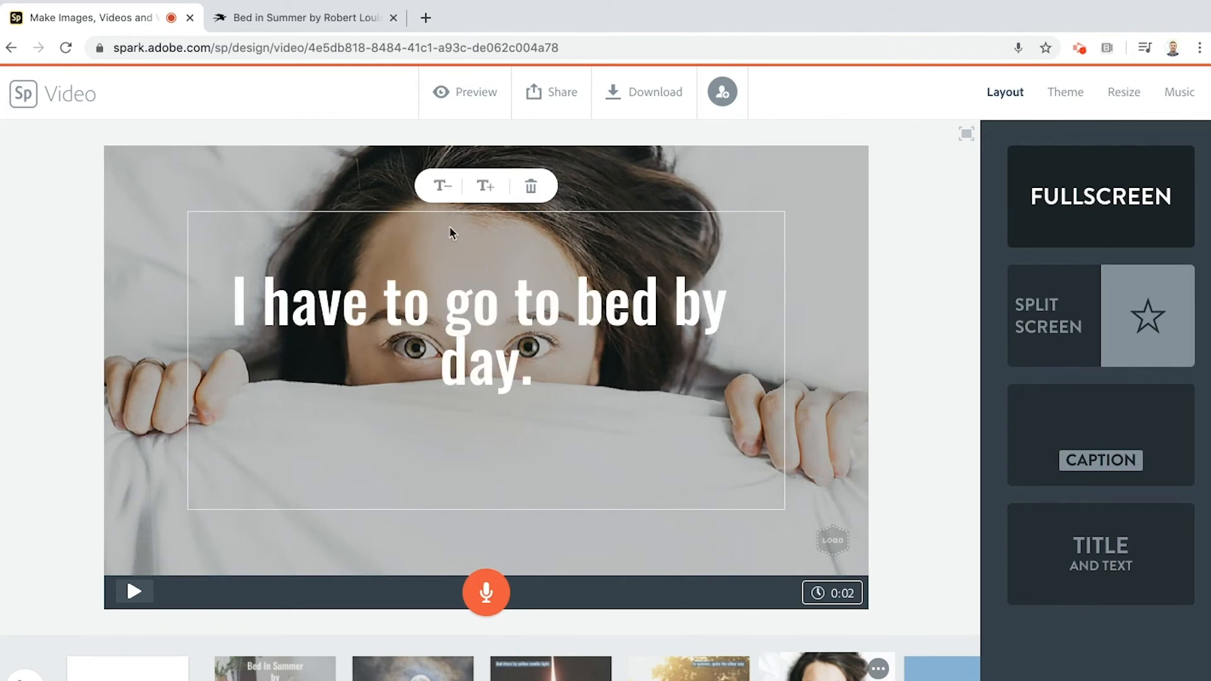
- Apply the Caption layout to the bed slide and record its narration
left_click(1100, 460)
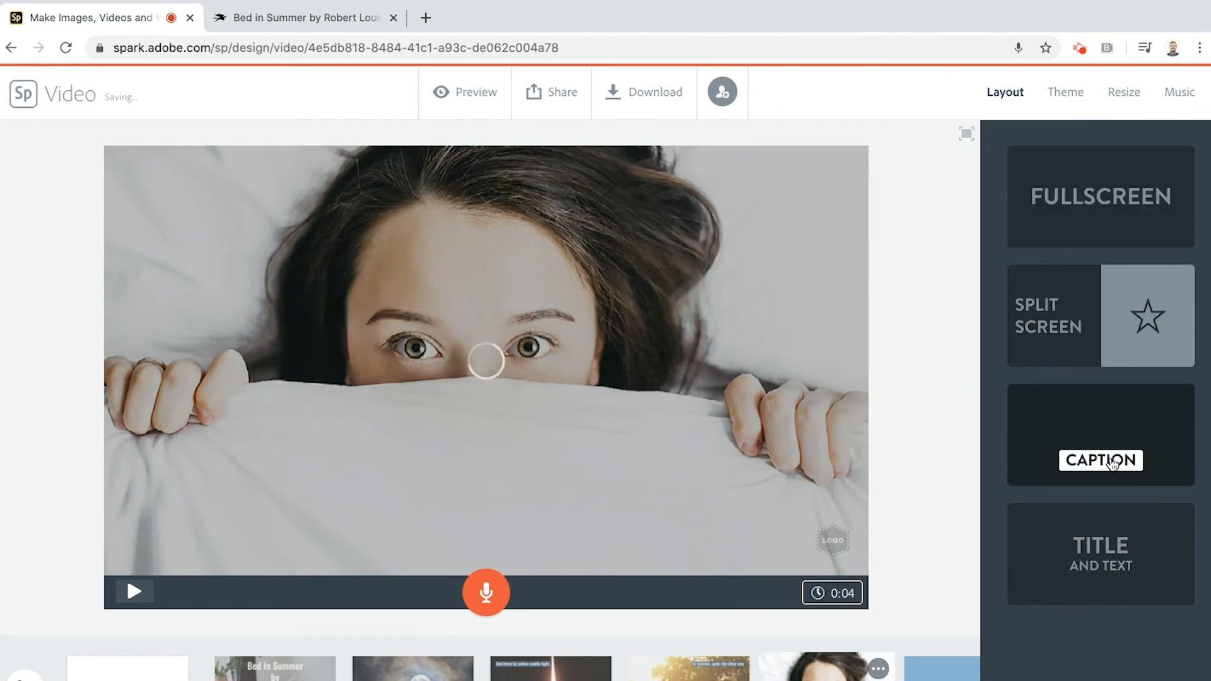
left_click(1099, 460)
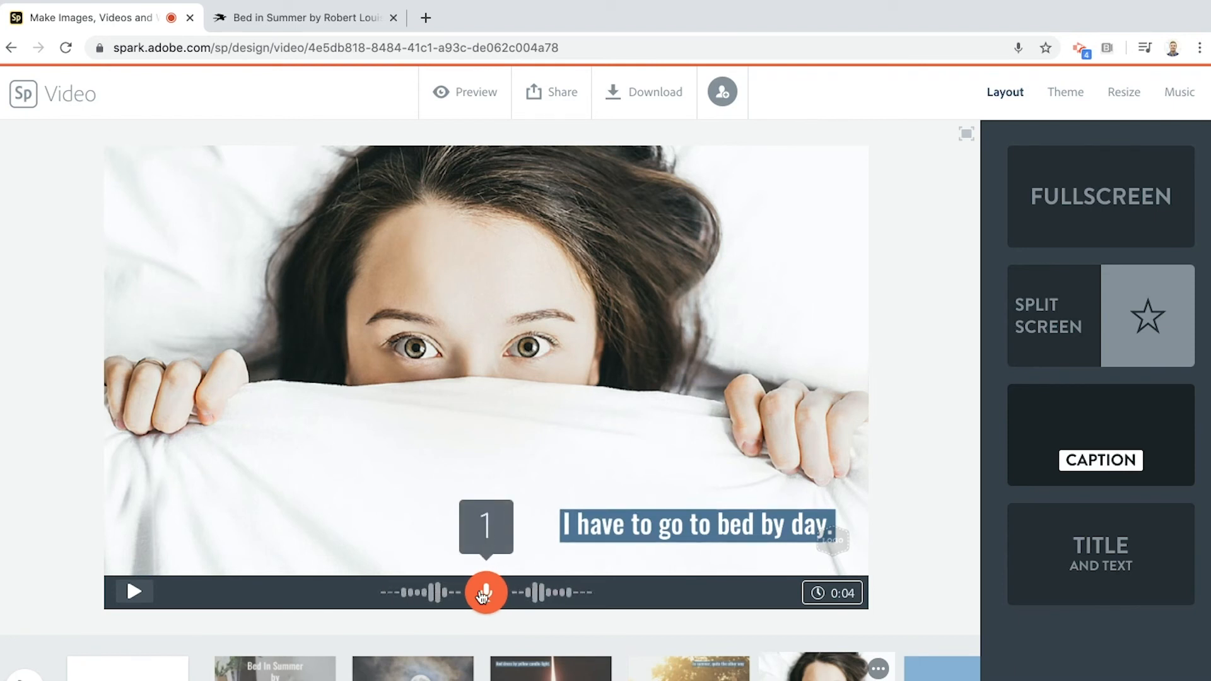
left_click(485, 593)
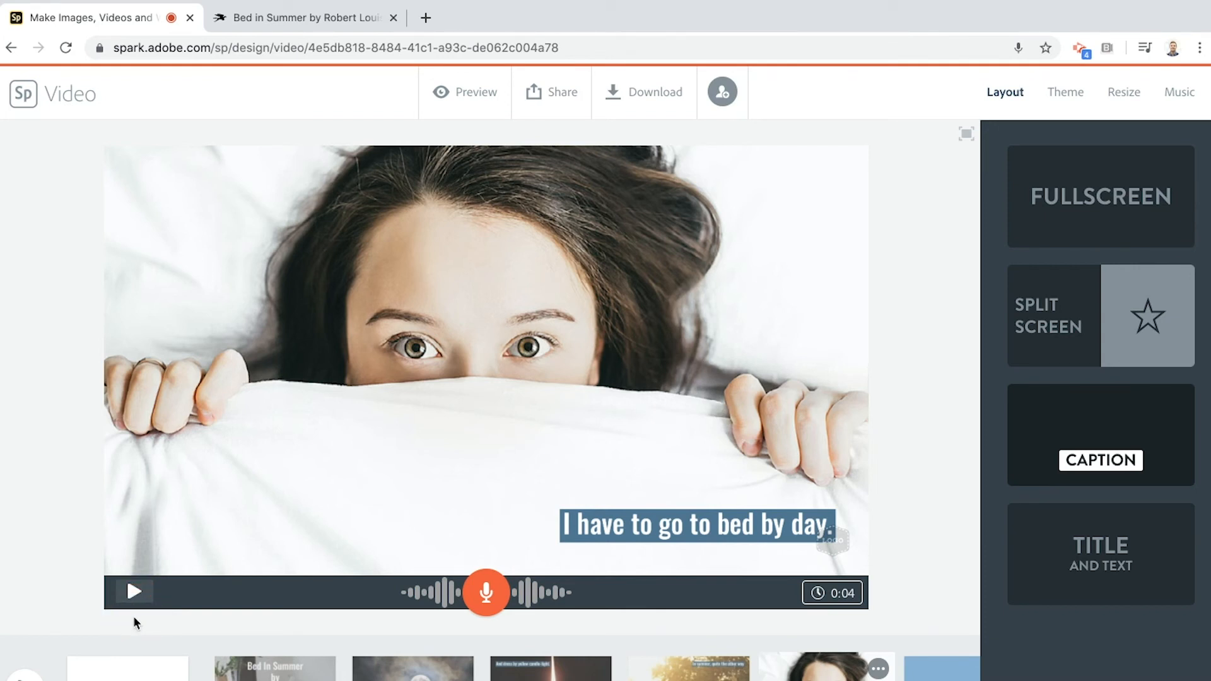
mouse_move(138, 625)
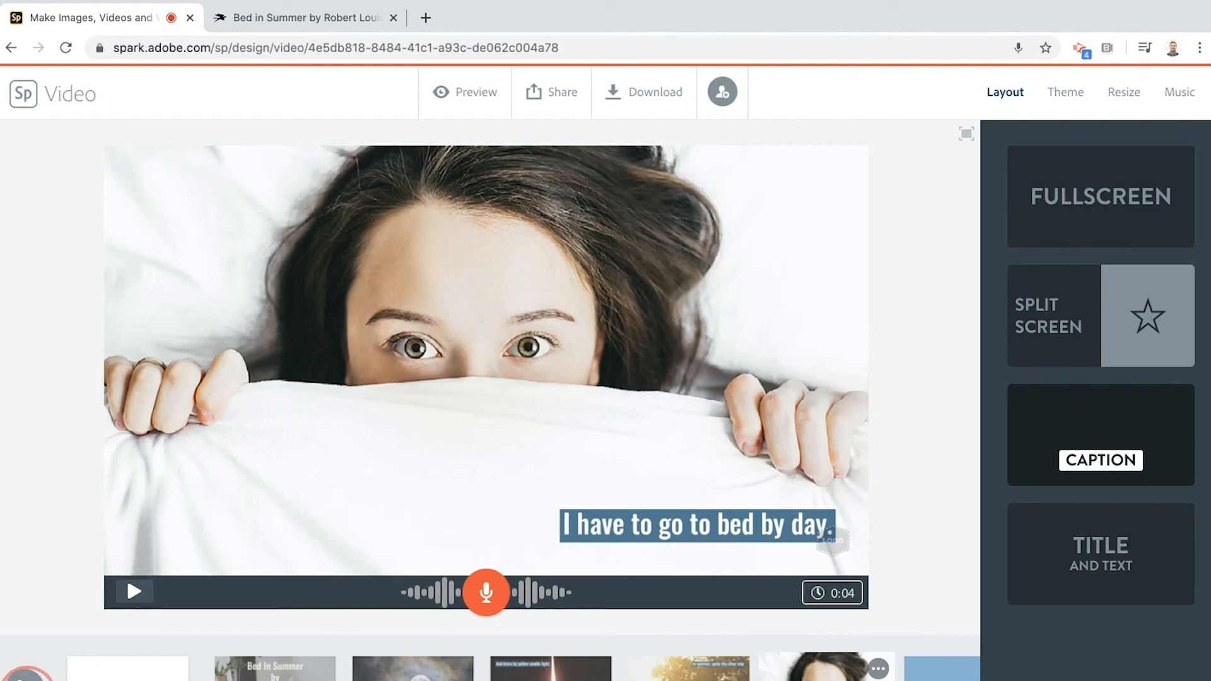
left_click(465, 92)
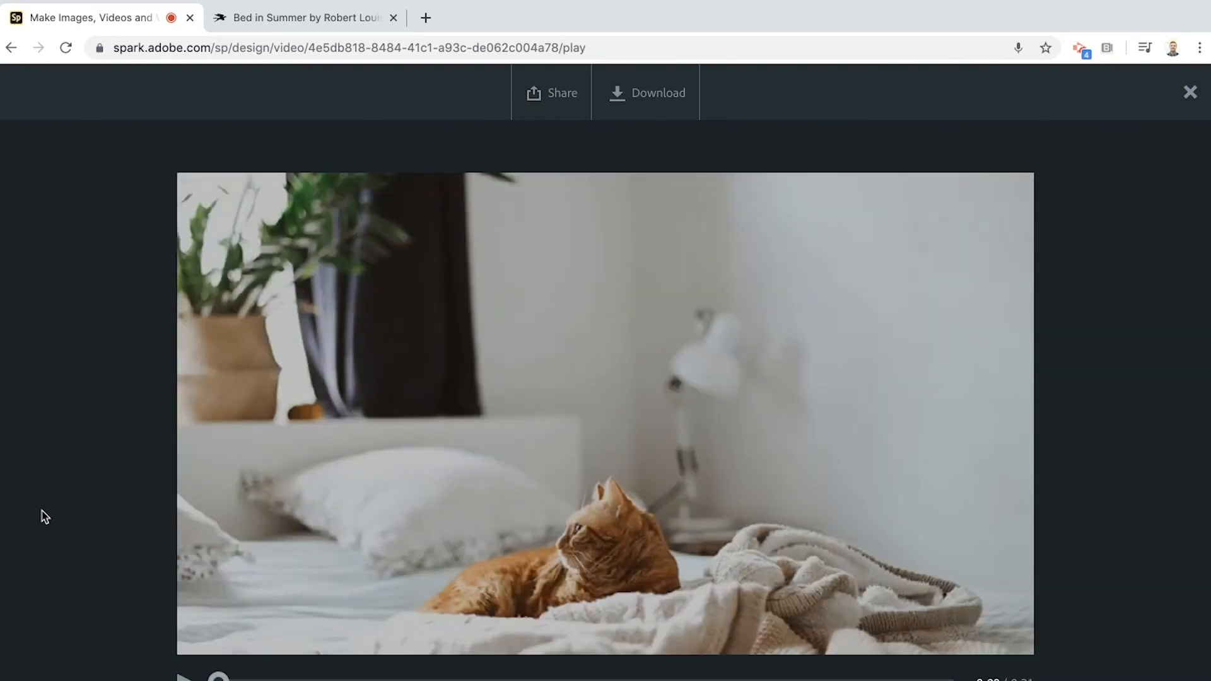
left_click(1188, 92)
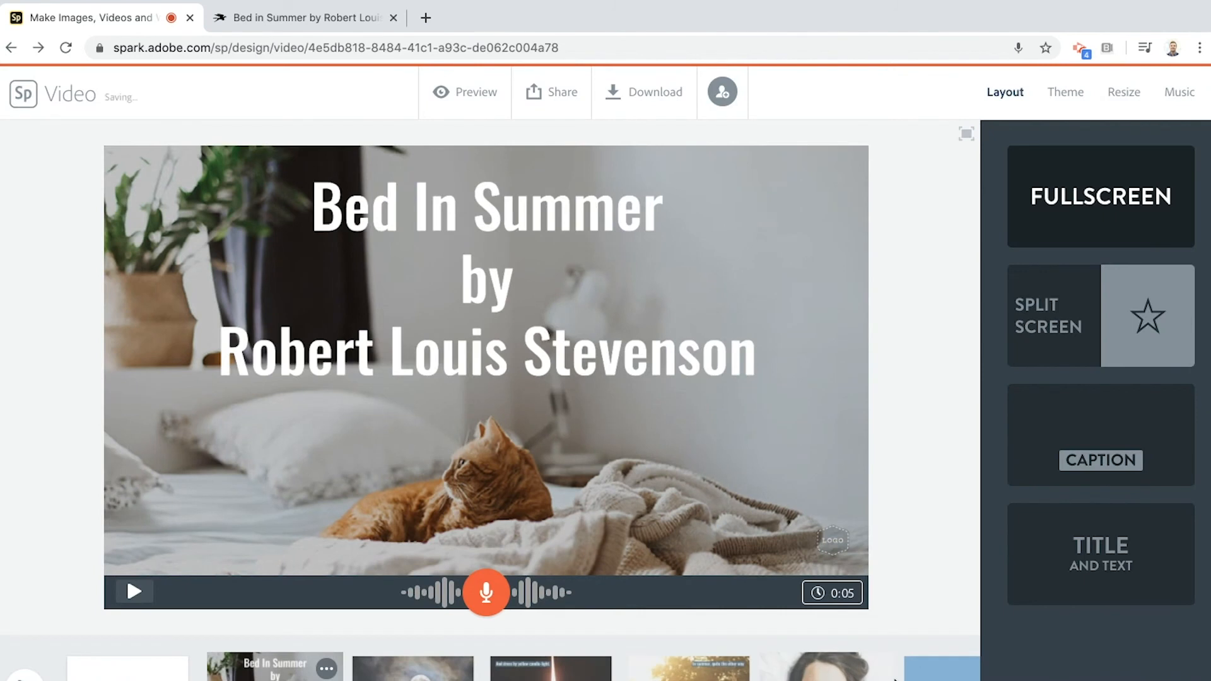
- Show the automatic Credits slide at the end of the strip, after a glance at the poem page
scroll("down", 3)
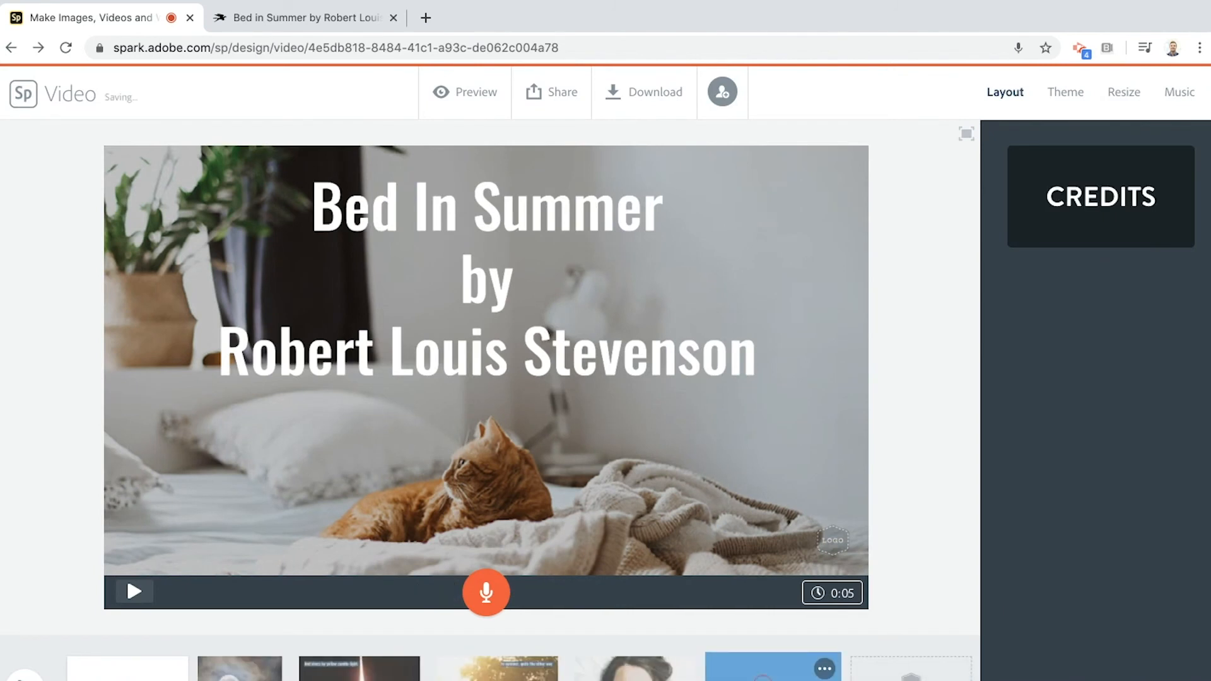
left_click(1100, 197)
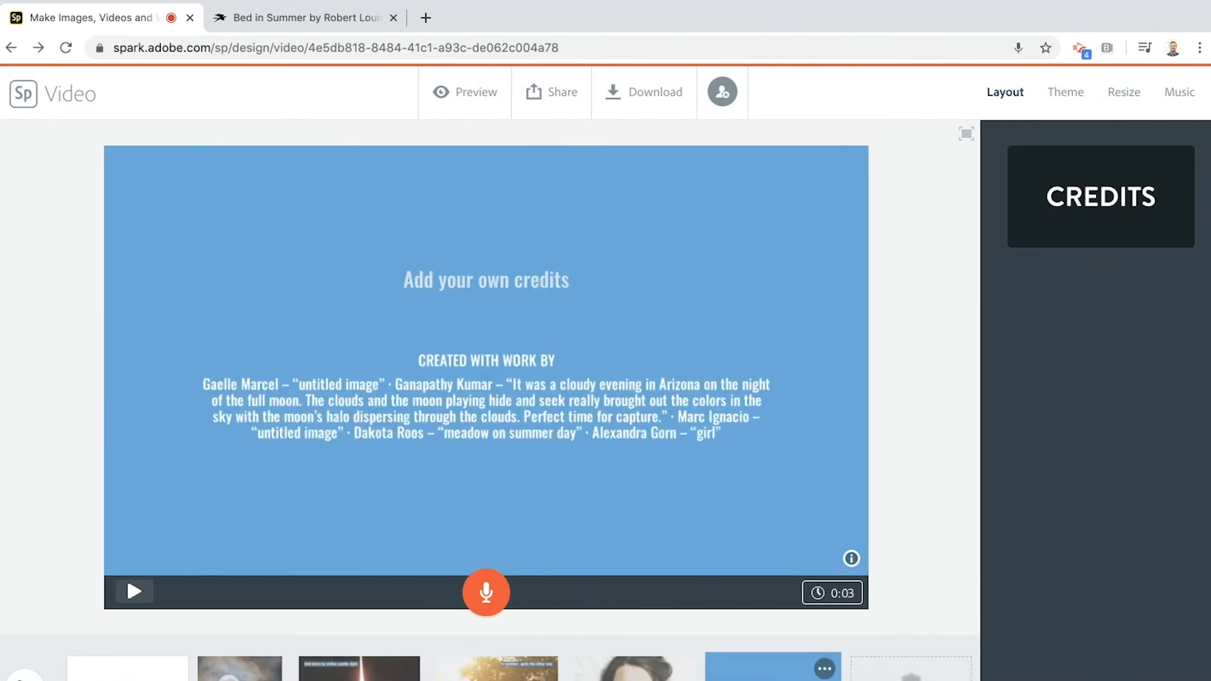
mouse_move(912, 481)
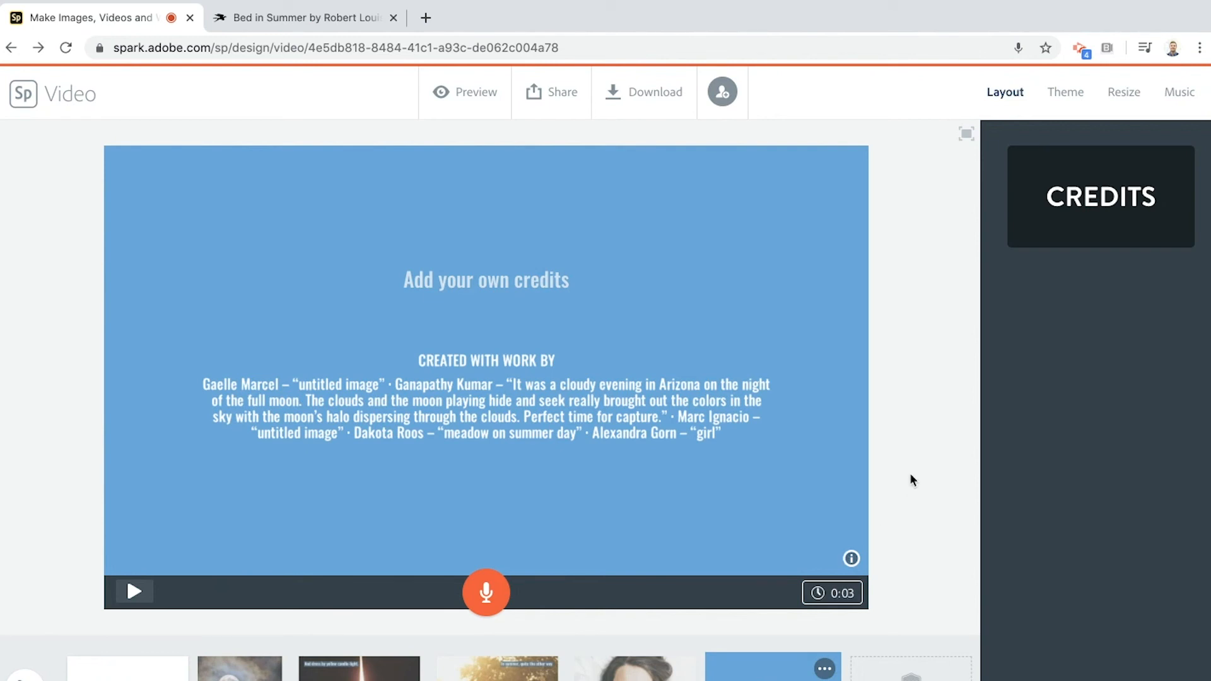
mouse_move(211, 5)
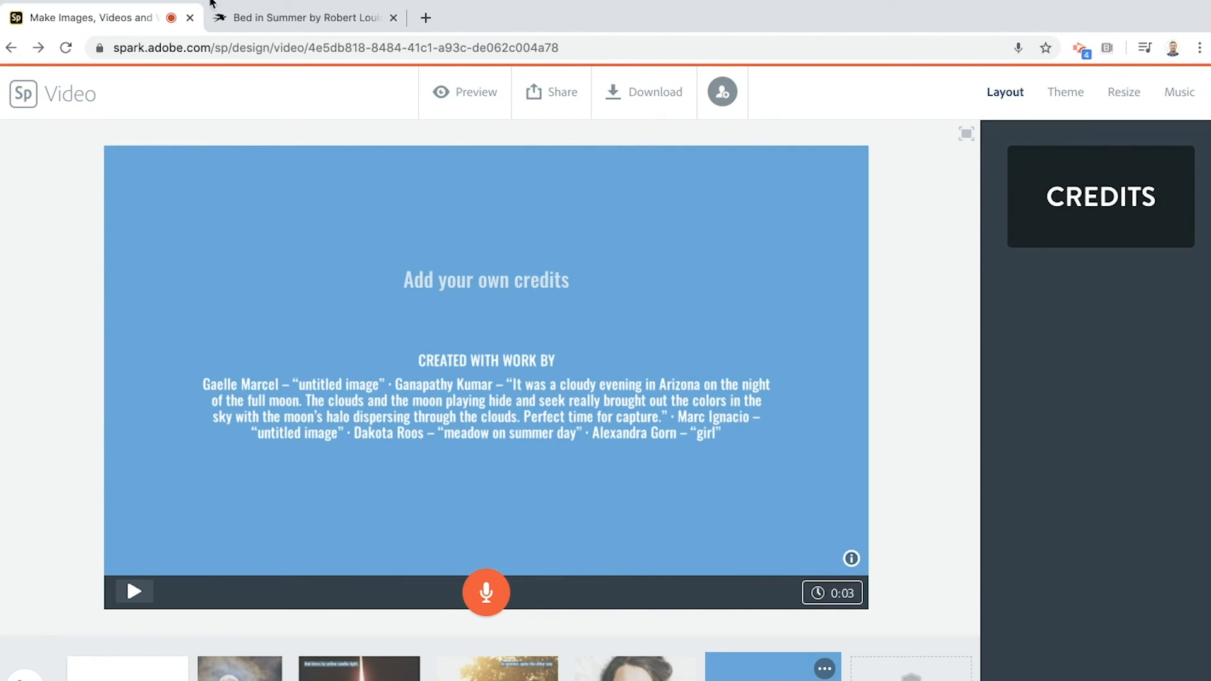
left_click(303, 16)
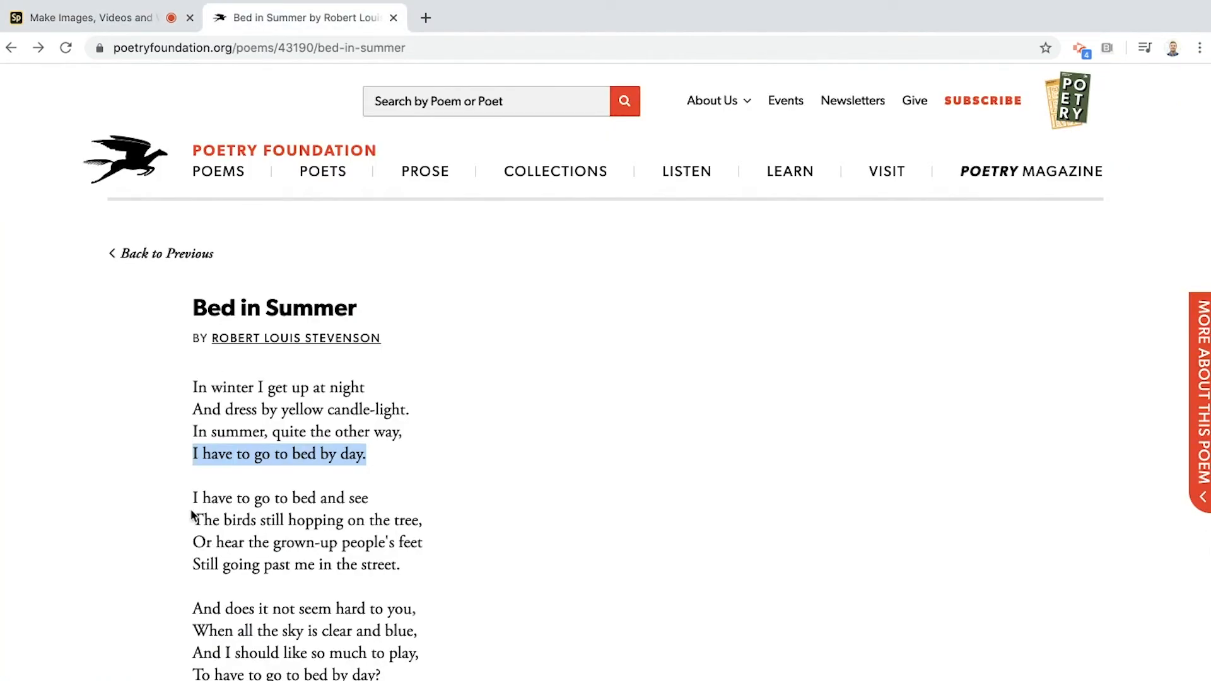
left_click(111, 346)
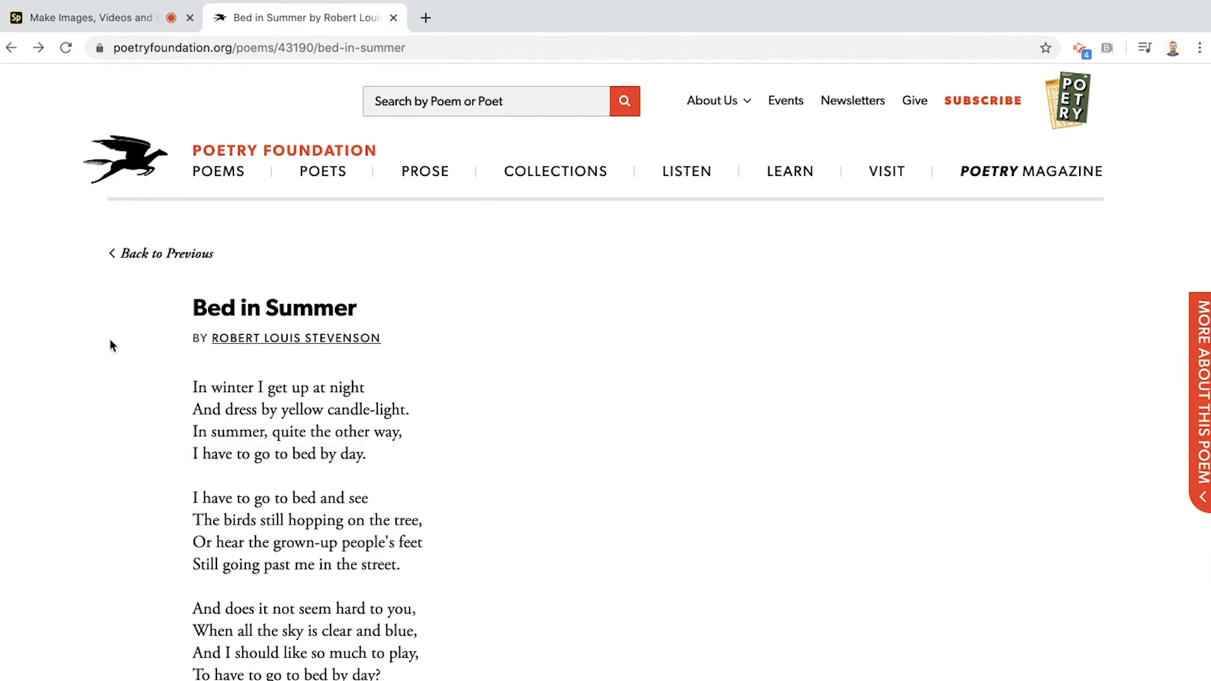
left_click(89, 17)
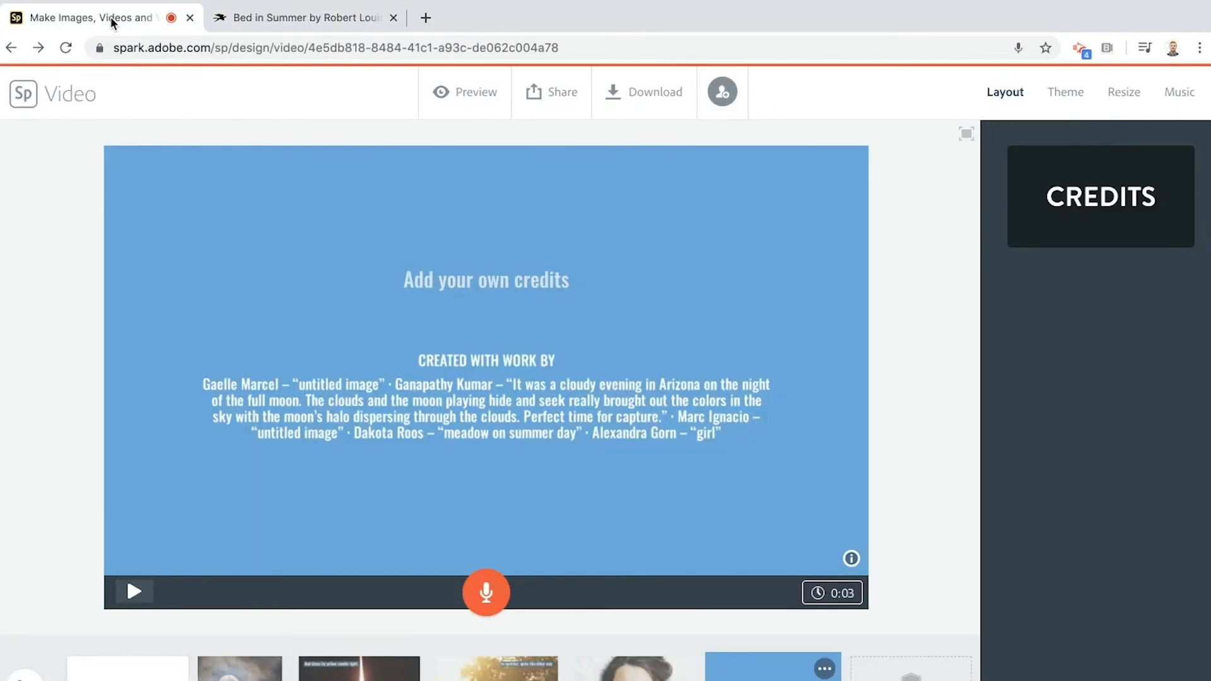
mouse_move(212, 475)
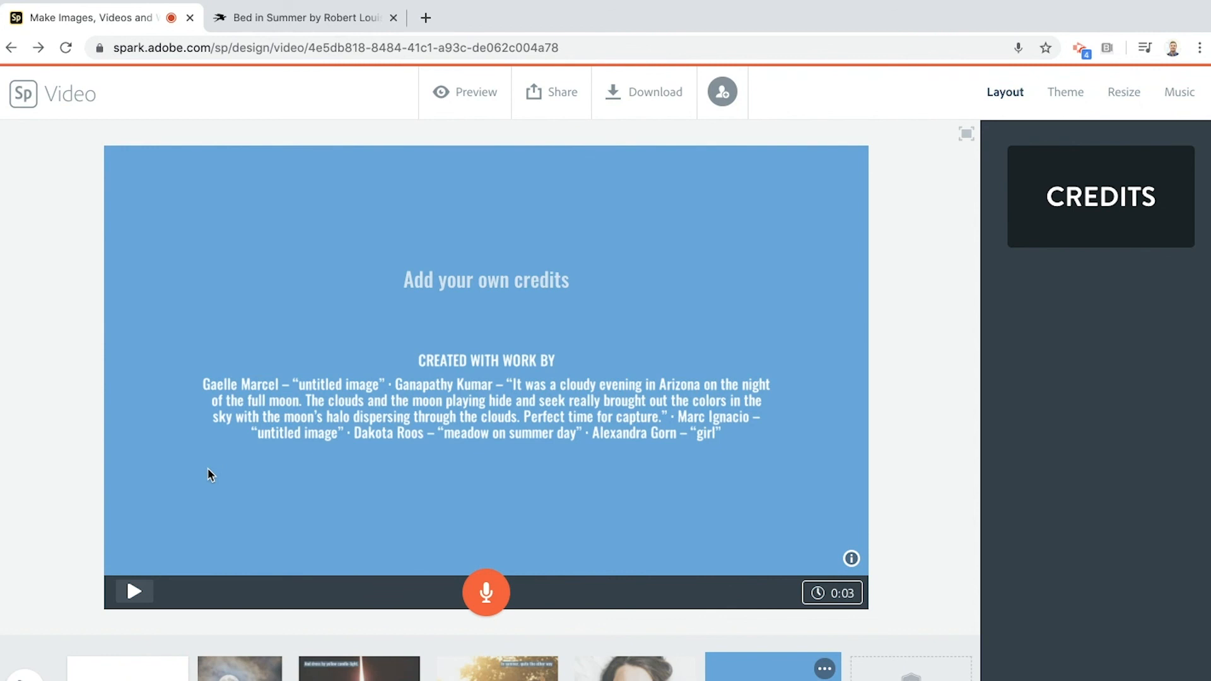